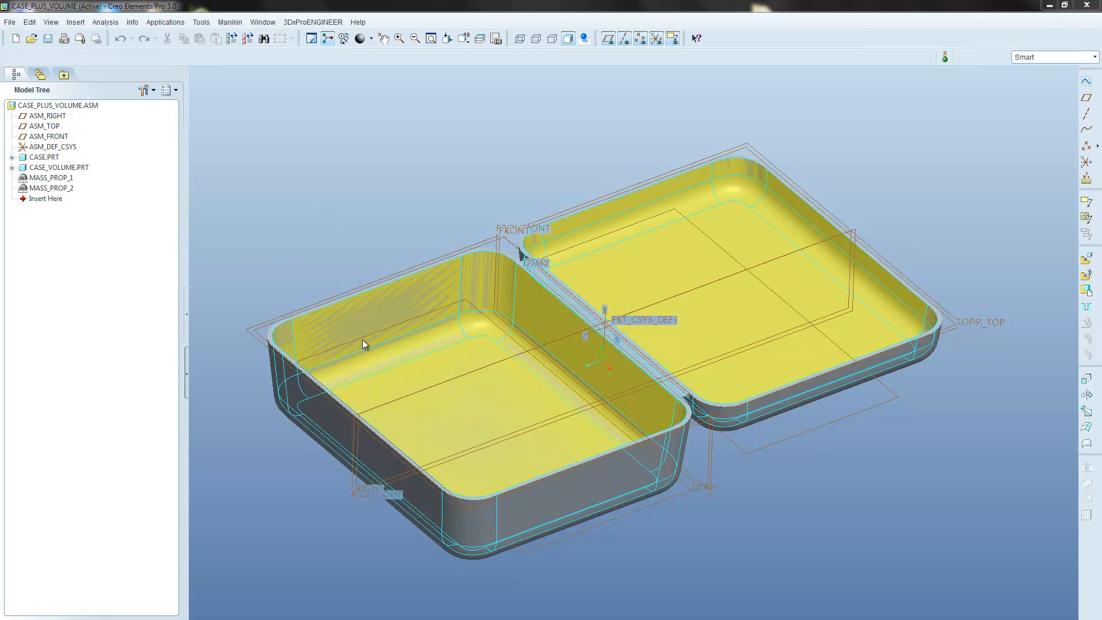
{"action": "mouse_move", "coordinate": [491, 281]}
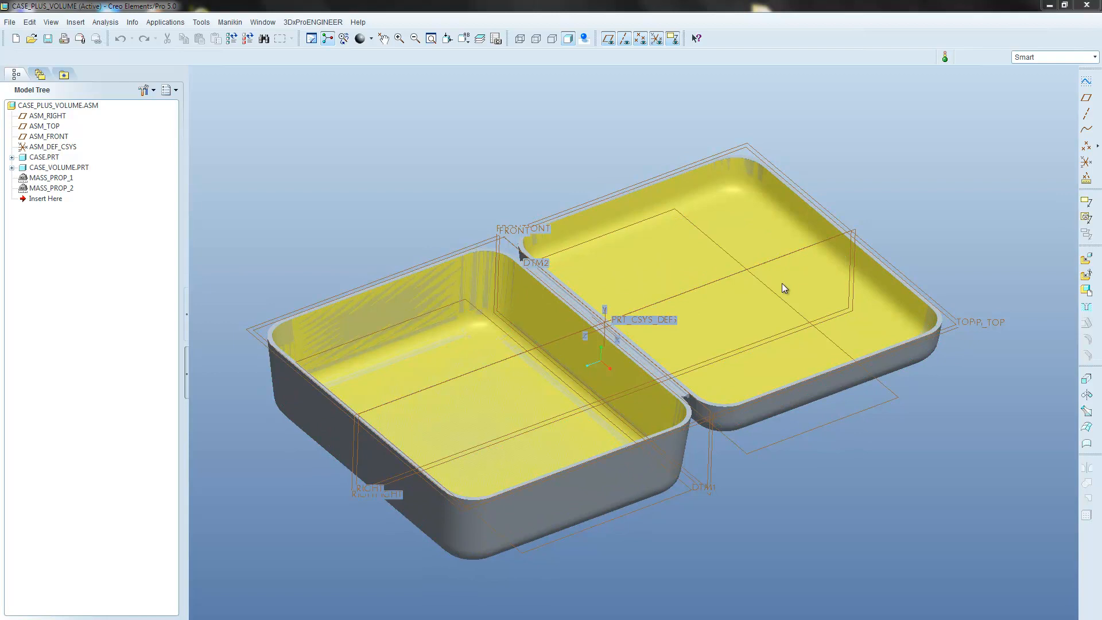
{"action": "mouse_move", "coordinate": [421, 205]}
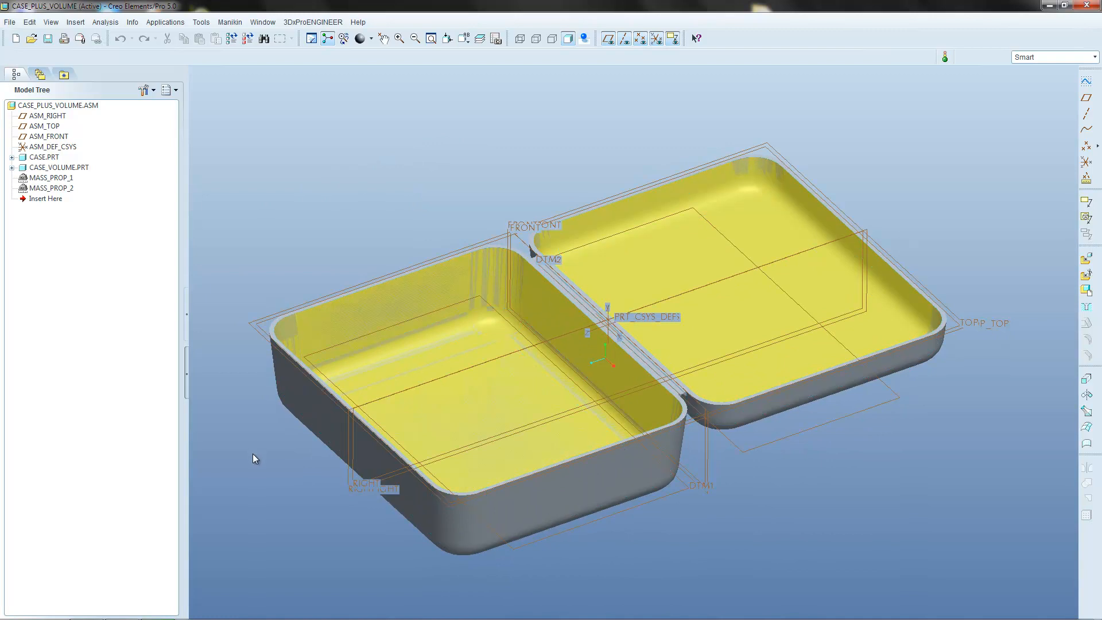
{"action": "mouse_move", "coordinate": [268, 484]}
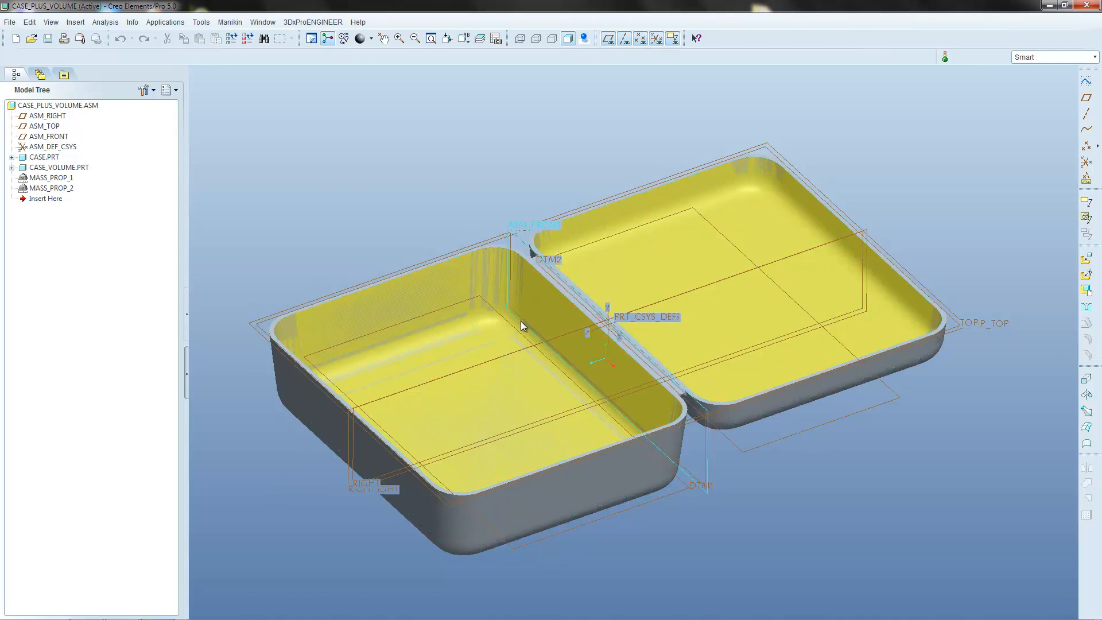
{"action": "mouse_move", "coordinate": [523, 464]}
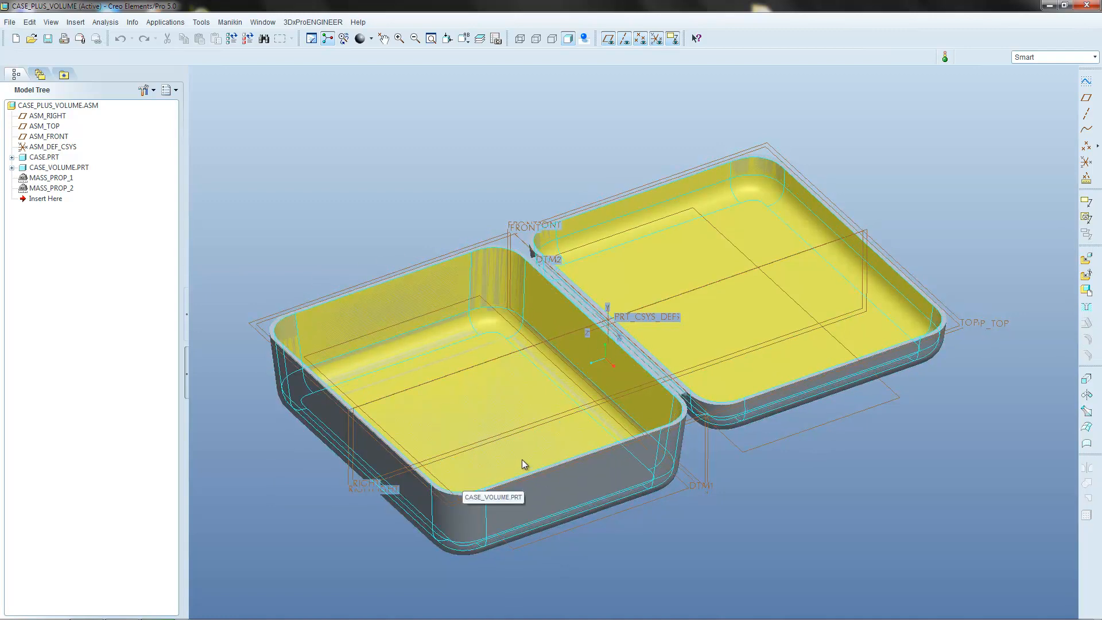
{"action": "mouse_move", "coordinate": [444, 264]}
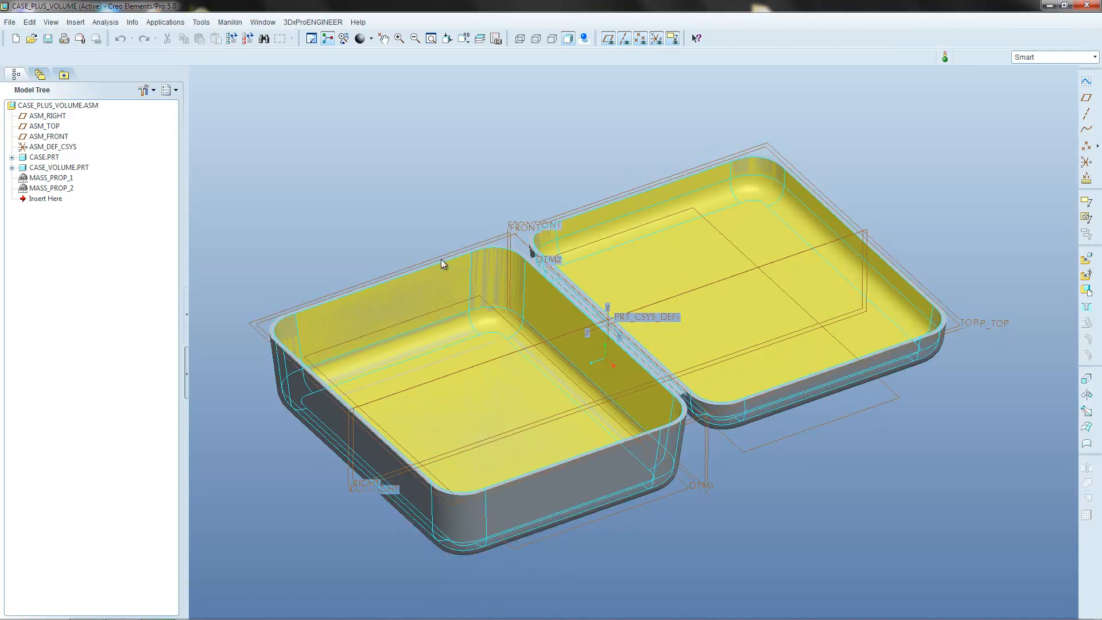
Step: Select MASS_PROP_1 and MASS_PROP_2 in the Model Tree, leaving the MASS_PROP_1 name unchanged
{"action": "left_click", "coordinate": [49, 177]}
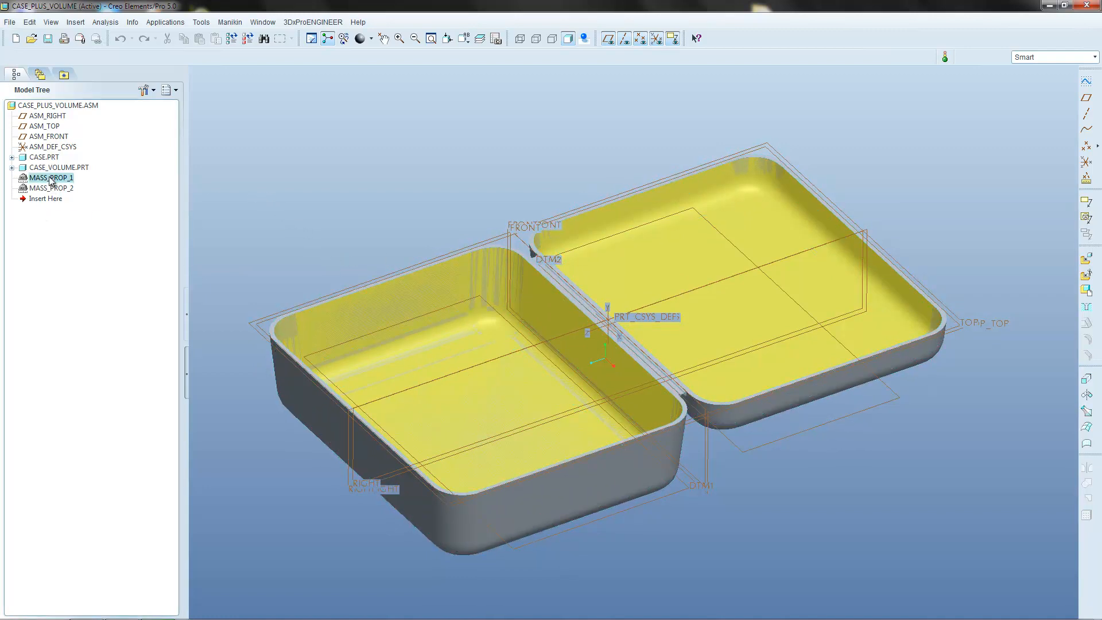
{"action": "left_click", "coordinate": [51, 187]}
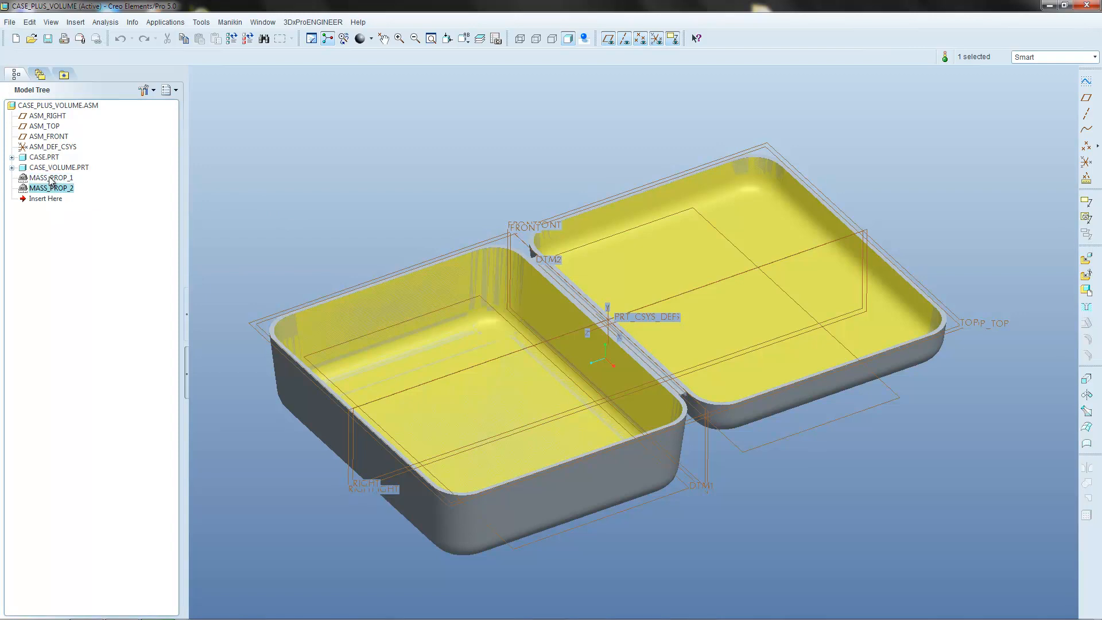
{"action": "left_click", "coordinate": [51, 177]}
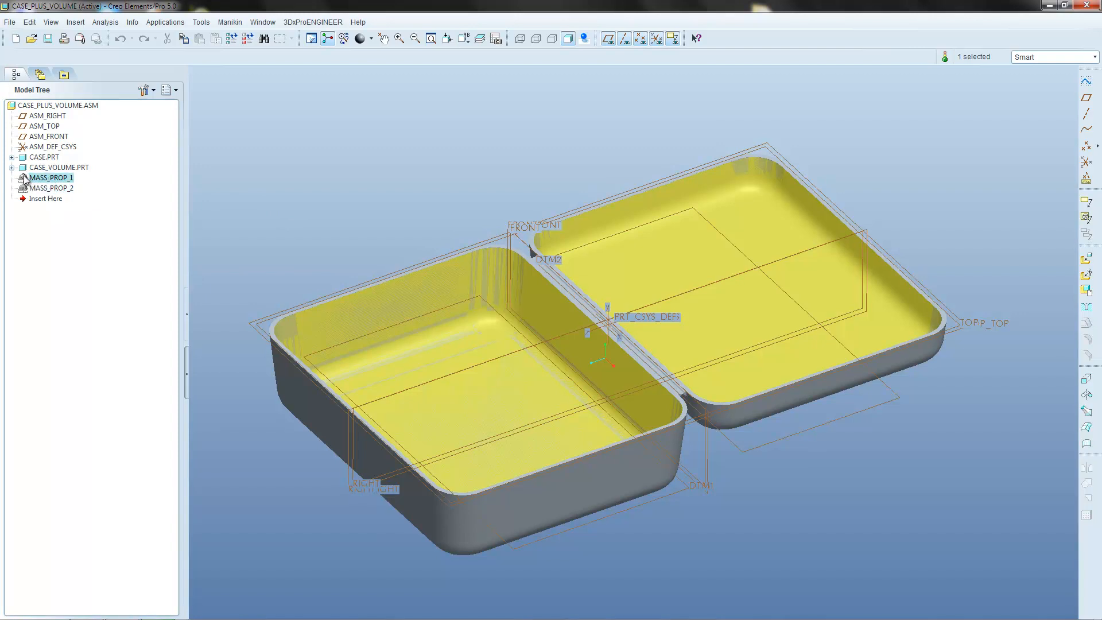
{"action": "double_click", "coordinate": [51, 177]}
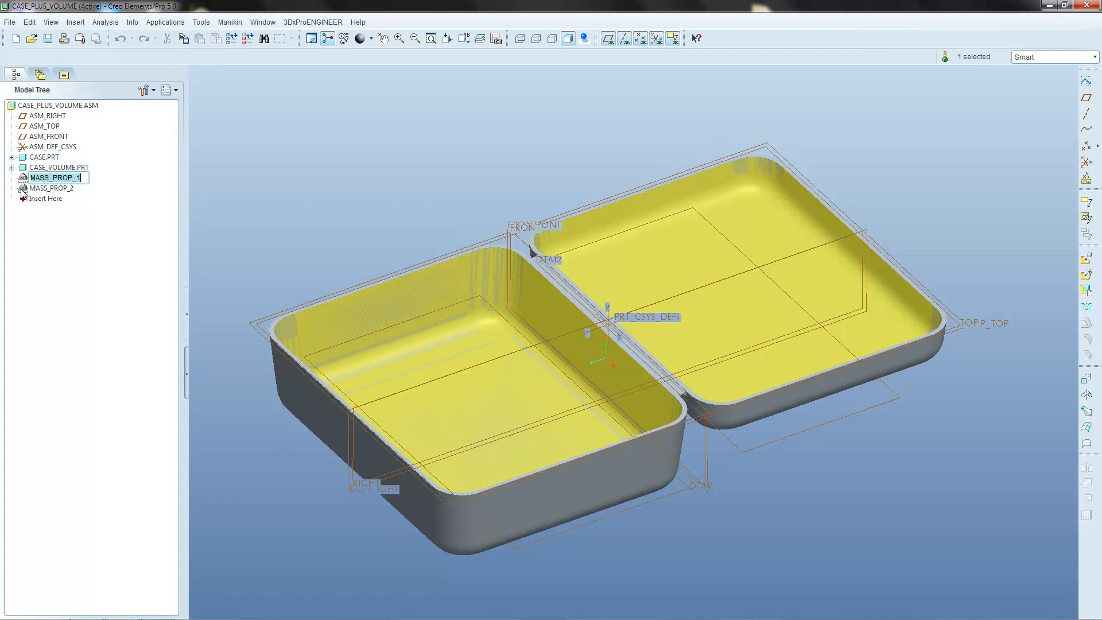
{"action": "left_click", "coordinate": [53, 187]}
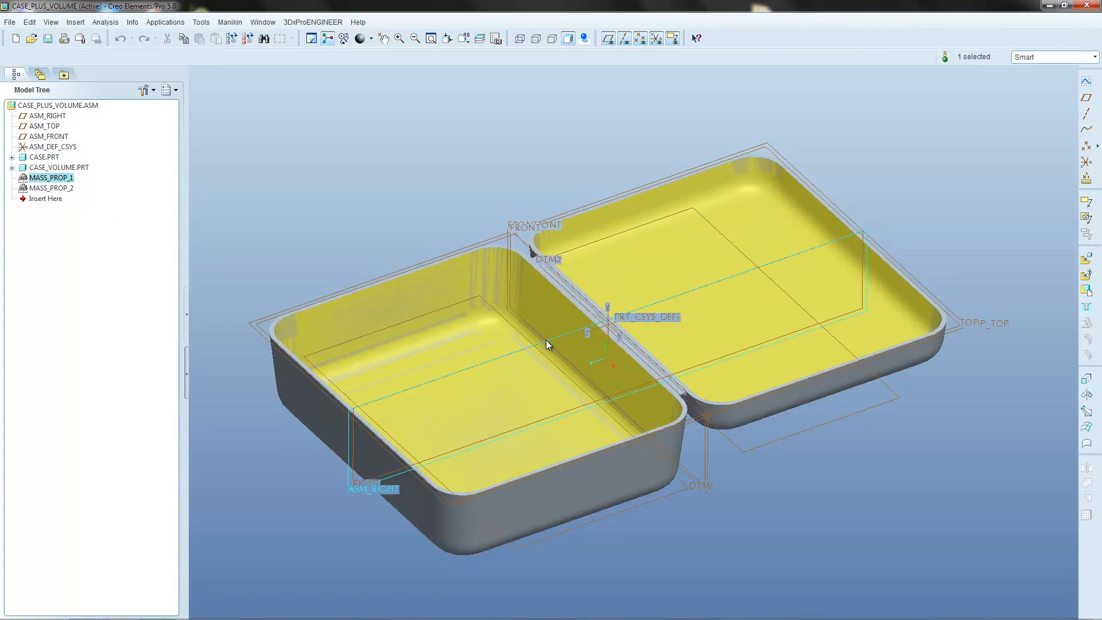
{"action": "left_click", "coordinate": [50, 187]}
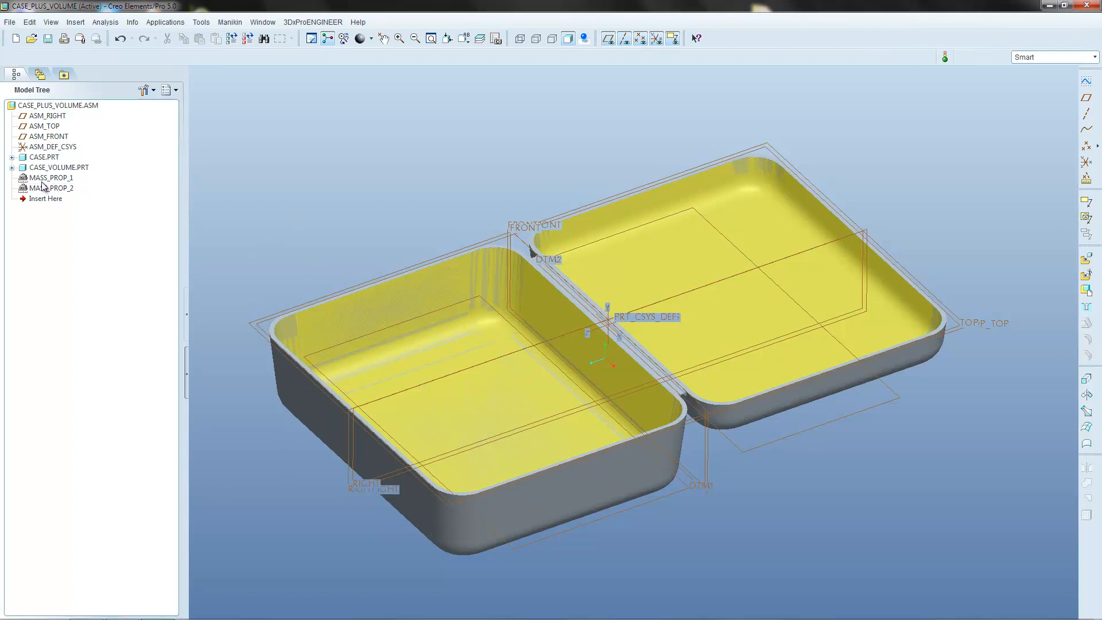
Step: View MASS_PROP_1's feature info reporting VOLUME 5.410101e+05 mm^3, then hide the info page
{"action": "left_click", "coordinate": [49, 177]}
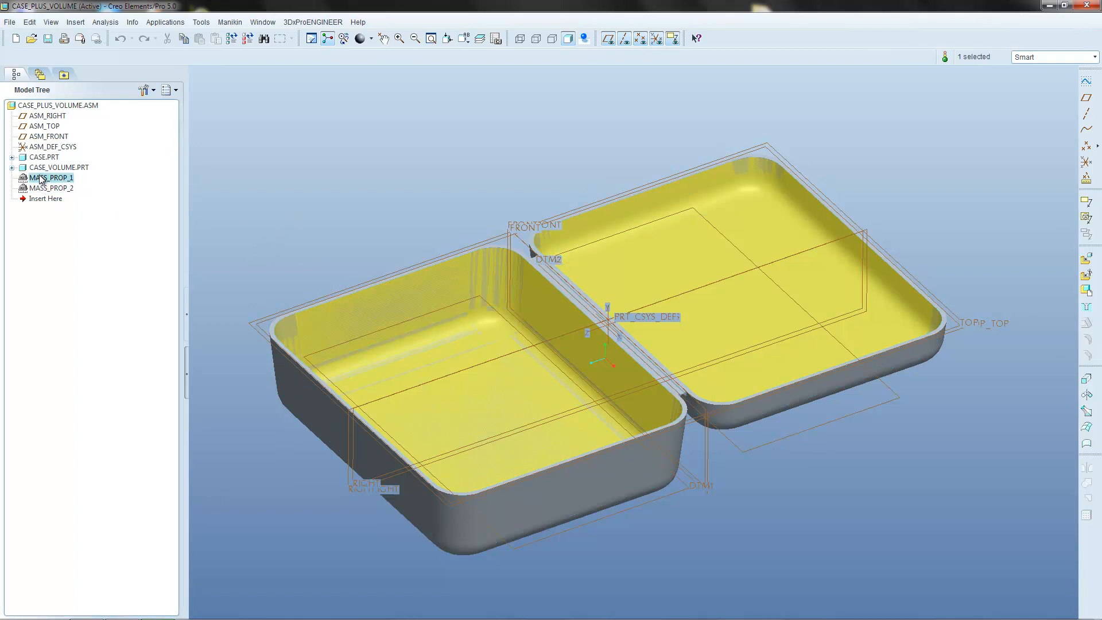
{"action": "right_click", "coordinate": [50, 176]}
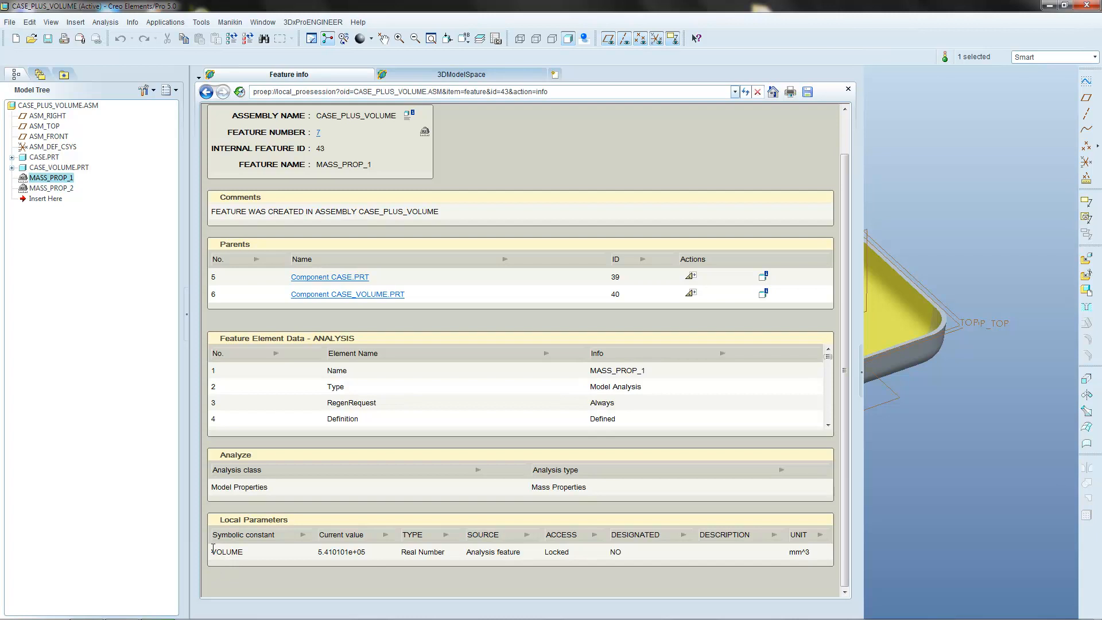
{"action": "left_click_drag", "start_coordinate": [211, 552], "coordinate": [583, 553]}
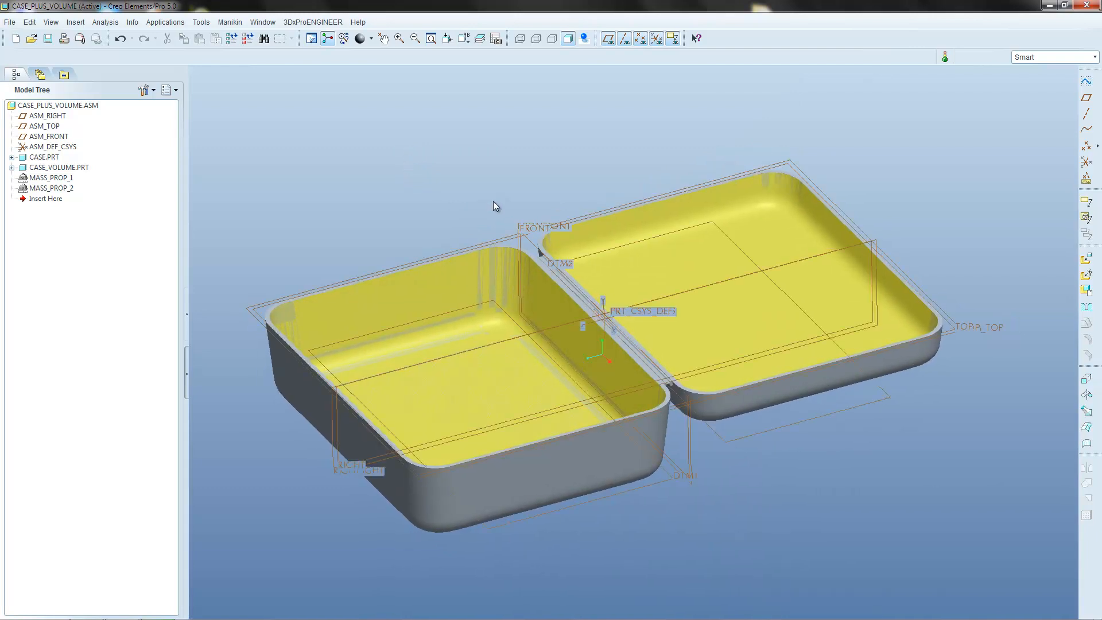
{"action": "mouse_move", "coordinate": [501, 207]}
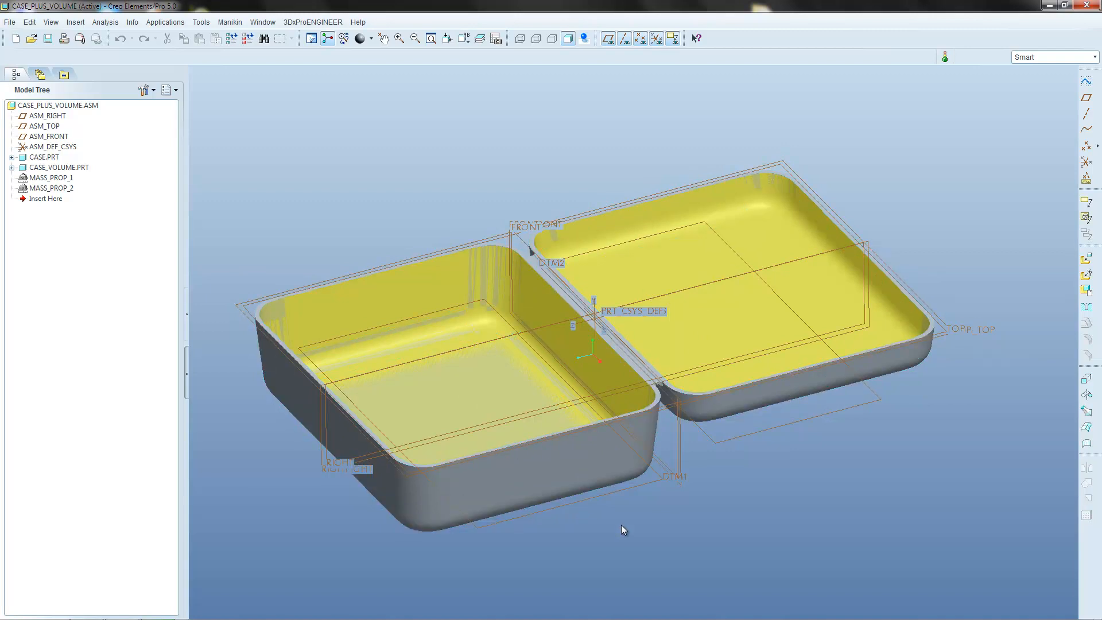
{"action": "mouse_move", "coordinate": [263, 275]}
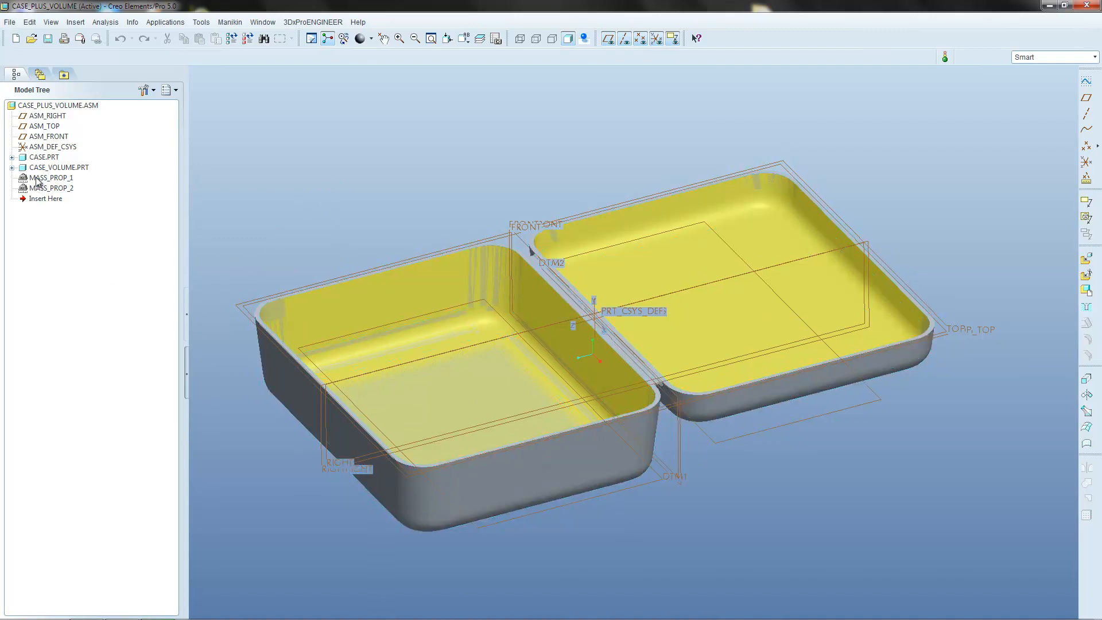
{"action": "left_click", "coordinate": [50, 176]}
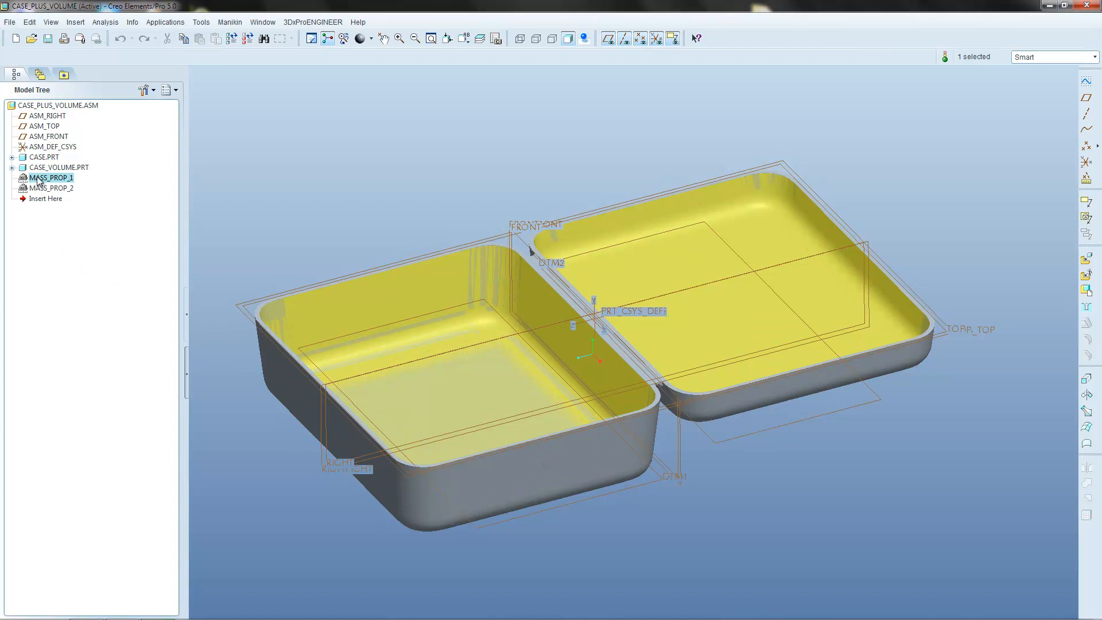
{"action": "left_click", "coordinate": [49, 187]}
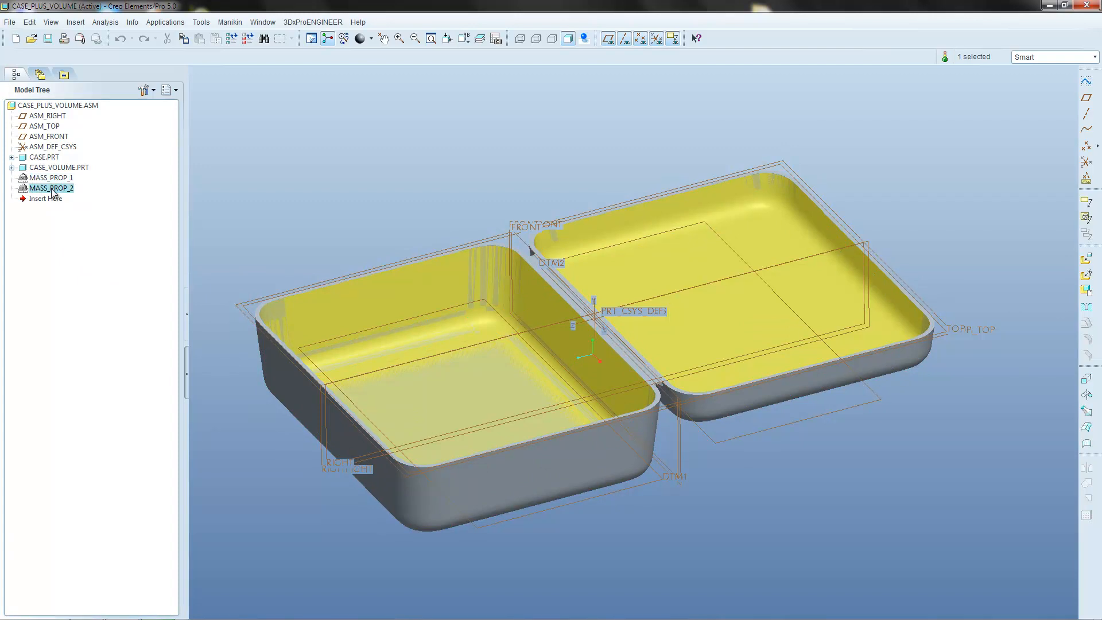
{"action": "mouse_move", "coordinate": [404, 183]}
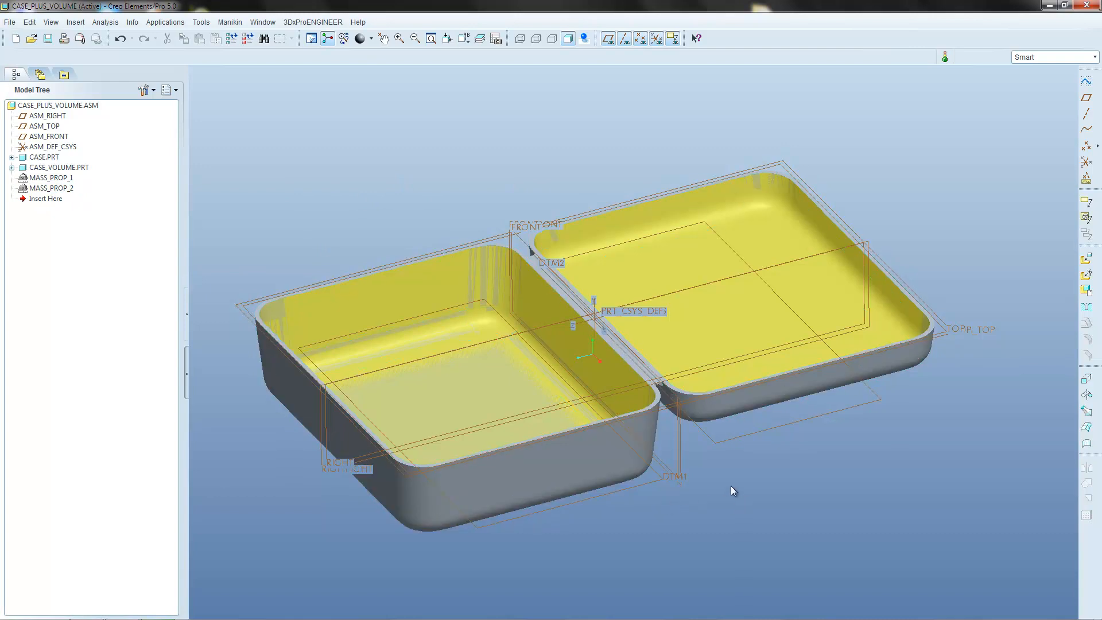
{"action": "mouse_move", "coordinate": [730, 490]}
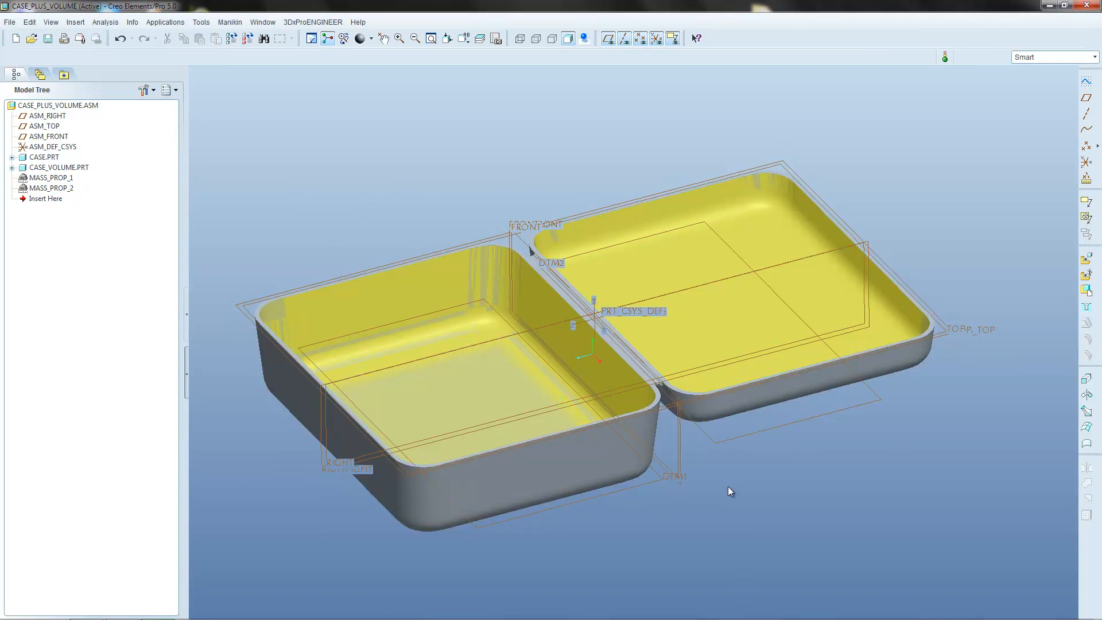
{"action": "mouse_move", "coordinate": [274, 615]}
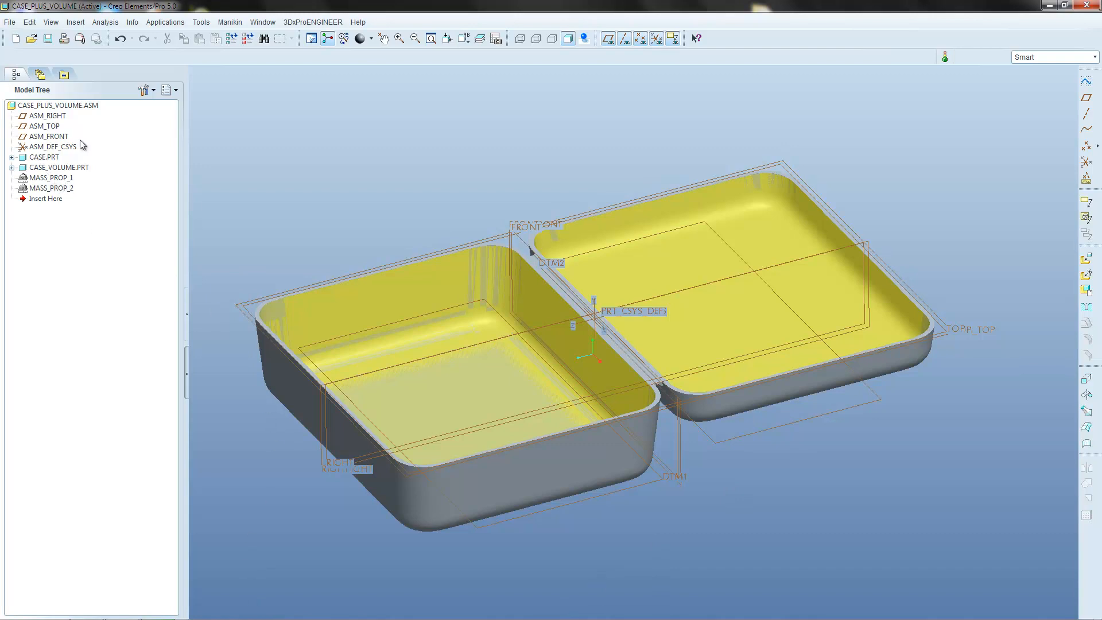
Step: Start a Feasibility/Optimization study named FEAS1 from the Analysis menu
{"action": "left_click", "coordinate": [105, 21]}
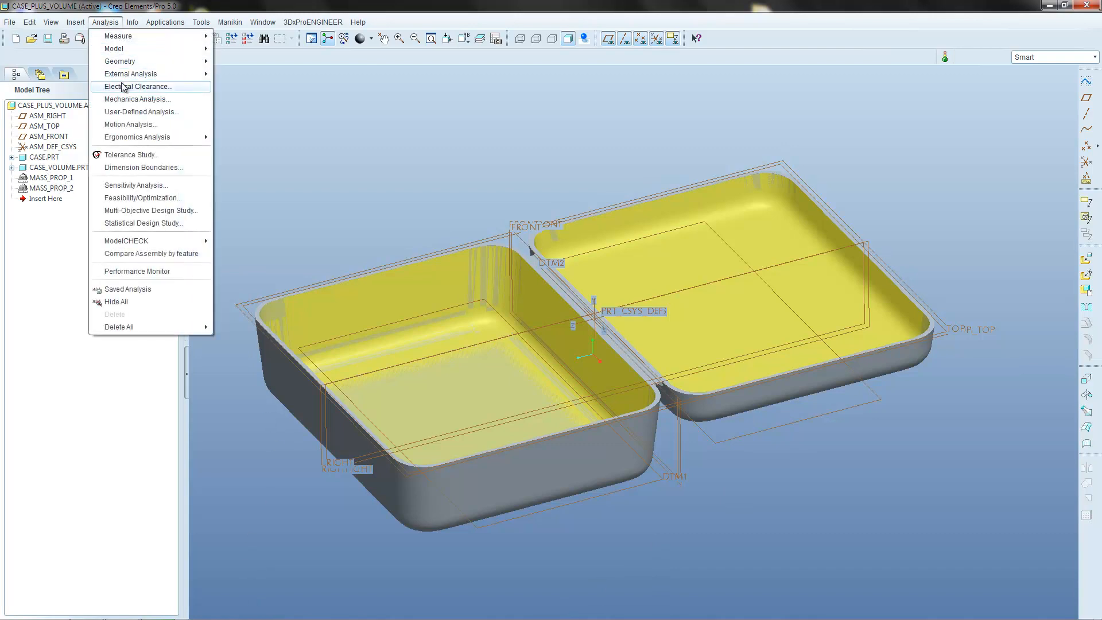
{"action": "mouse_move", "coordinate": [142, 198]}
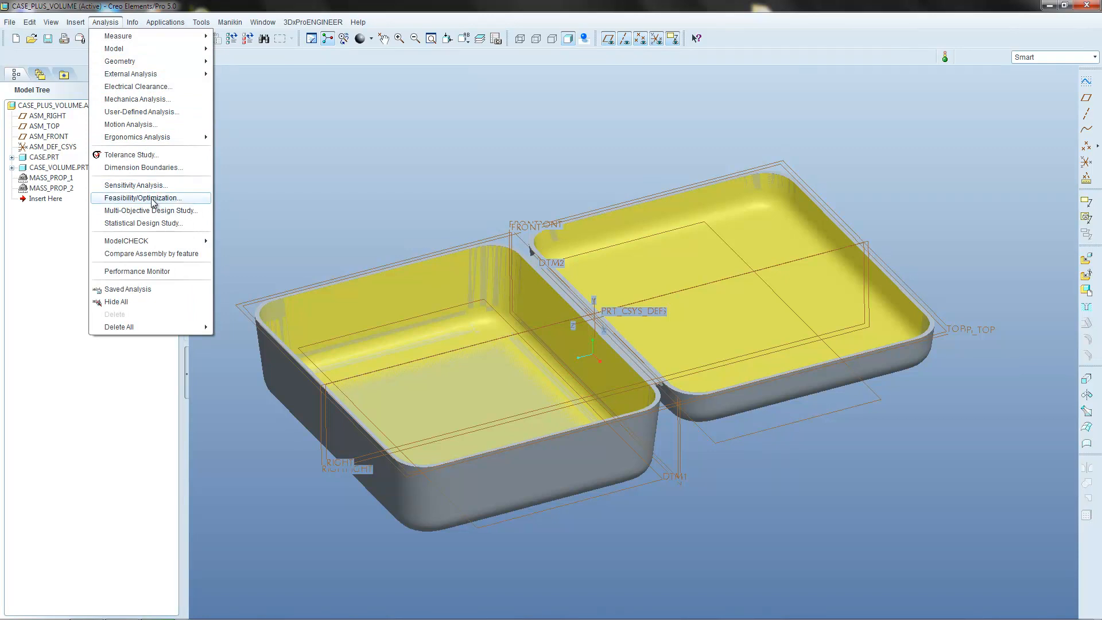
{"action": "left_click", "coordinate": [144, 198]}
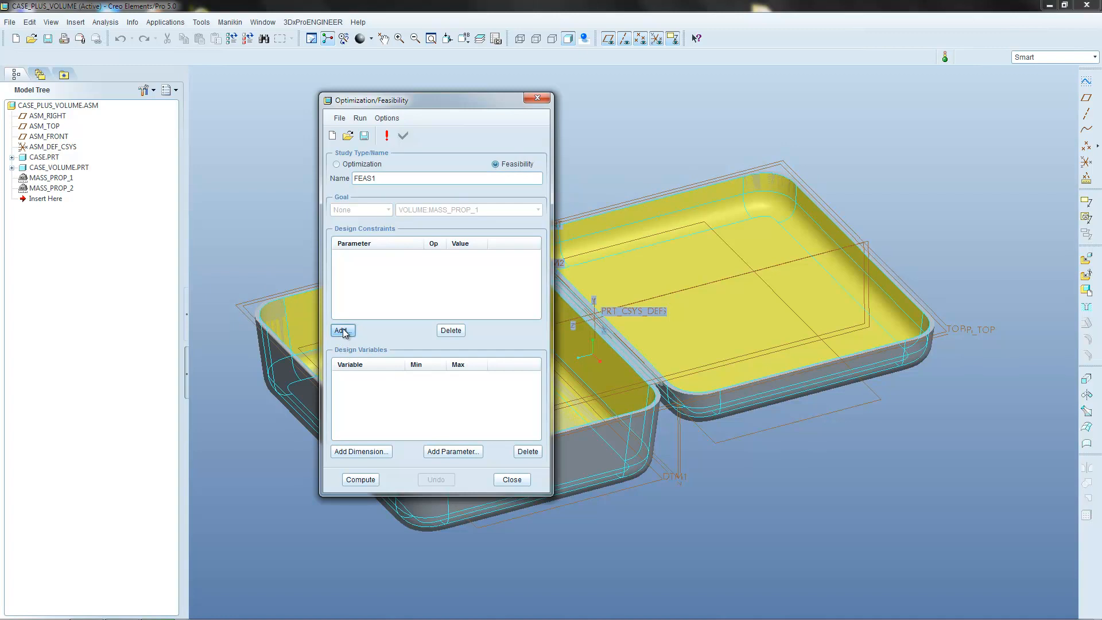
Step: Begin a design constraint and keep the first VOLUME:MASS_PROP parameter, selecting MASS_PROP_1
{"action": "left_click", "coordinate": [342, 331]}
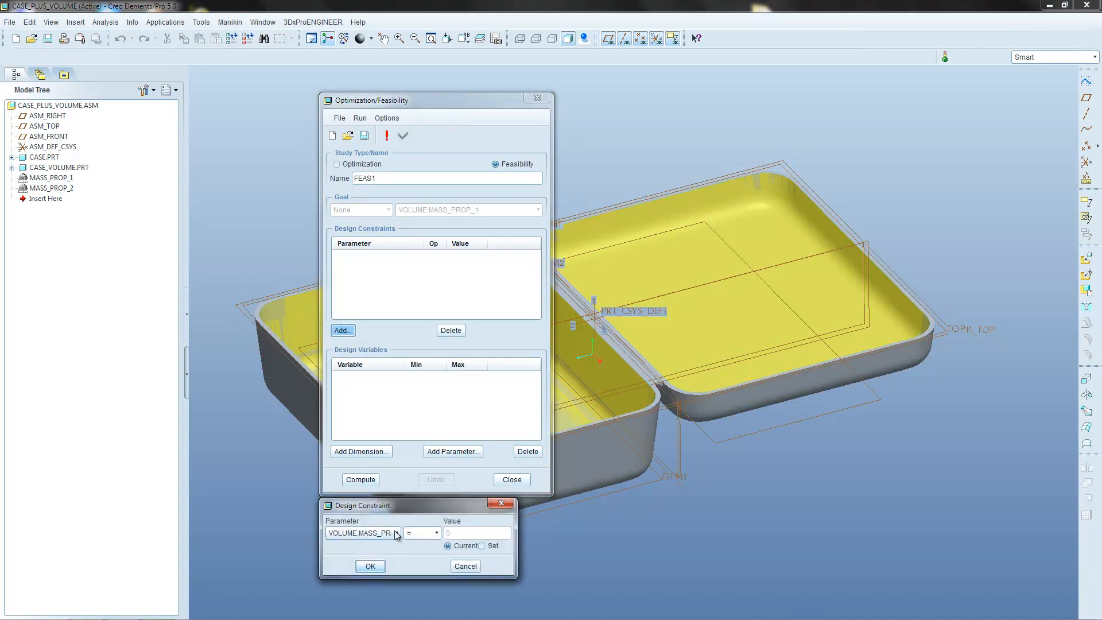
{"action": "left_click", "coordinate": [396, 532]}
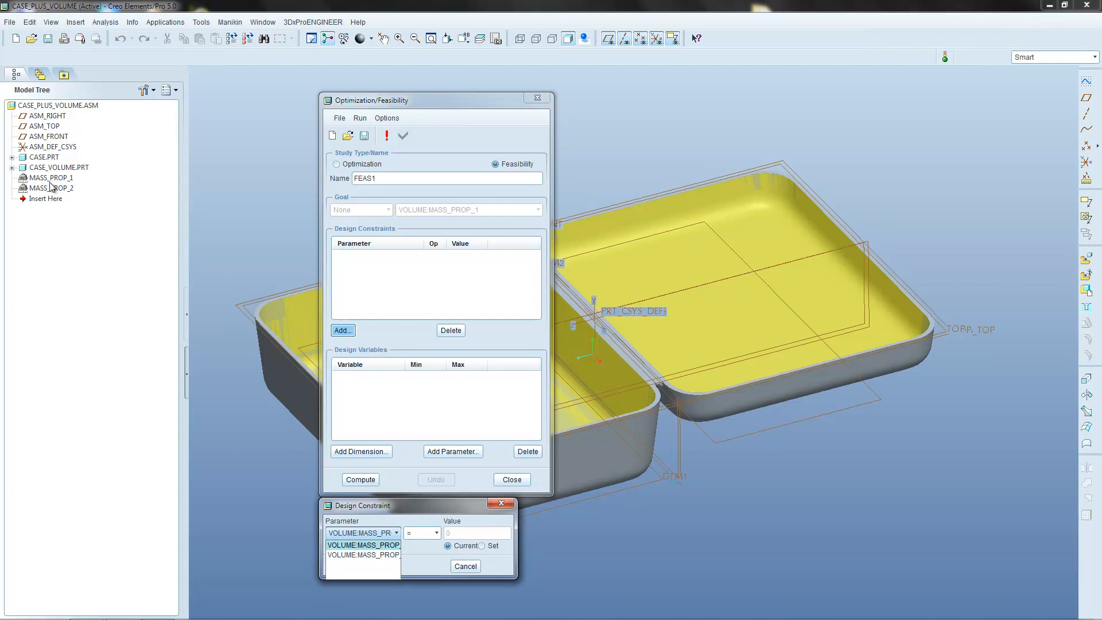
{"action": "mouse_move", "coordinate": [55, 191]}
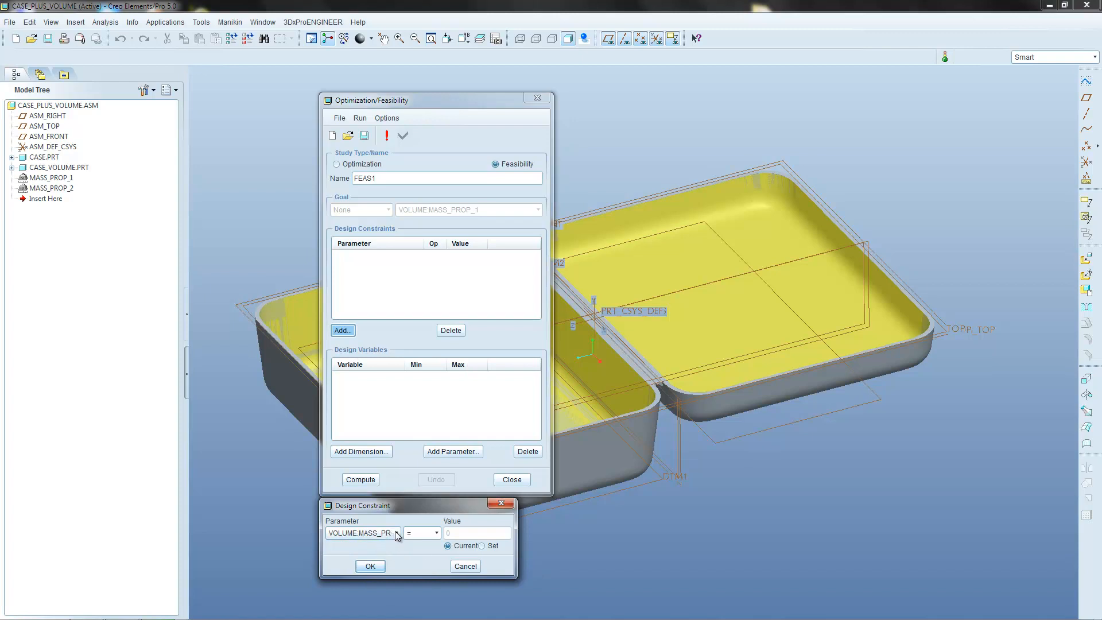
{"action": "left_click", "coordinate": [396, 533]}
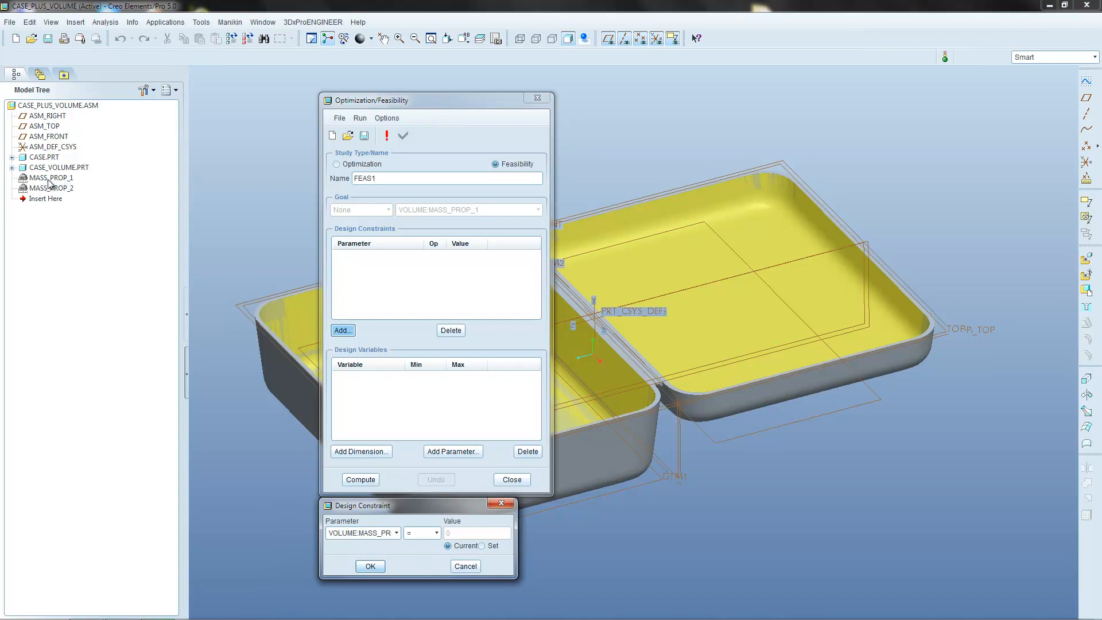
{"action": "left_click", "coordinate": [50, 177]}
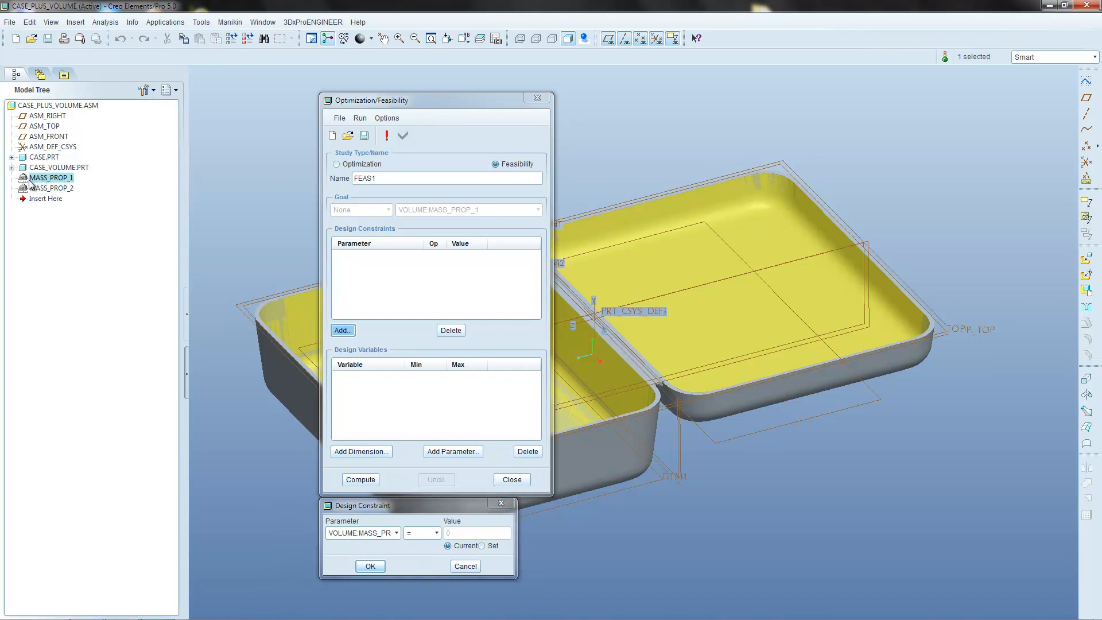
Step: Review the volume parameters again, then cancel the design constraint
{"action": "left_click", "coordinate": [396, 532]}
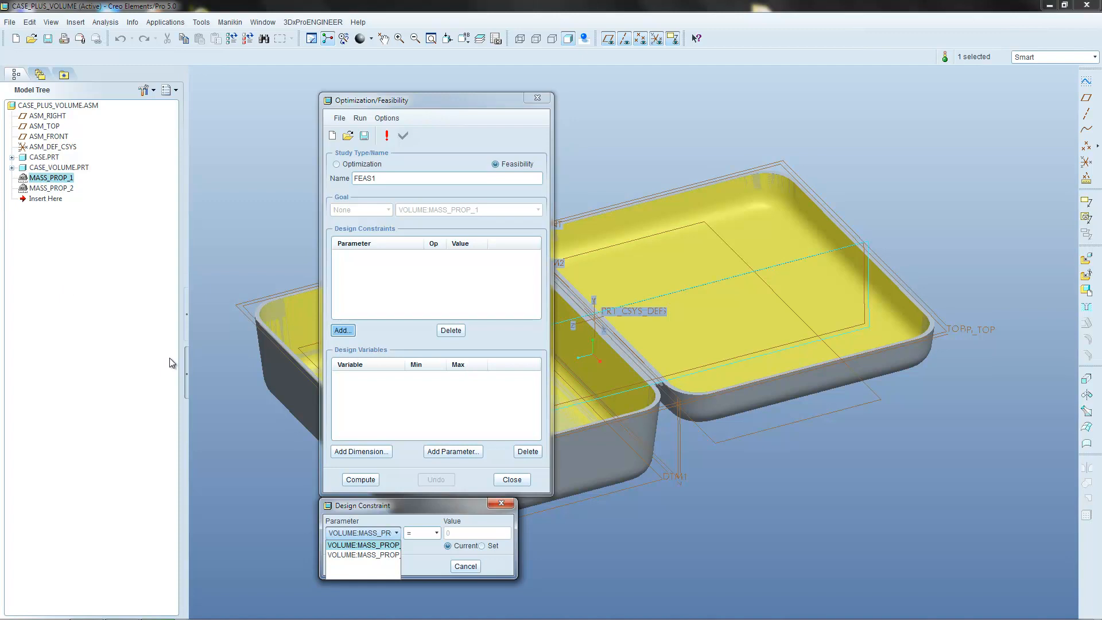
{"action": "left_click", "coordinate": [363, 544]}
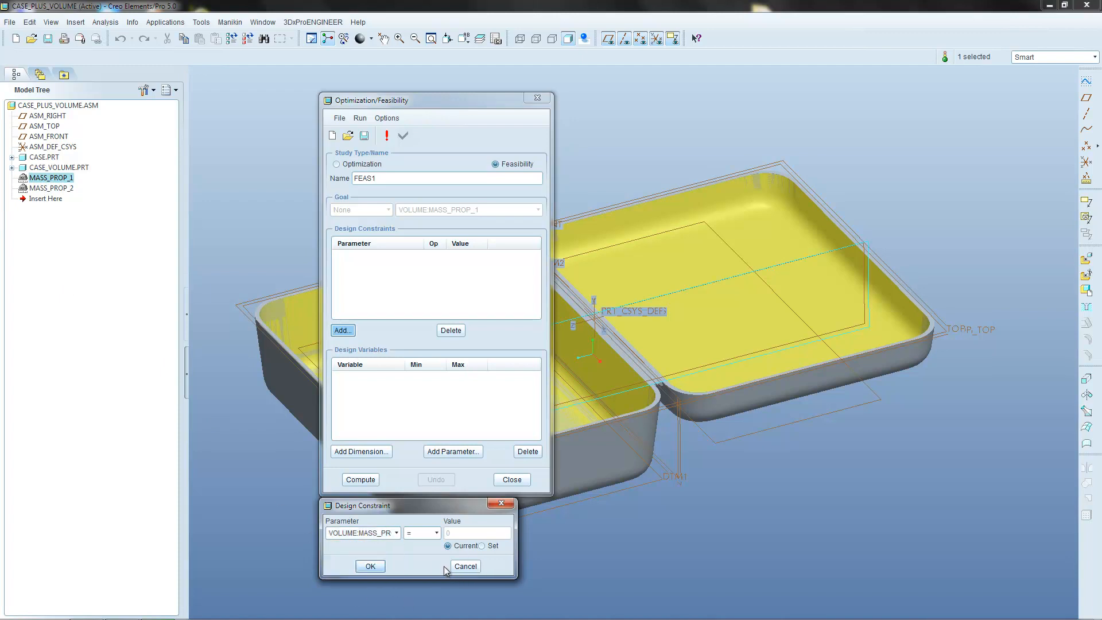
{"action": "left_click", "coordinate": [465, 566]}
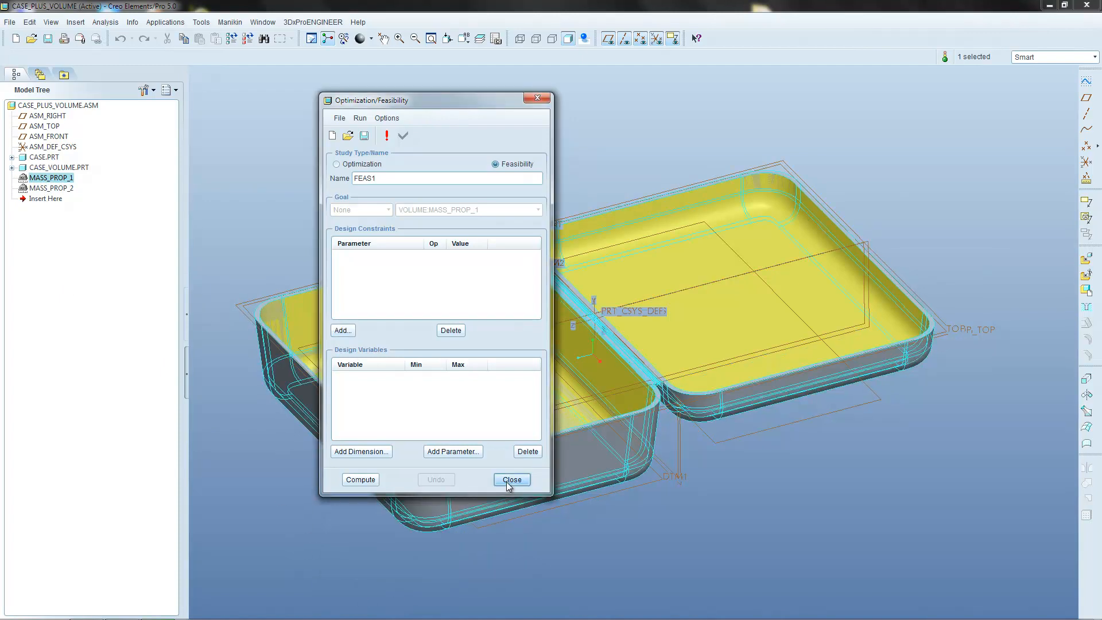
Step: Close the FEAS1 study and bring up the CASE_PLUS_VOLUME assembly parameters
{"action": "left_click", "coordinate": [511, 480]}
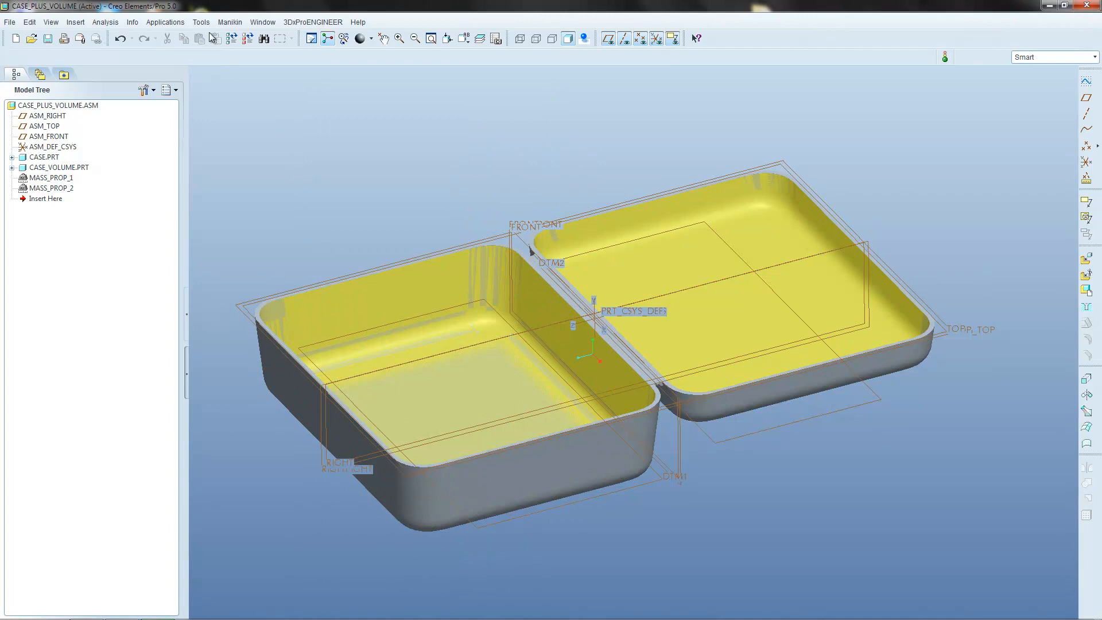
{"action": "left_click", "coordinate": [199, 22]}
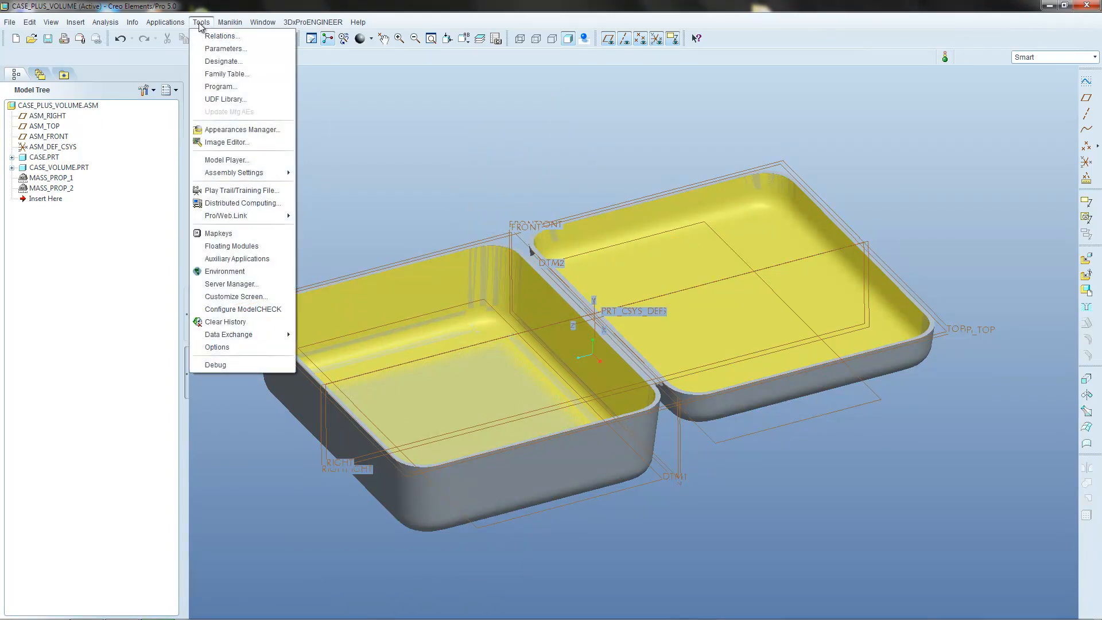
{"action": "mouse_move", "coordinate": [225, 48]}
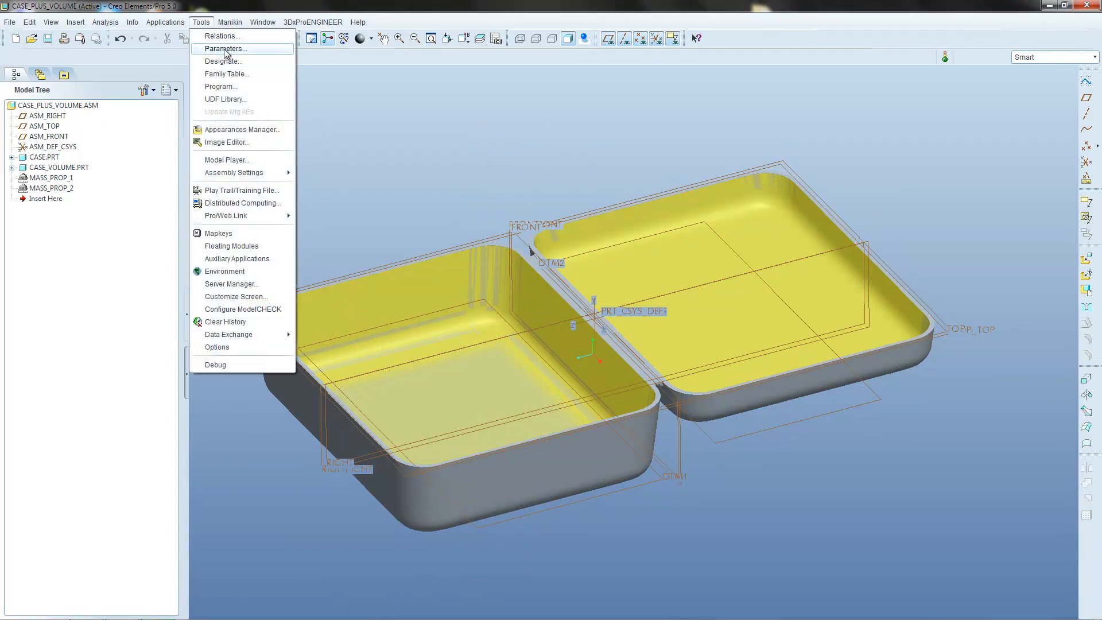
{"action": "left_click", "coordinate": [225, 49]}
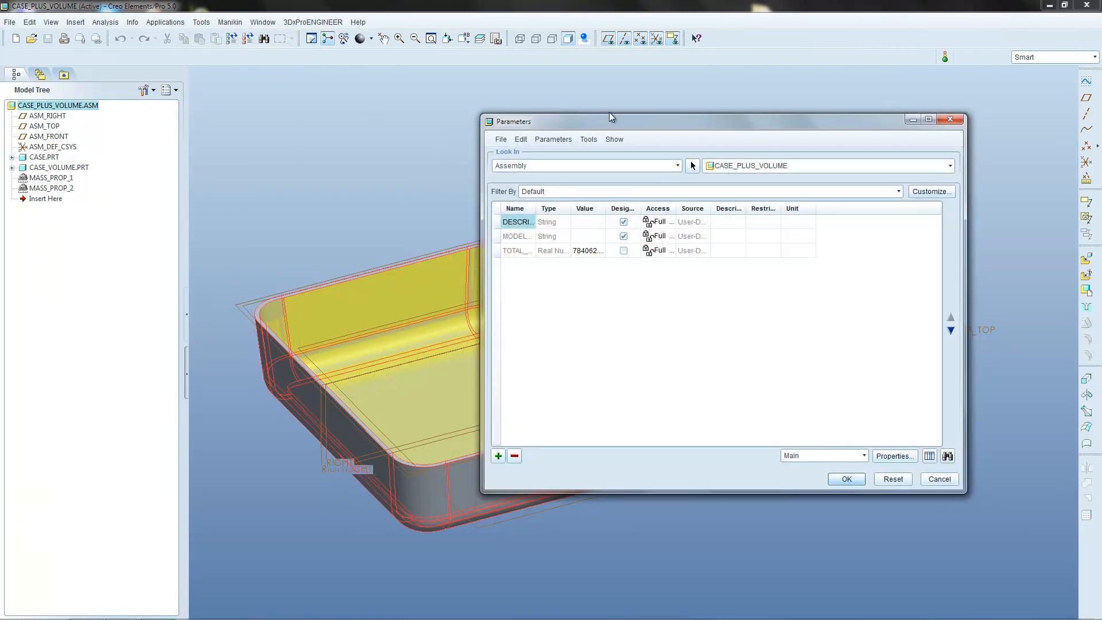
{"action": "left_click_drag", "start_coordinate": [609, 120], "coordinate": [555, 112]}
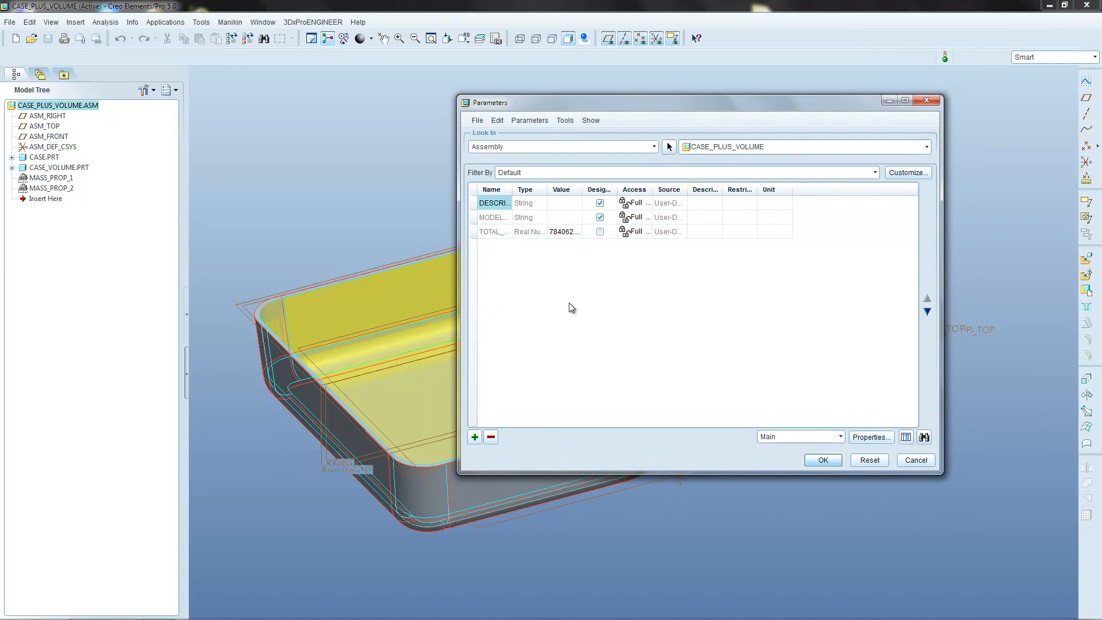
Step: Review the DESCRIPTION and MODELED_BY parameter rows
{"action": "left_click", "coordinate": [490, 436]}
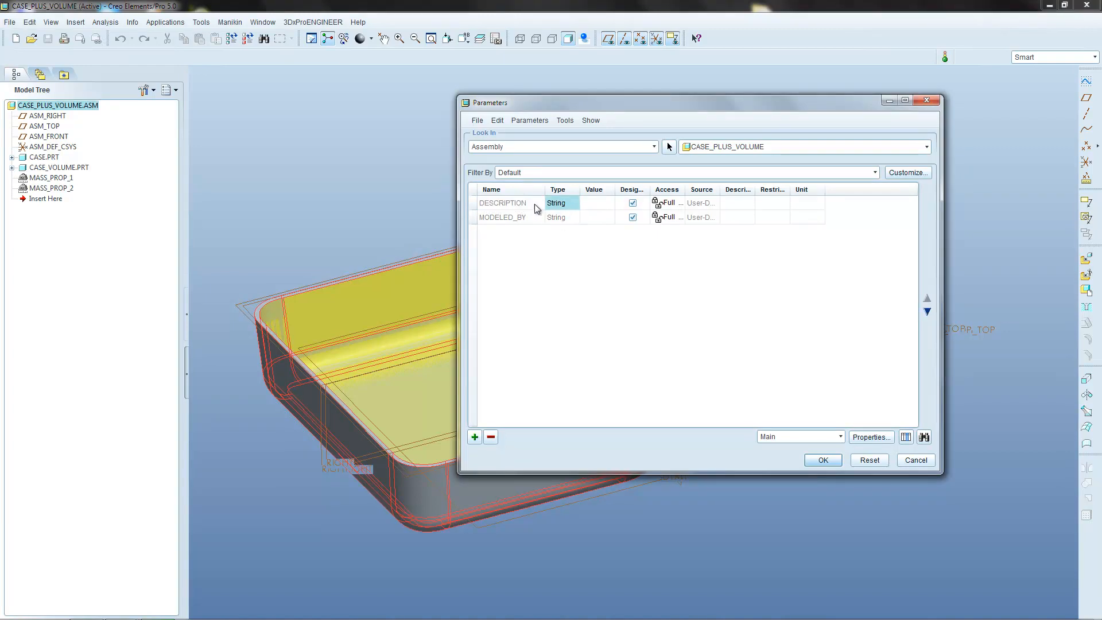
{"action": "left_click", "coordinate": [502, 204]}
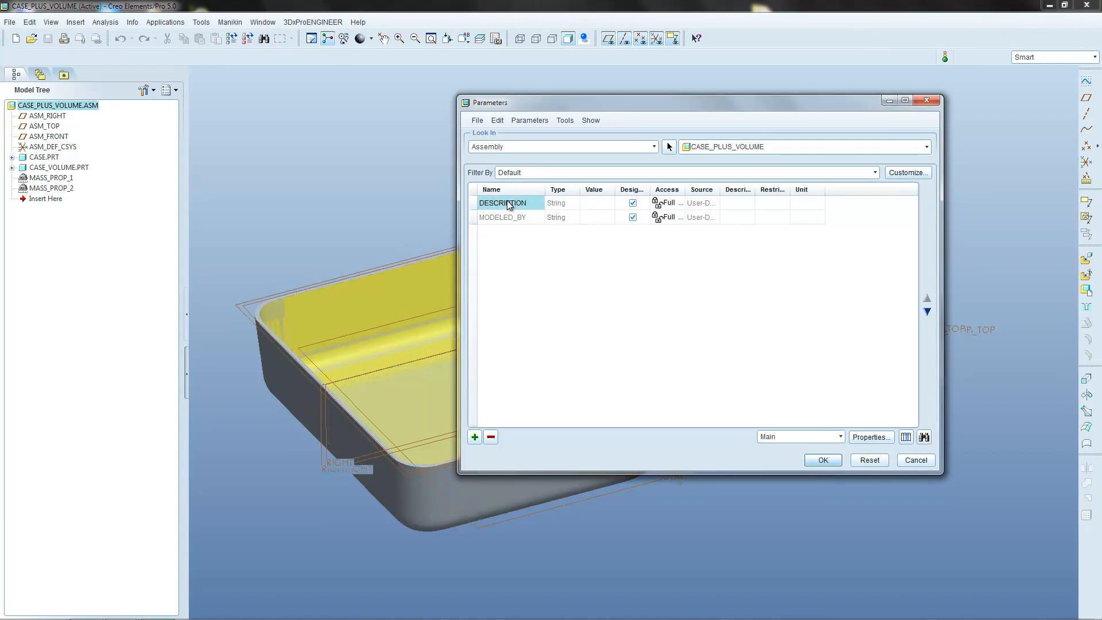
{"action": "left_click", "coordinate": [503, 217]}
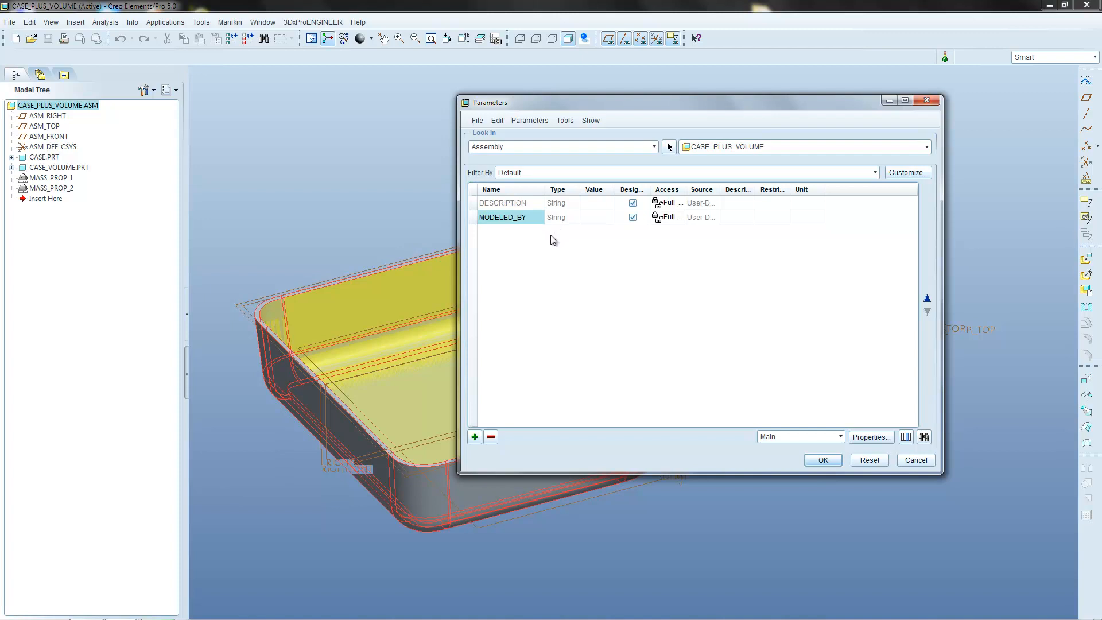
{"action": "mouse_move", "coordinate": [549, 246]}
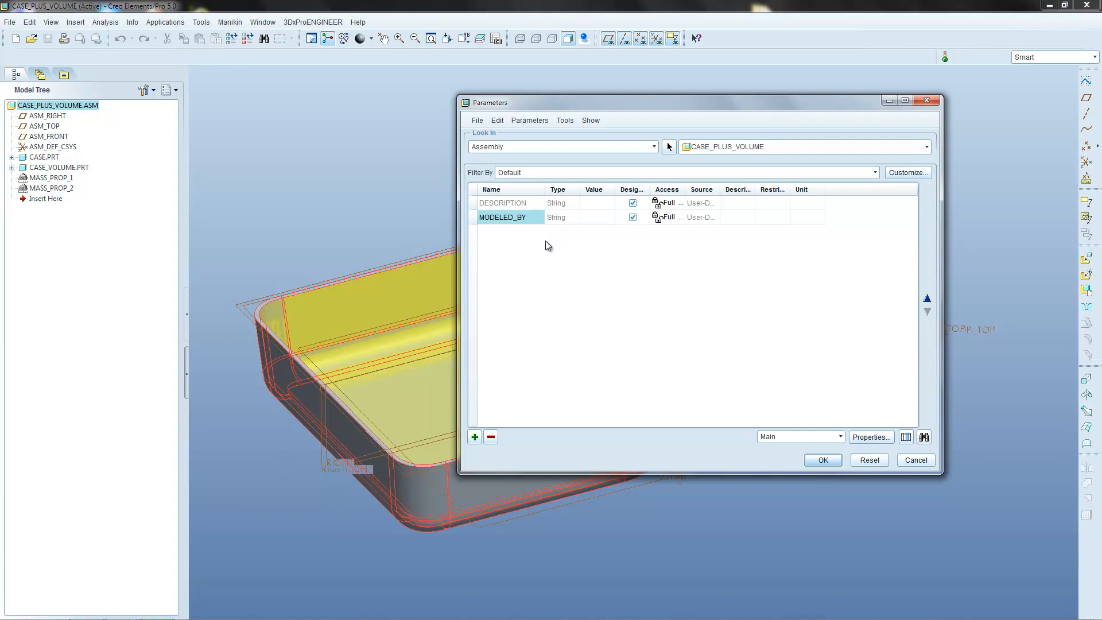
{"action": "mouse_move", "coordinate": [554, 233]}
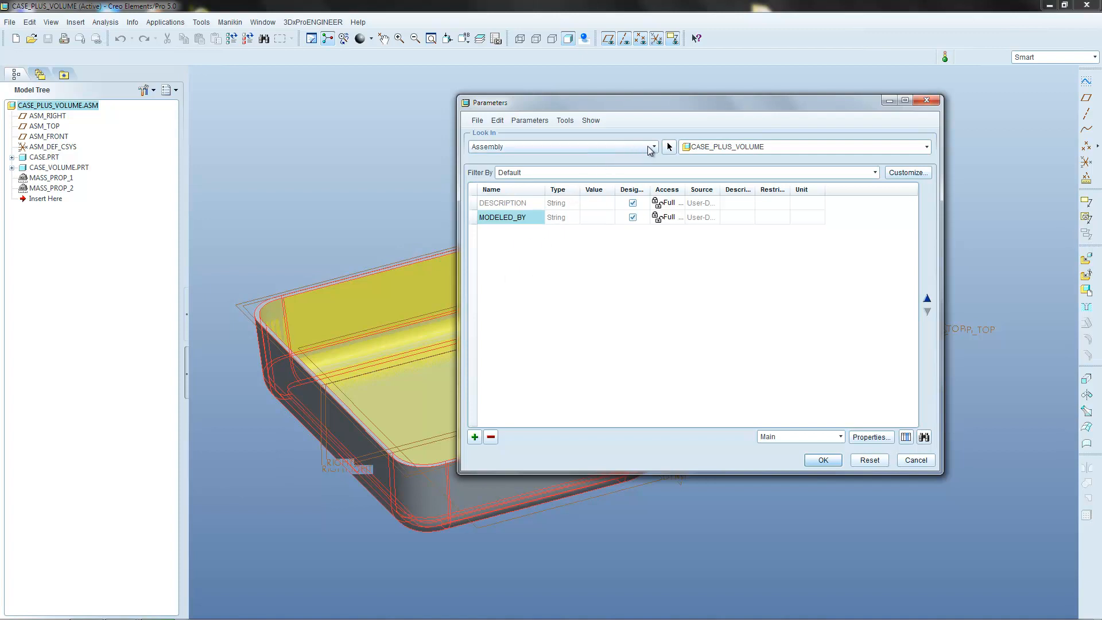
{"action": "mouse_move", "coordinate": [652, 148]}
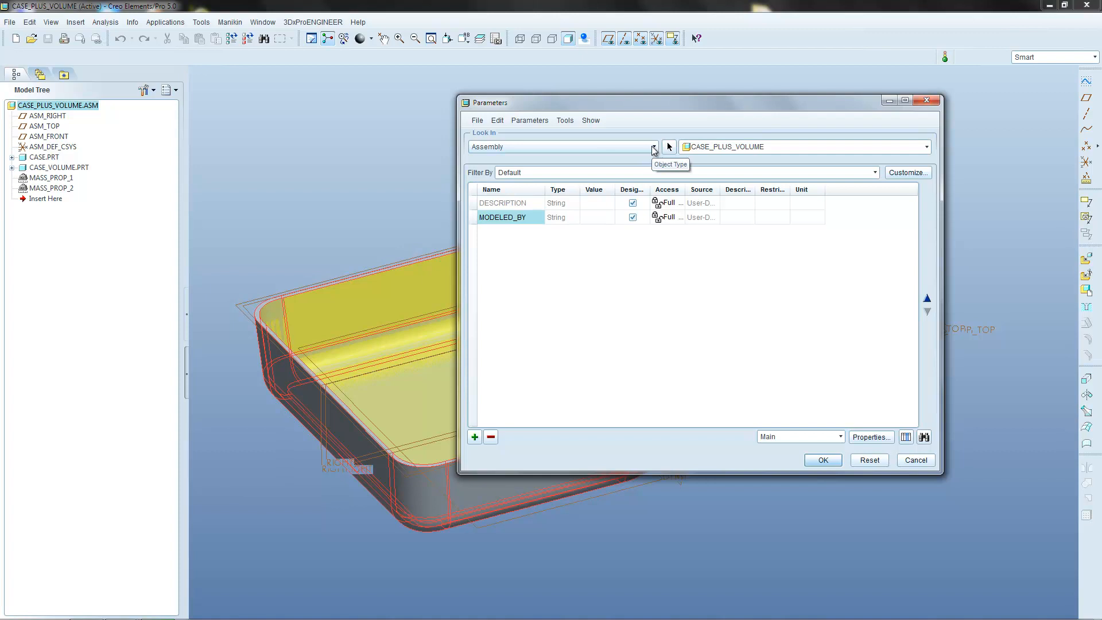
{"action": "mouse_move", "coordinate": [483, 156]}
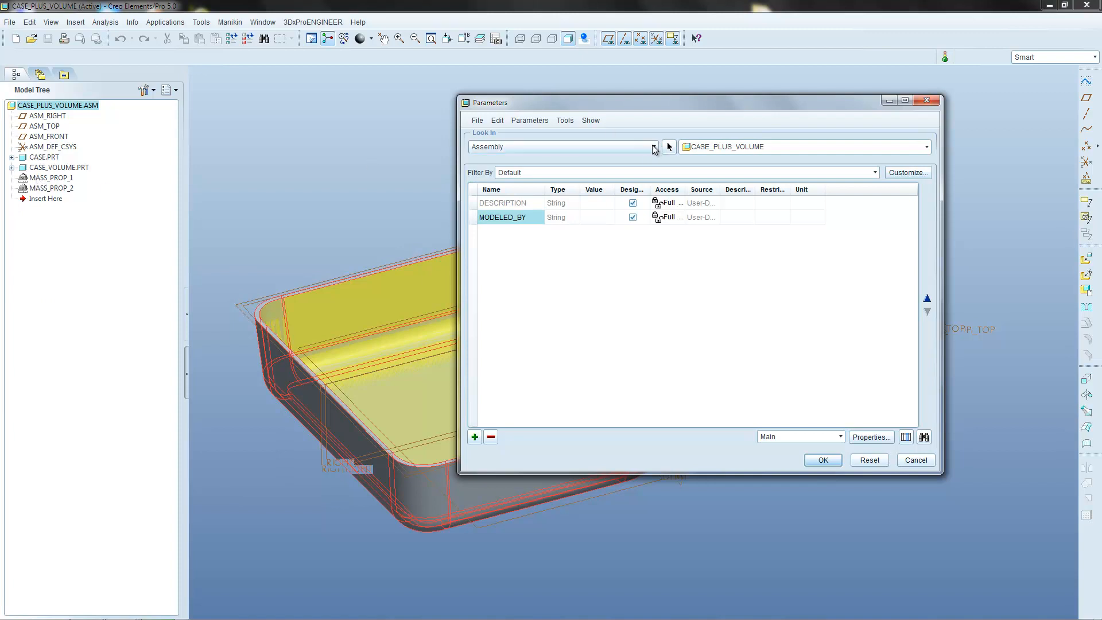
Step: Switch Look In to Feature and pick MASS_PROP_1 to list its VOLUME of 541010 mm^3
{"action": "left_click", "coordinate": [653, 146]}
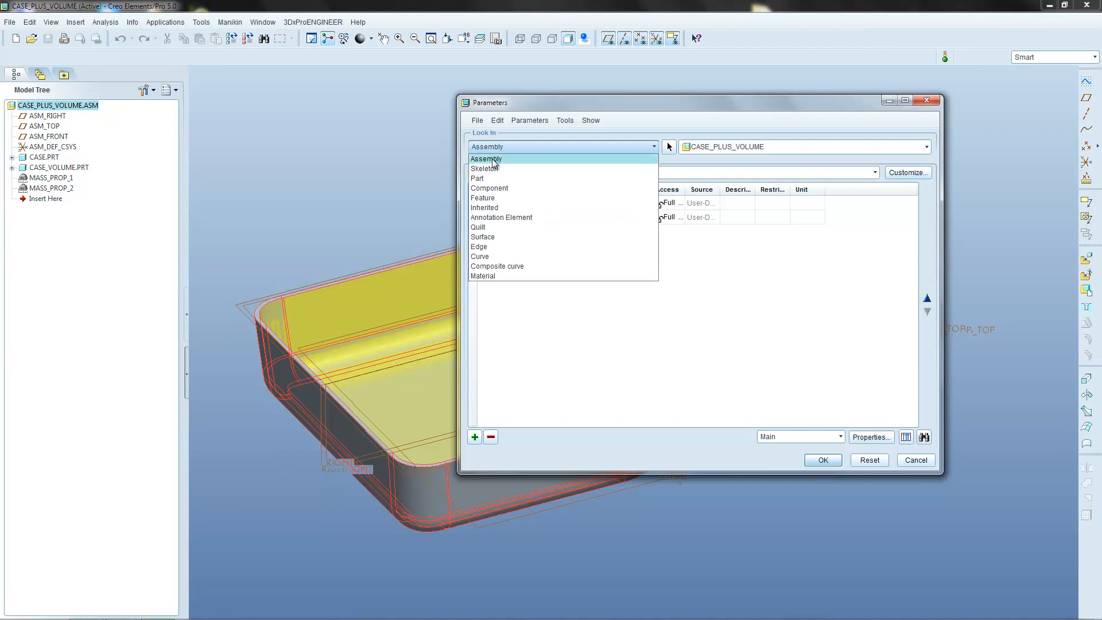
{"action": "mouse_move", "coordinate": [492, 161]}
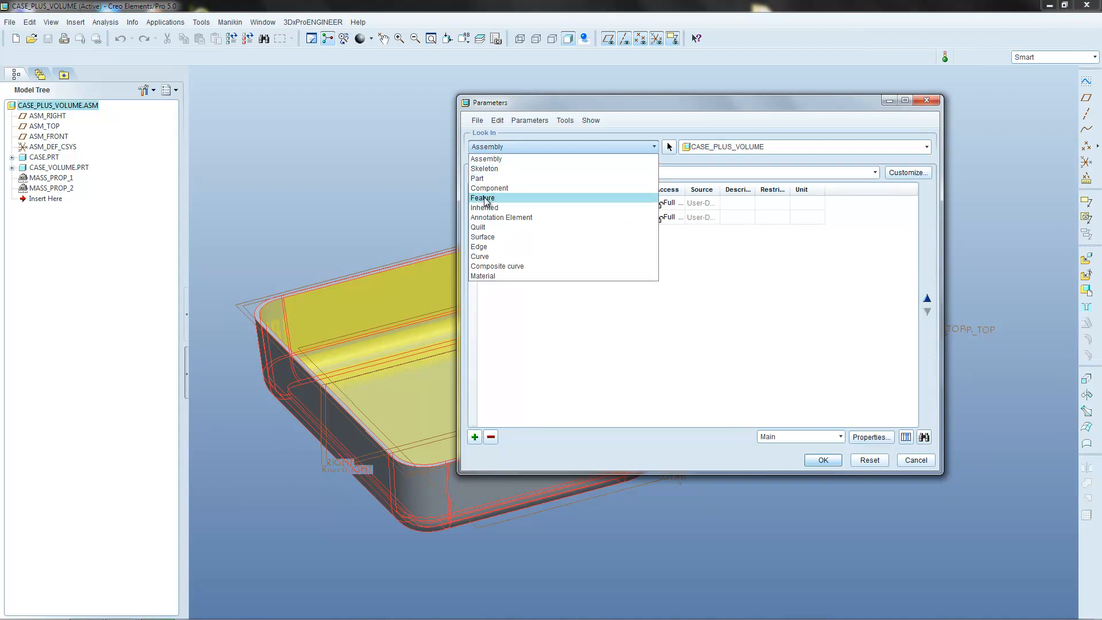
{"action": "left_click", "coordinate": [484, 198]}
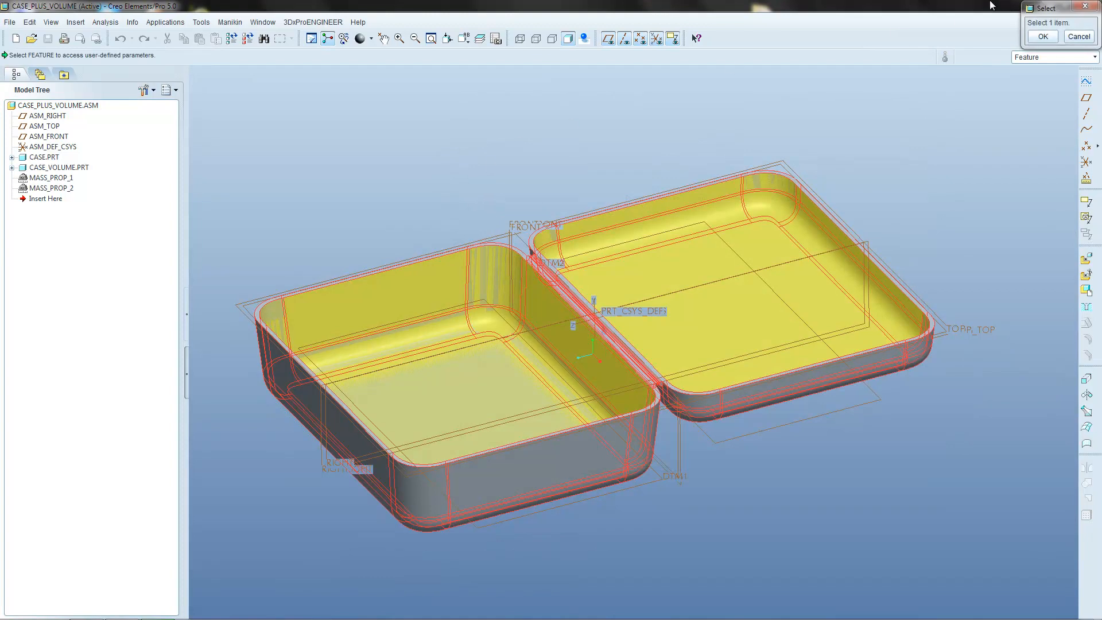
{"action": "left_click_drag", "start_coordinate": [1054, 8], "coordinate": [612, 123]}
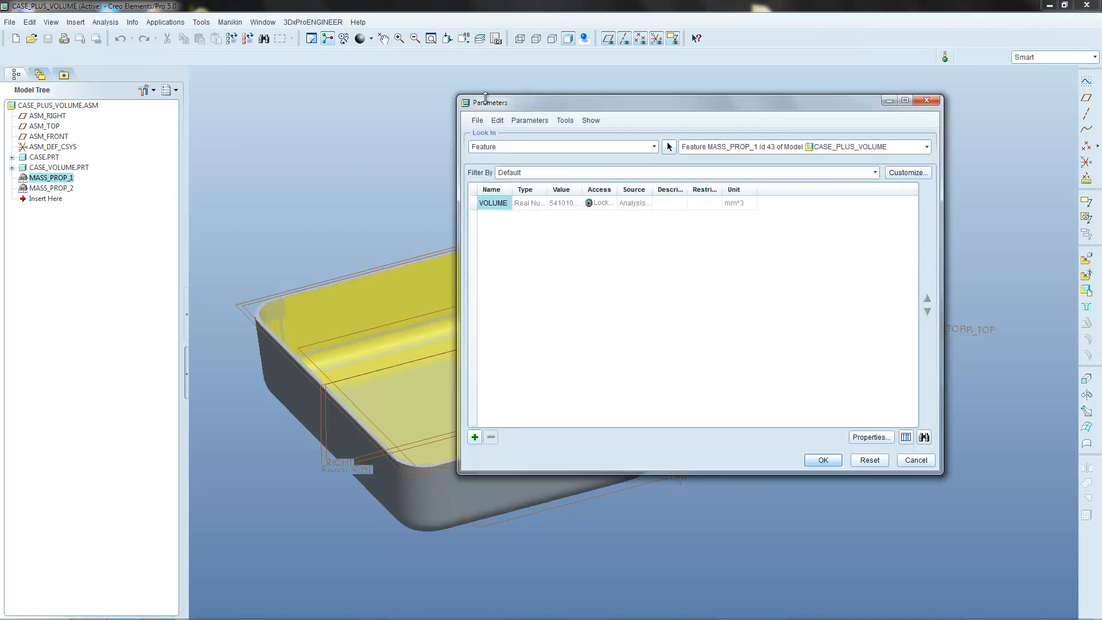
Step: Add a real-number parameter named Total_volume to MASS_PROP_1 and confirm it
{"action": "left_click_drag", "start_coordinate": [491, 102], "coordinate": [462, 100]}
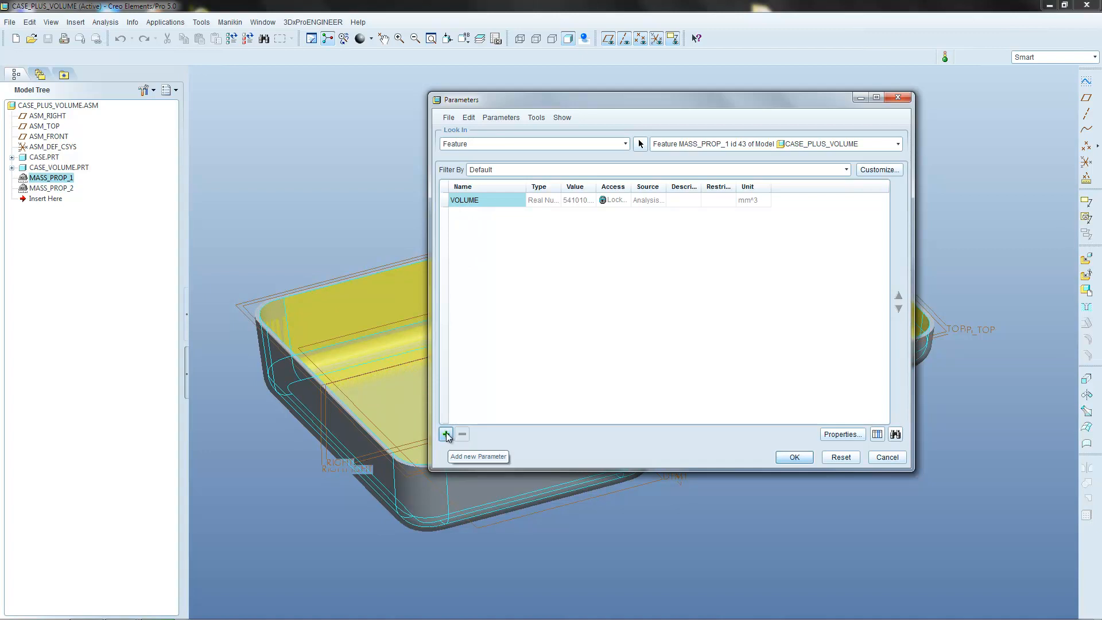
{"action": "left_click", "coordinate": [445, 434]}
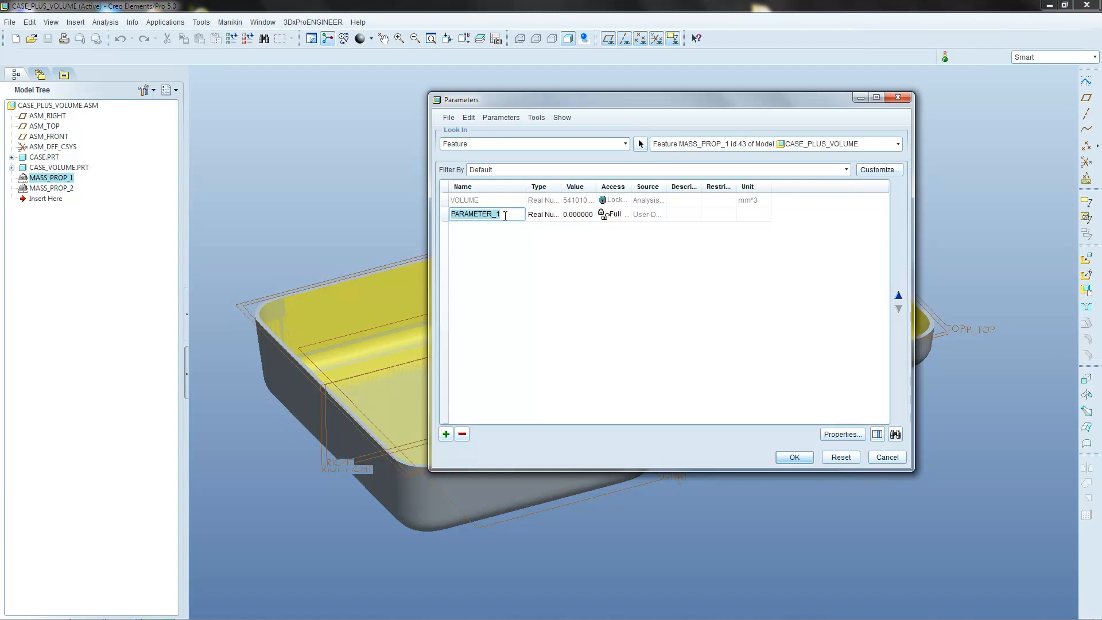
{"action": "type", "text": "To"}
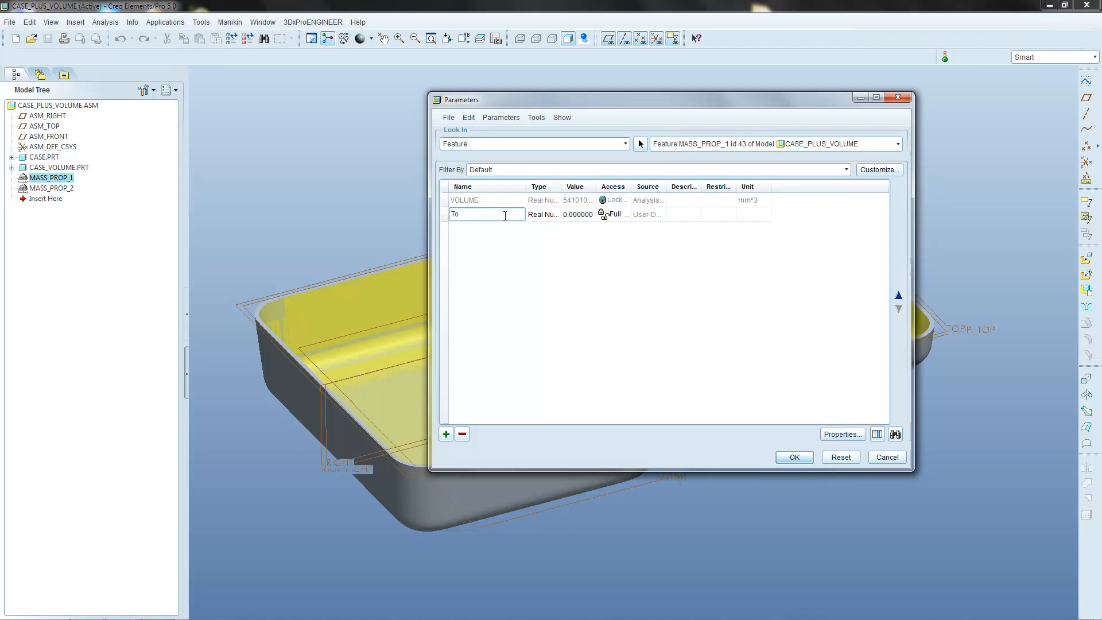
{"action": "type", "text": "Total_v"}
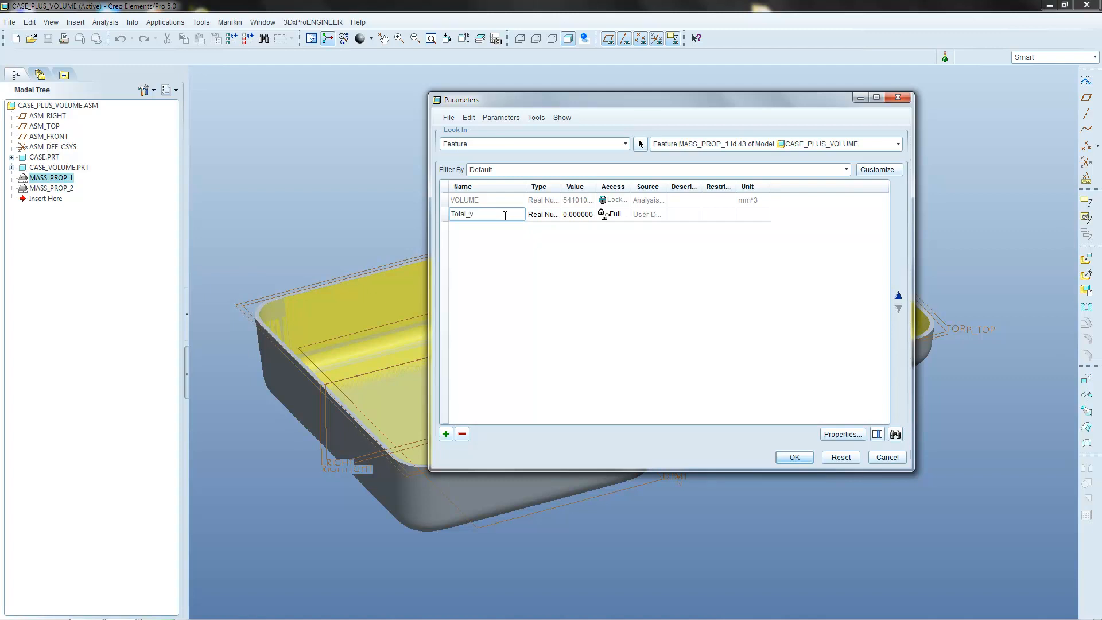
{"action": "type", "text": "olume"}
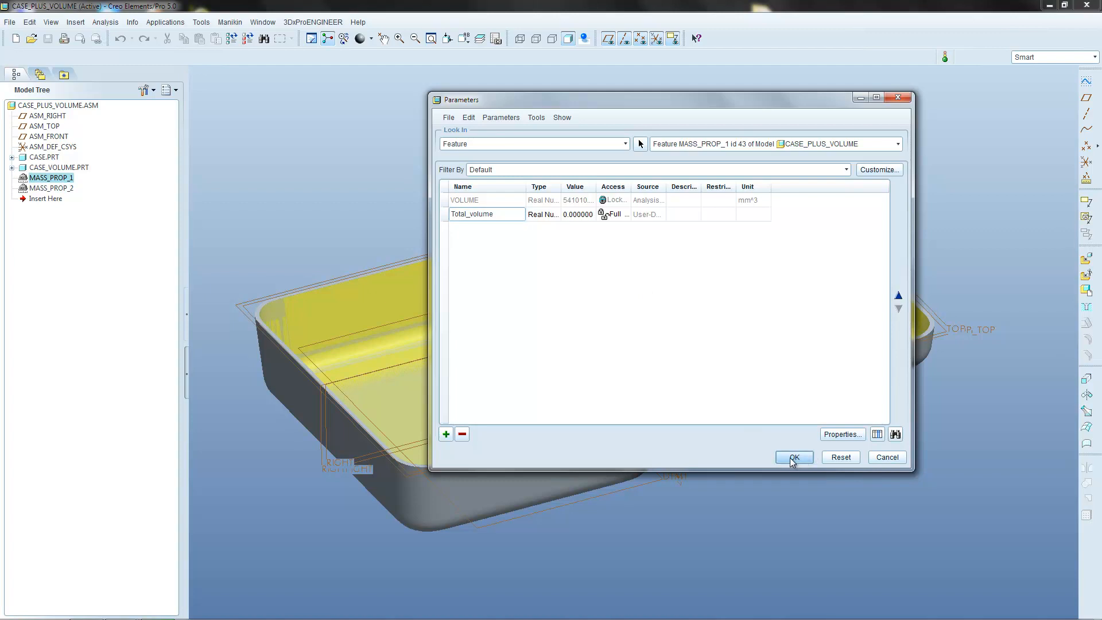
{"action": "left_click", "coordinate": [793, 458]}
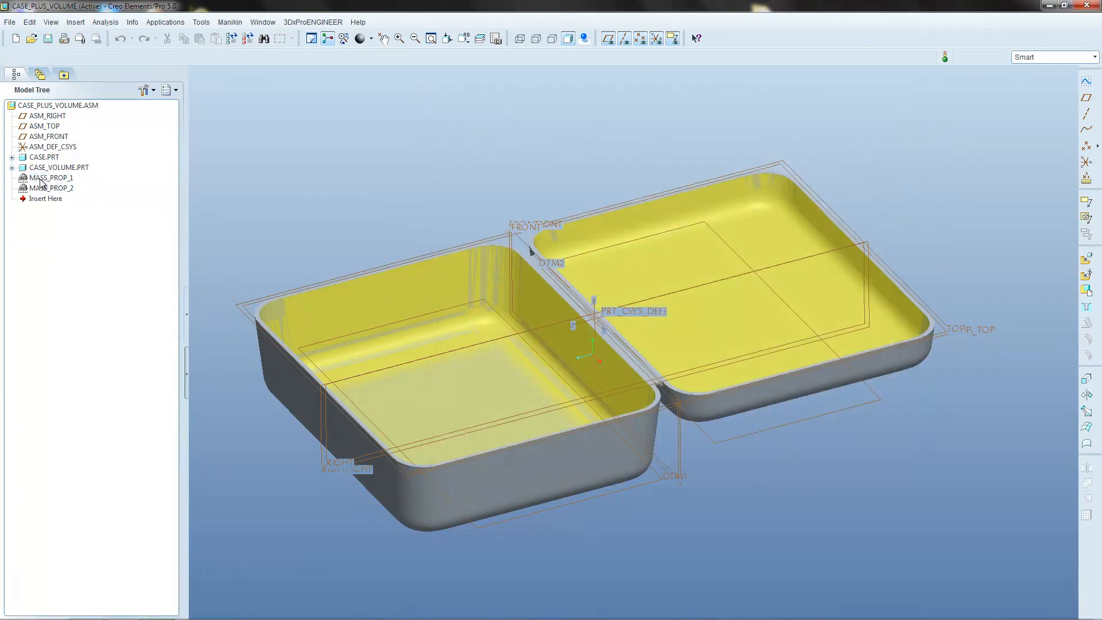
Step: Select MASS_PROP_1 and bring up the Tools menu
{"action": "left_click", "coordinate": [50, 177]}
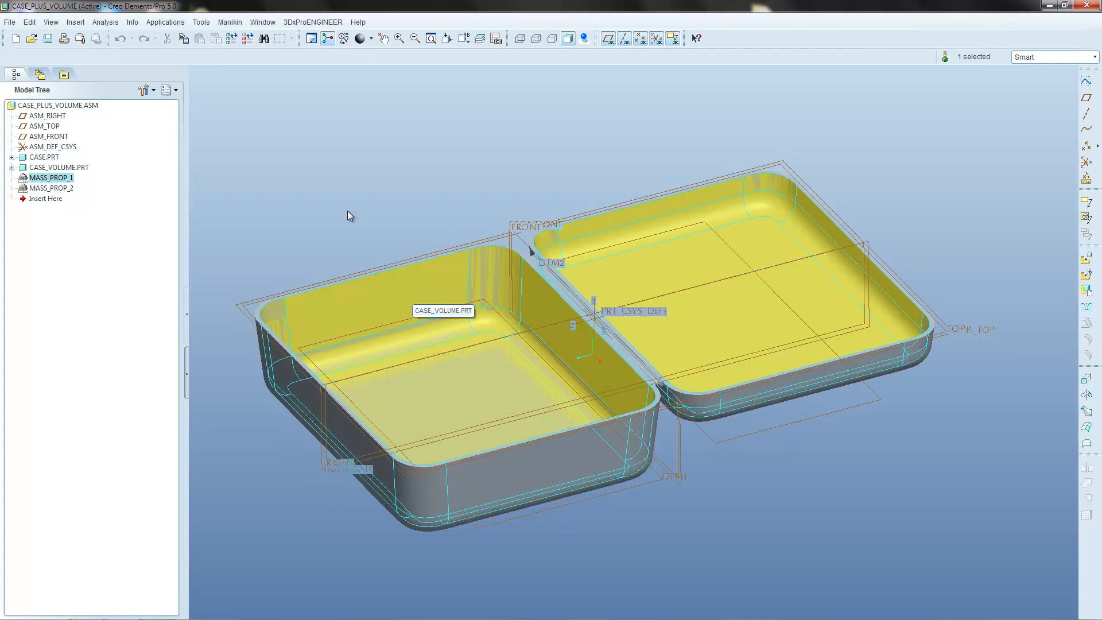
{"action": "left_click", "coordinate": [200, 22]}
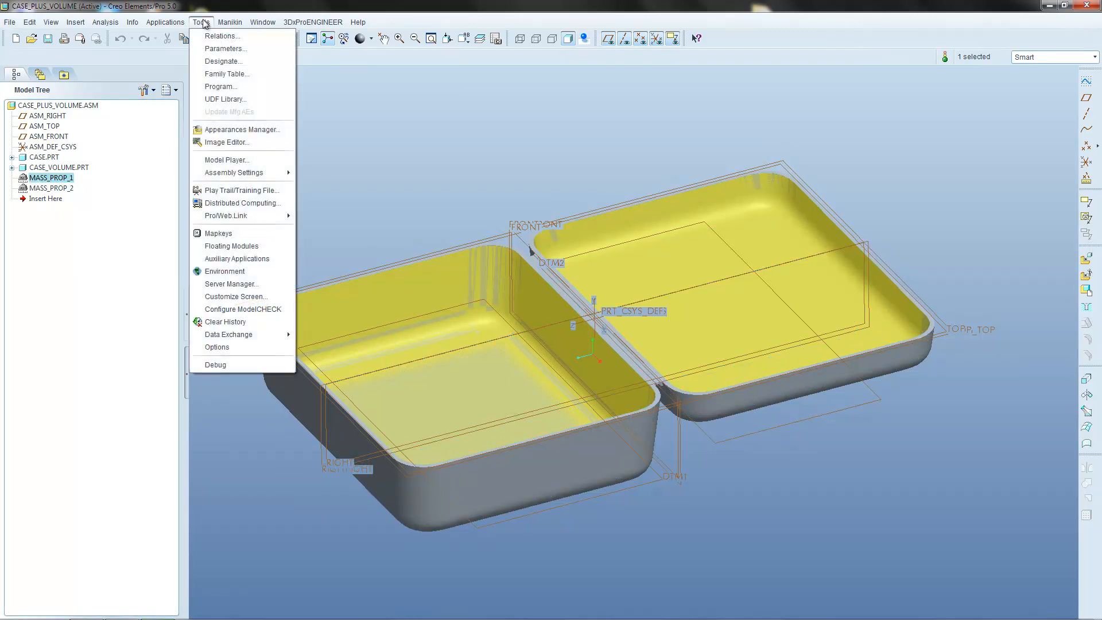
Step: Open the Relations editor for CASE_PLUS_VOLUME and its Insert menu
{"action": "left_click", "coordinate": [222, 35]}
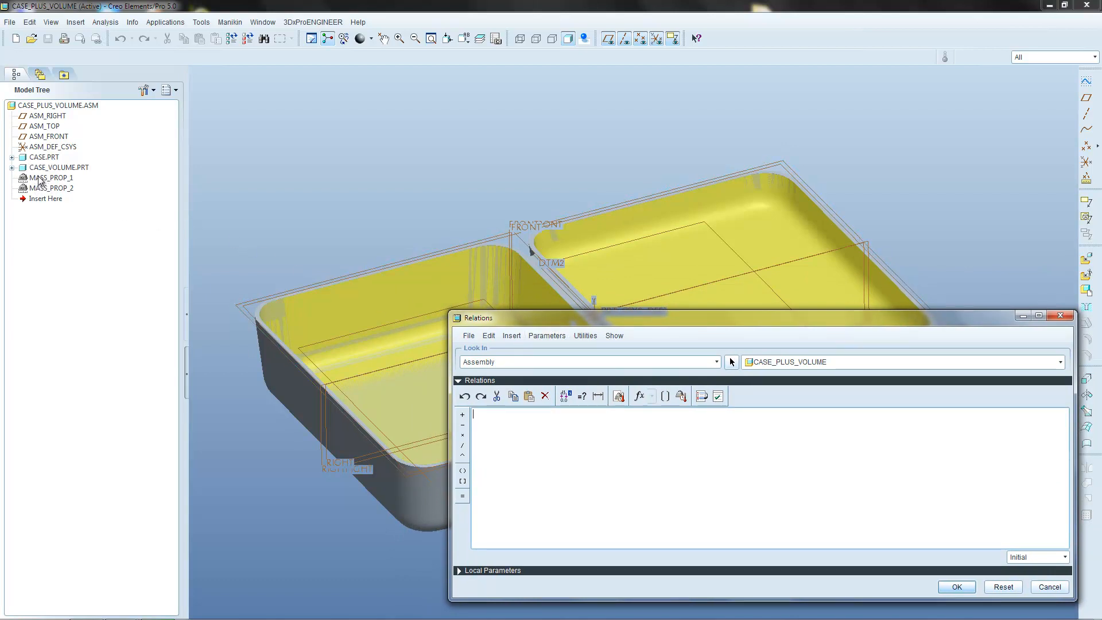
{"action": "mouse_move", "coordinate": [48, 200]}
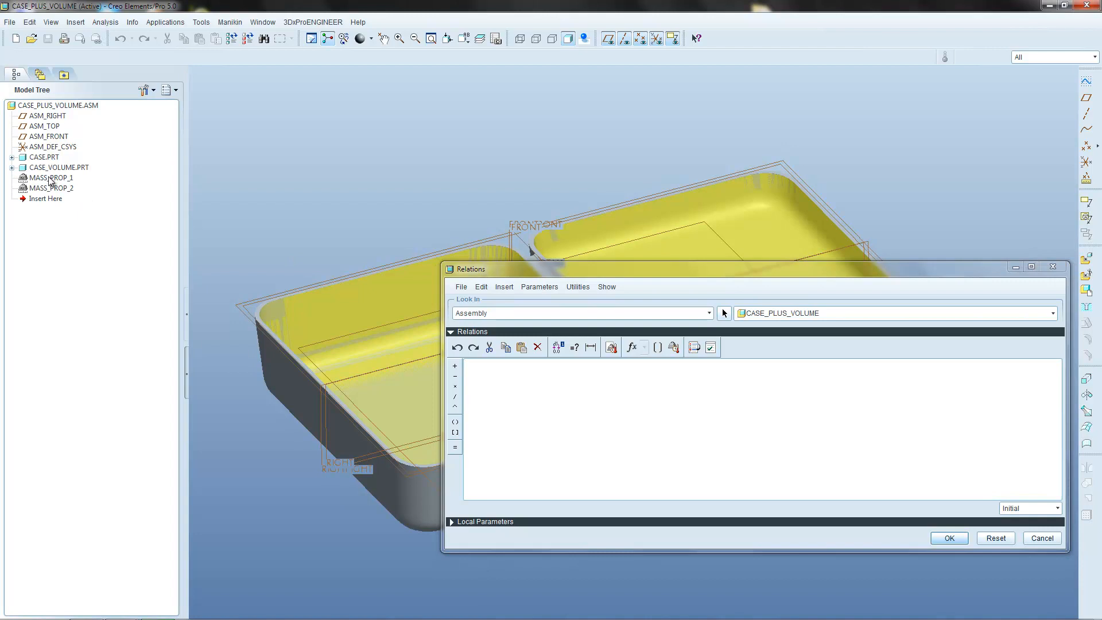
{"action": "mouse_move", "coordinate": [39, 184]}
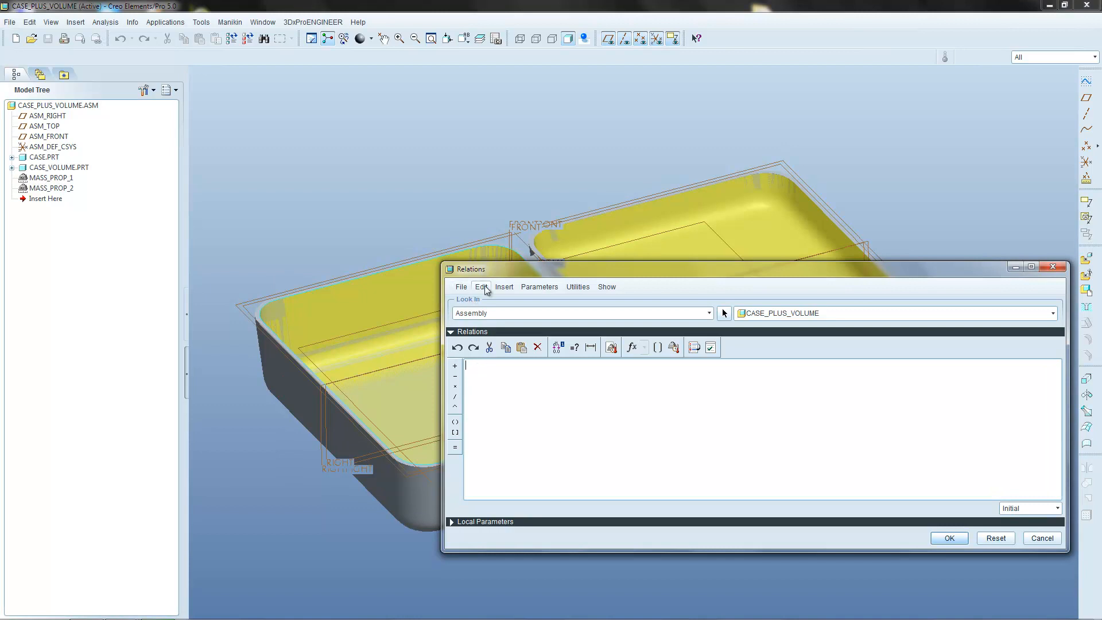
{"action": "left_click", "coordinate": [503, 286]}
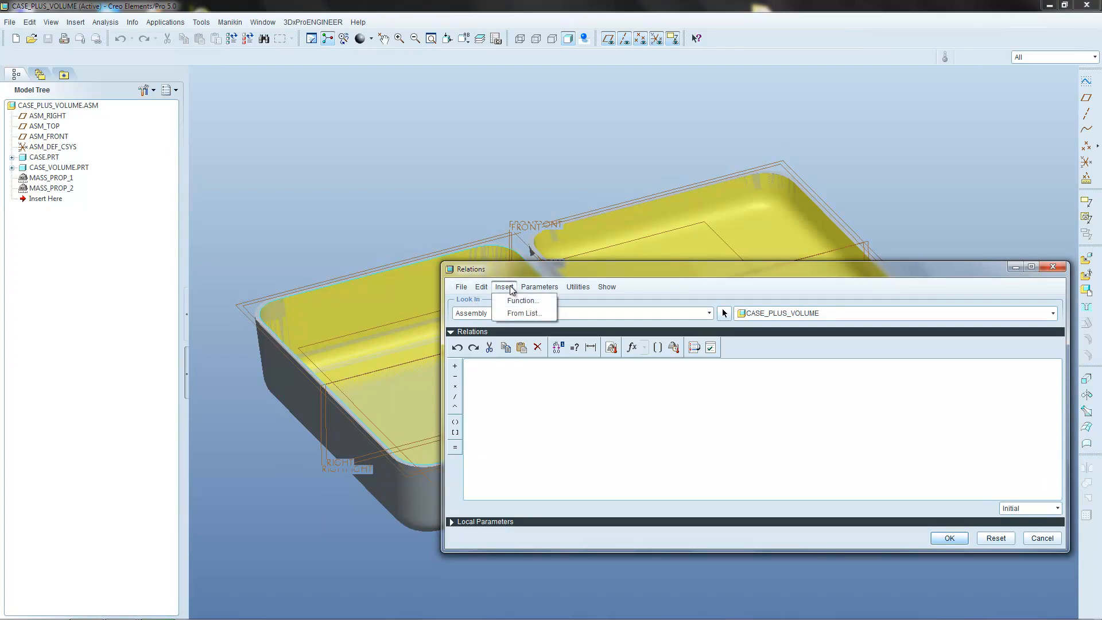
Step: Insert MASS_PROP_1's TOTAL_VOLUME from the feature list so the relation reads TOTAL_VOLUME:FID_43
{"action": "left_click", "coordinate": [525, 313]}
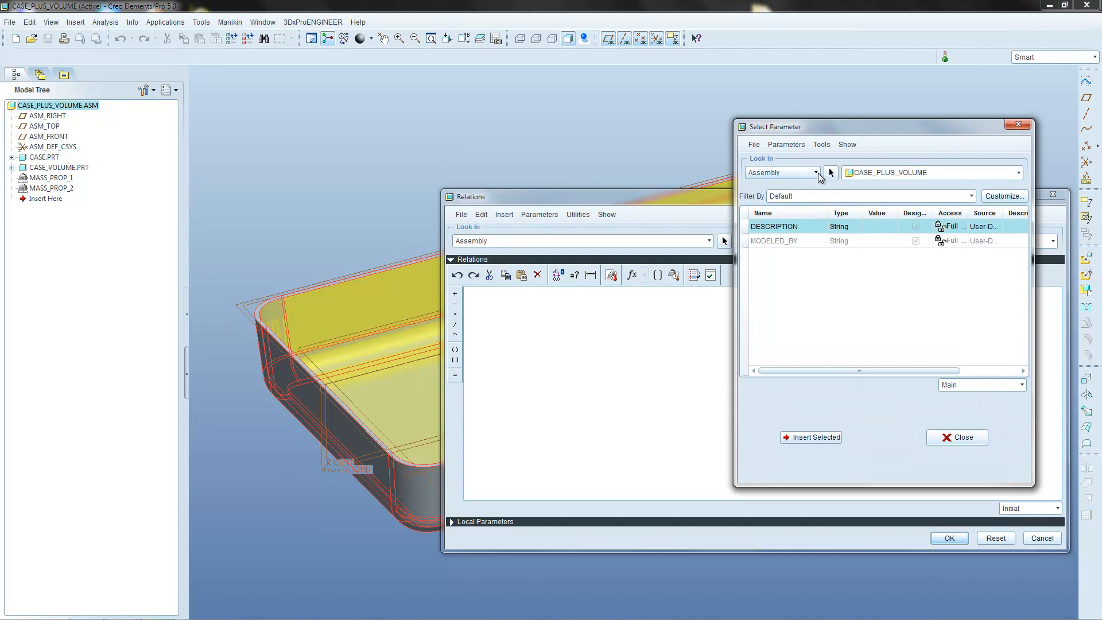
{"action": "left_click", "coordinate": [814, 172]}
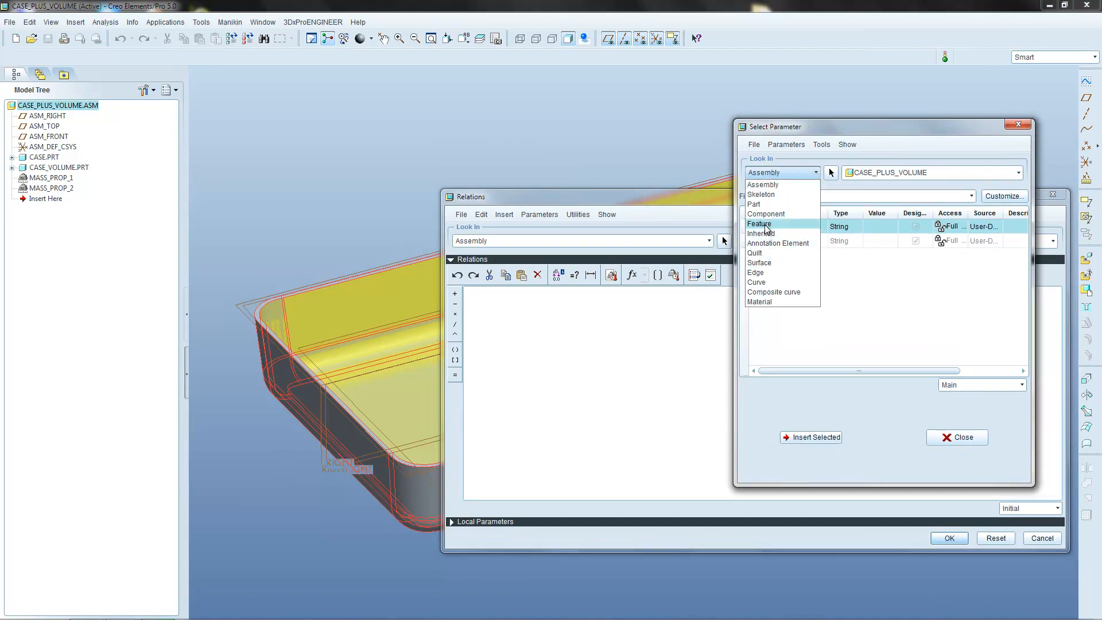
{"action": "left_click", "coordinate": [759, 224]}
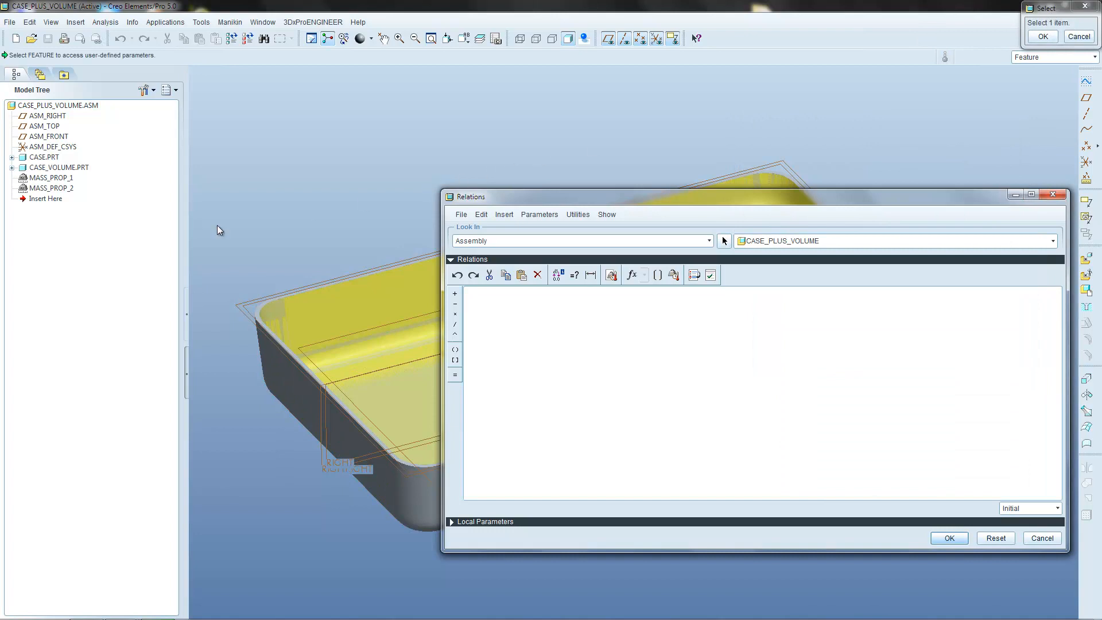
{"action": "mouse_move", "coordinate": [39, 182]}
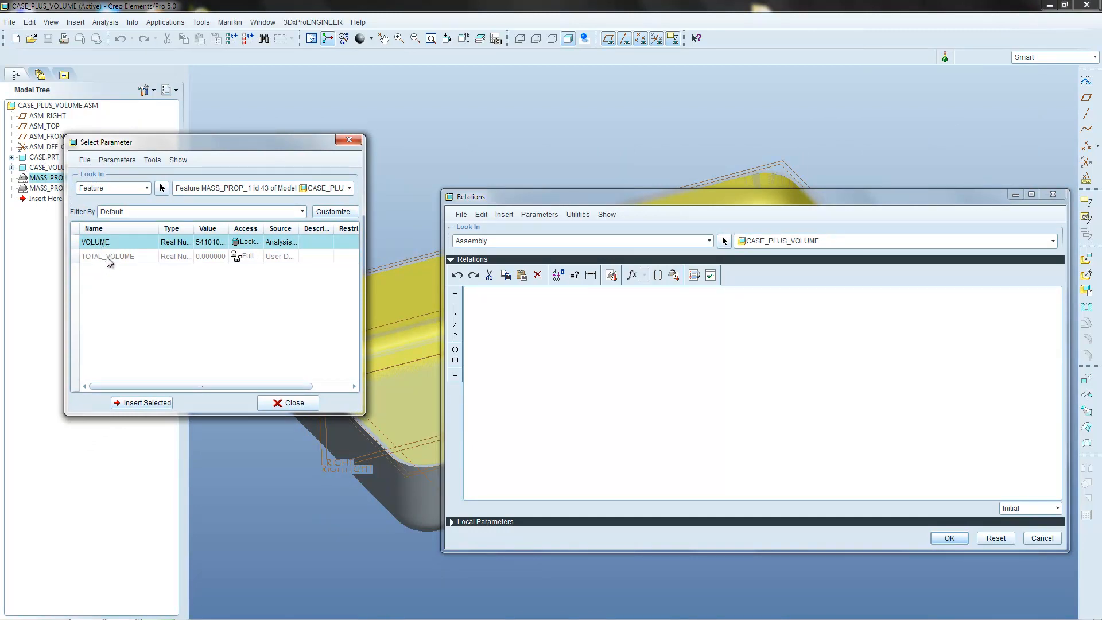
{"action": "left_click", "coordinate": [95, 242]}
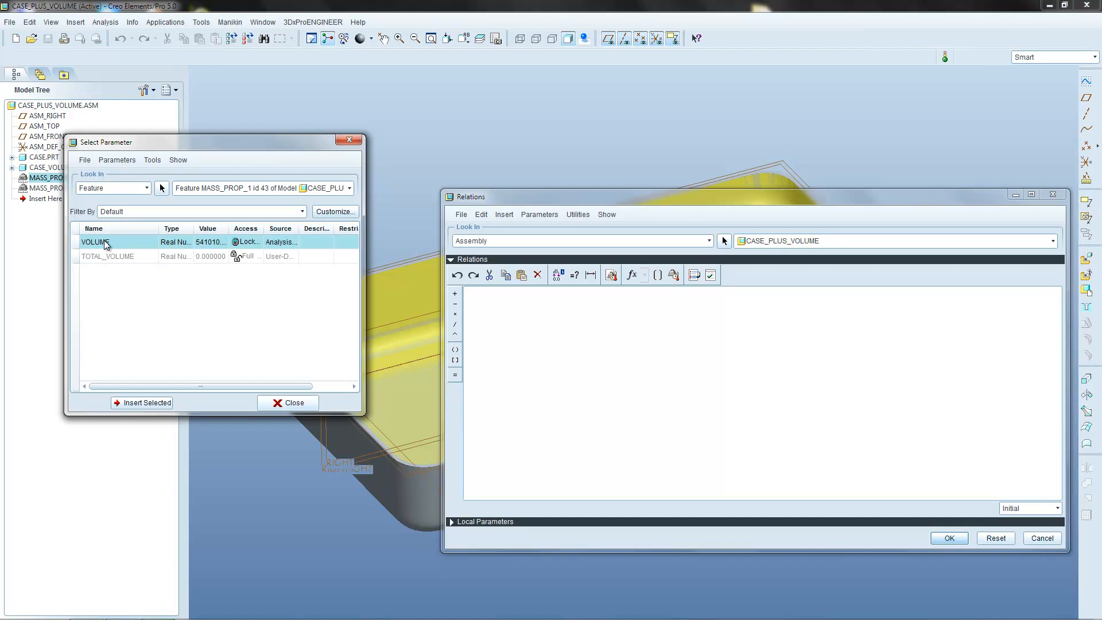
{"action": "left_click", "coordinate": [108, 256]}
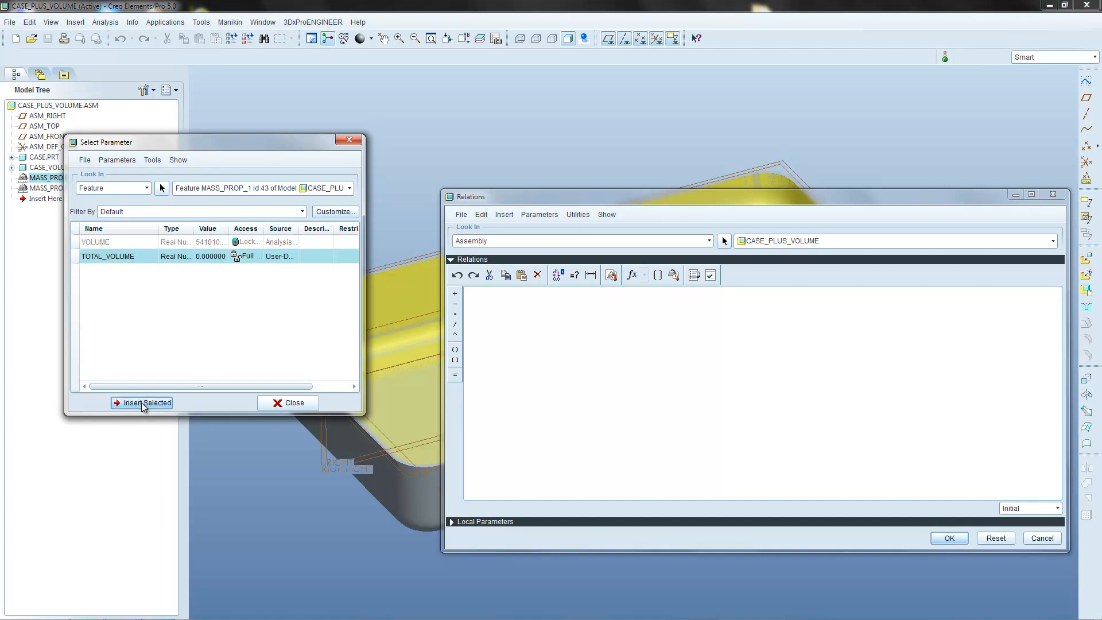
{"action": "left_click", "coordinate": [146, 403]}
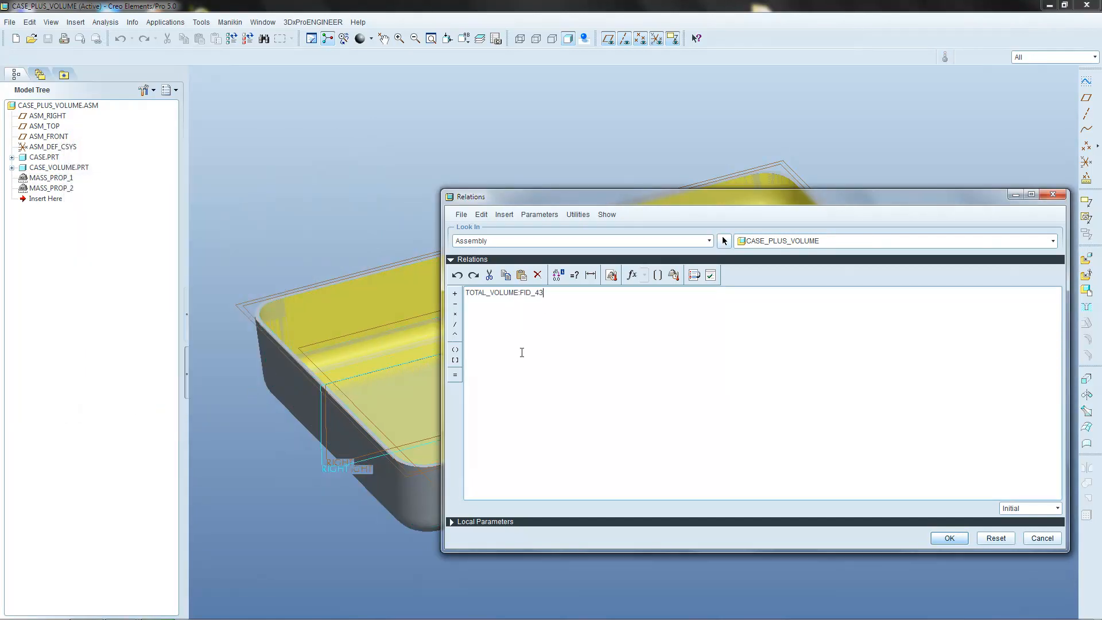
Step: Extend the relation to TOTAL_VOLUME:FID_43=VOLUME:FID_43+ using MASS_PROP_1's VOLUME
{"action": "type", "text": "="}
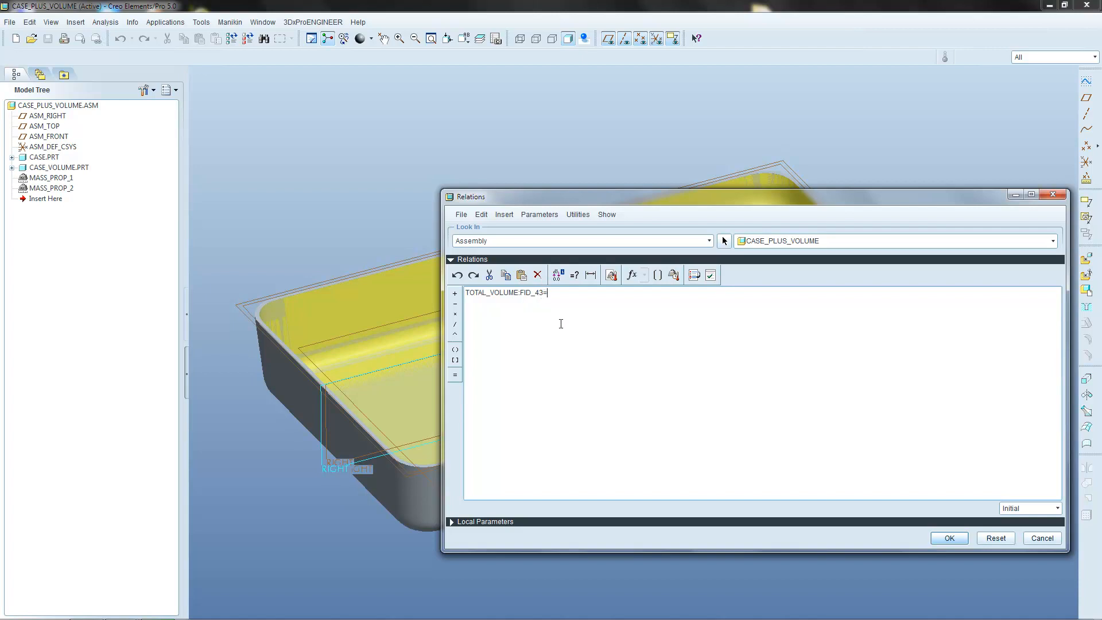
{"action": "mouse_move", "coordinate": [550, 308]}
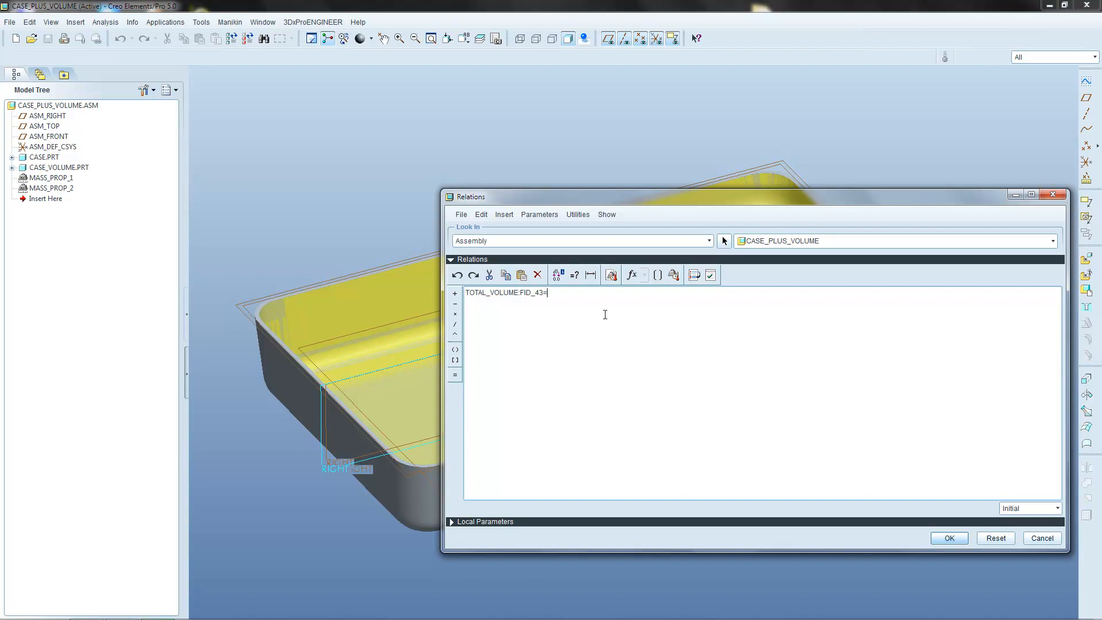
{"action": "left_click", "coordinate": [503, 215]}
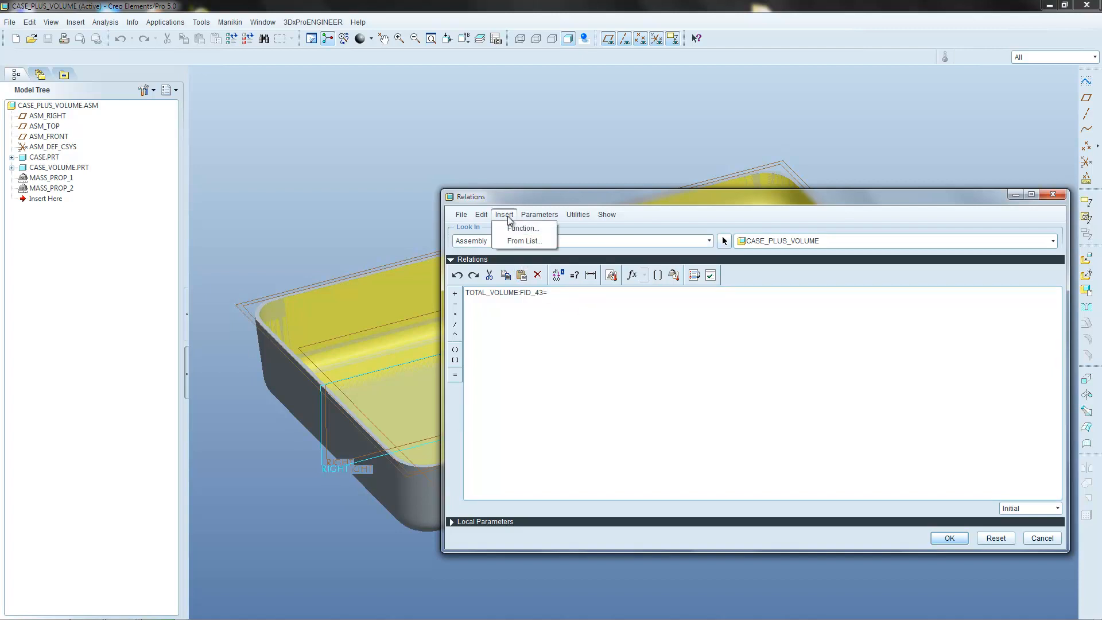
{"action": "left_click", "coordinate": [523, 240]}
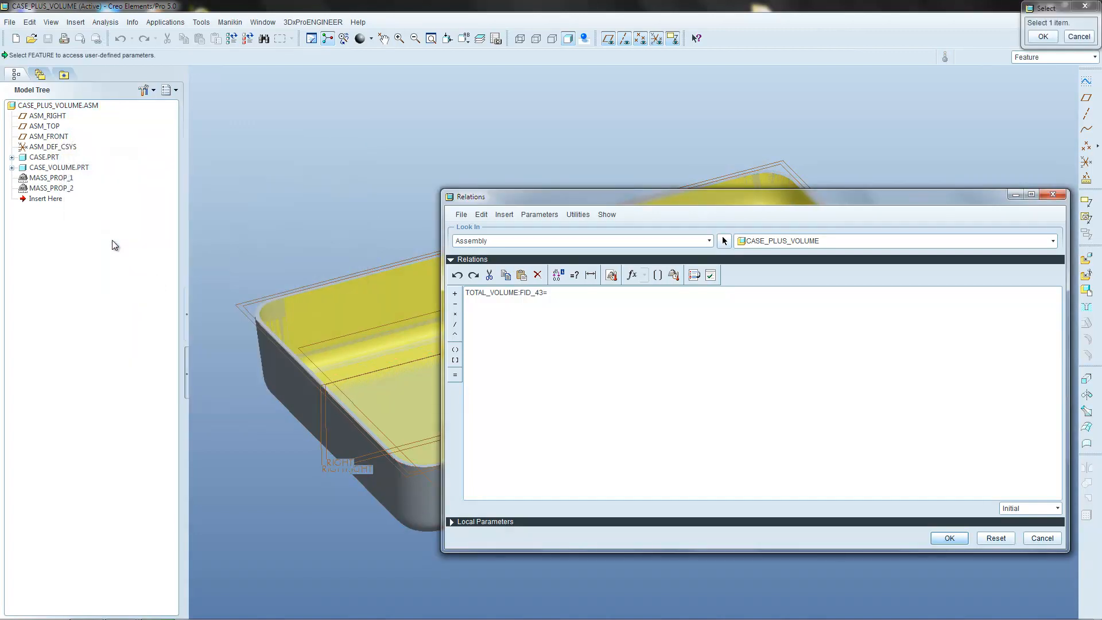
{"action": "left_click", "coordinate": [51, 176]}
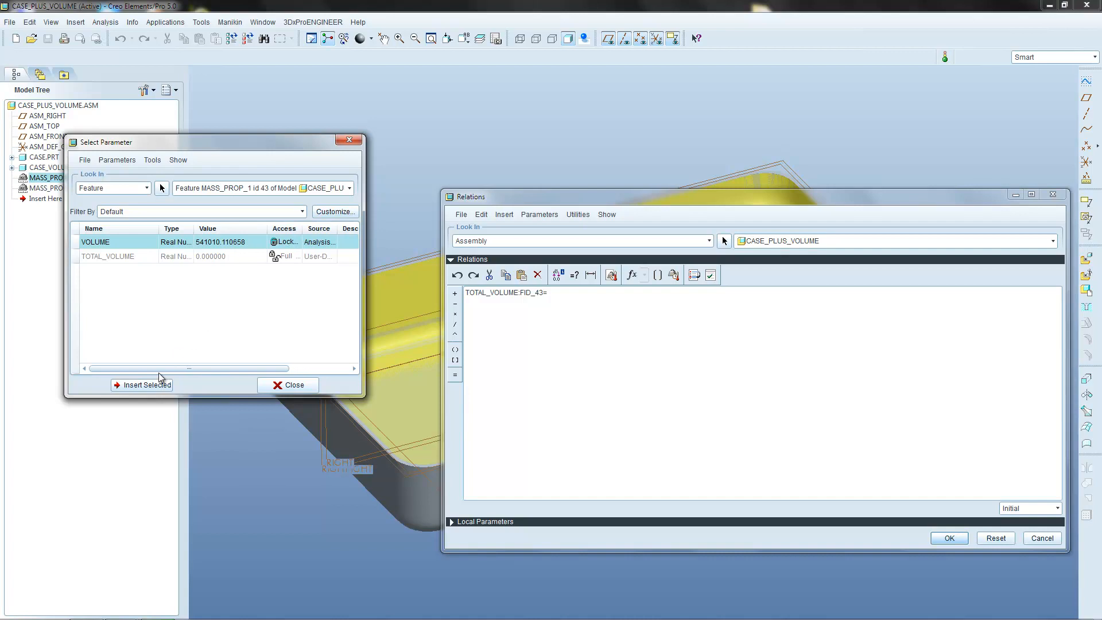
{"action": "left_click", "coordinate": [141, 385]}
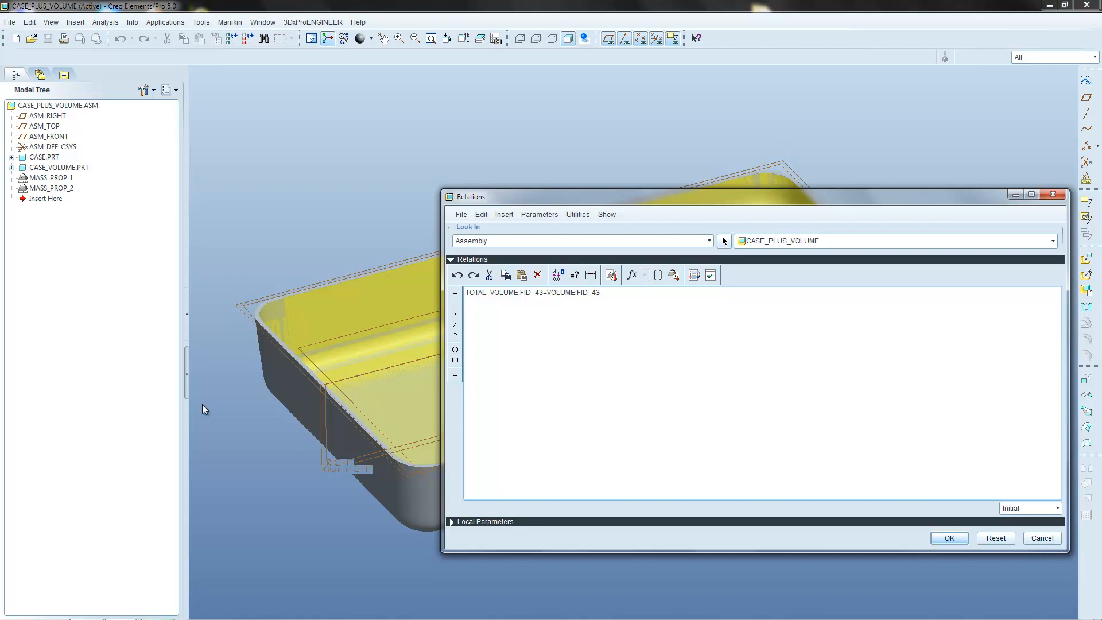
{"action": "type", "text": "+"}
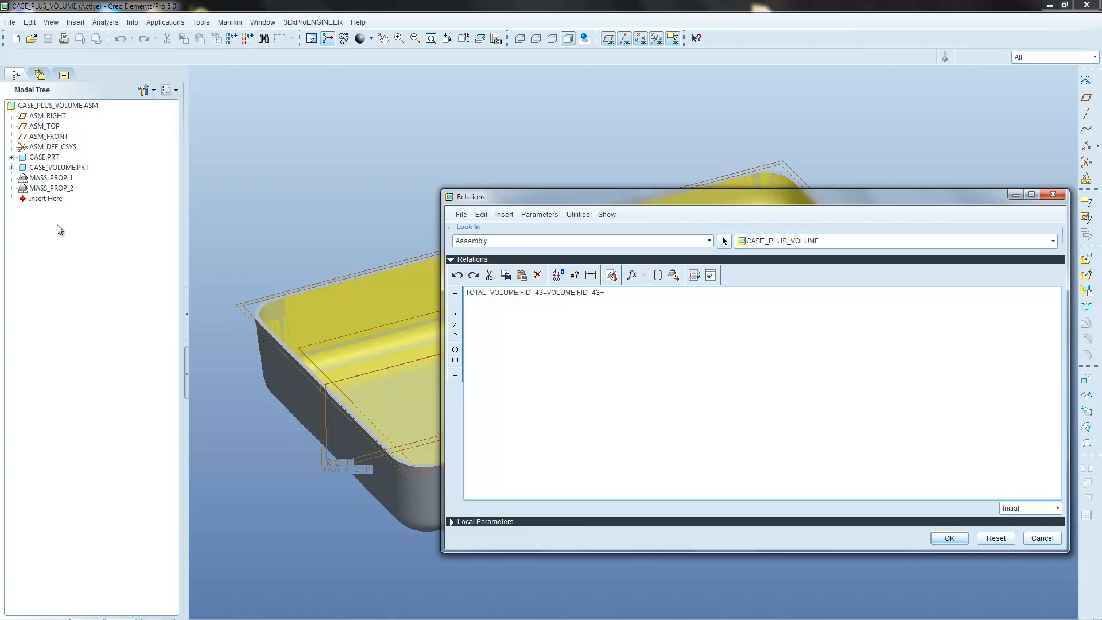
Step: Insert MASS_PROP_2's VOLUME from the parameter list so the relation sums VOLUME:FID_43 and VOLUME:FID_44
{"action": "left_click", "coordinate": [502, 215]}
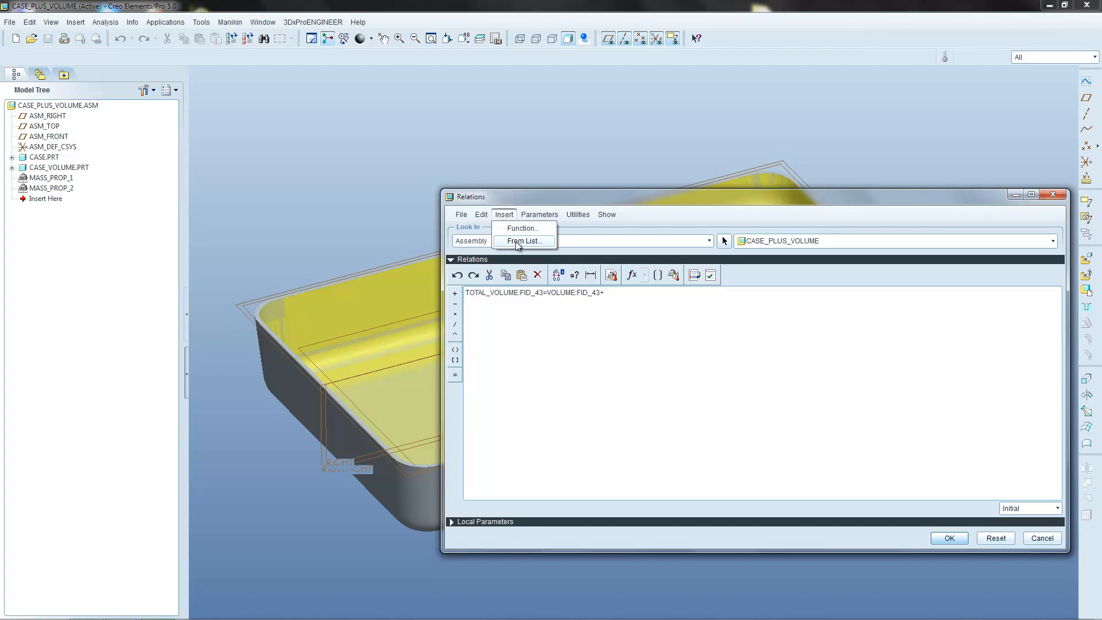
{"action": "left_click", "coordinate": [523, 241]}
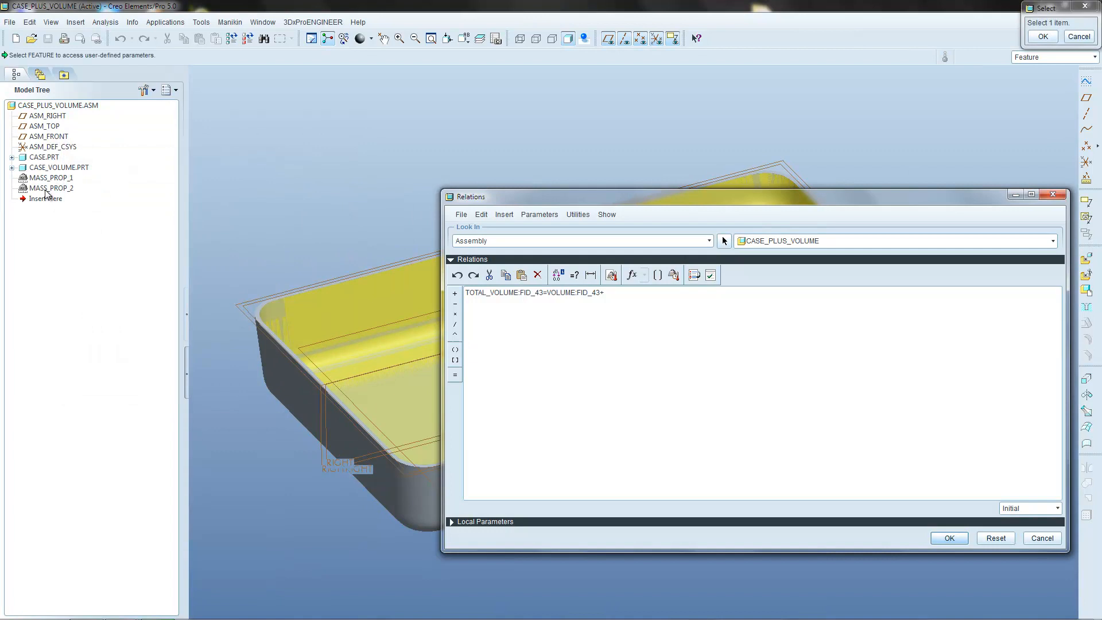
{"action": "left_click", "coordinate": [49, 188]}
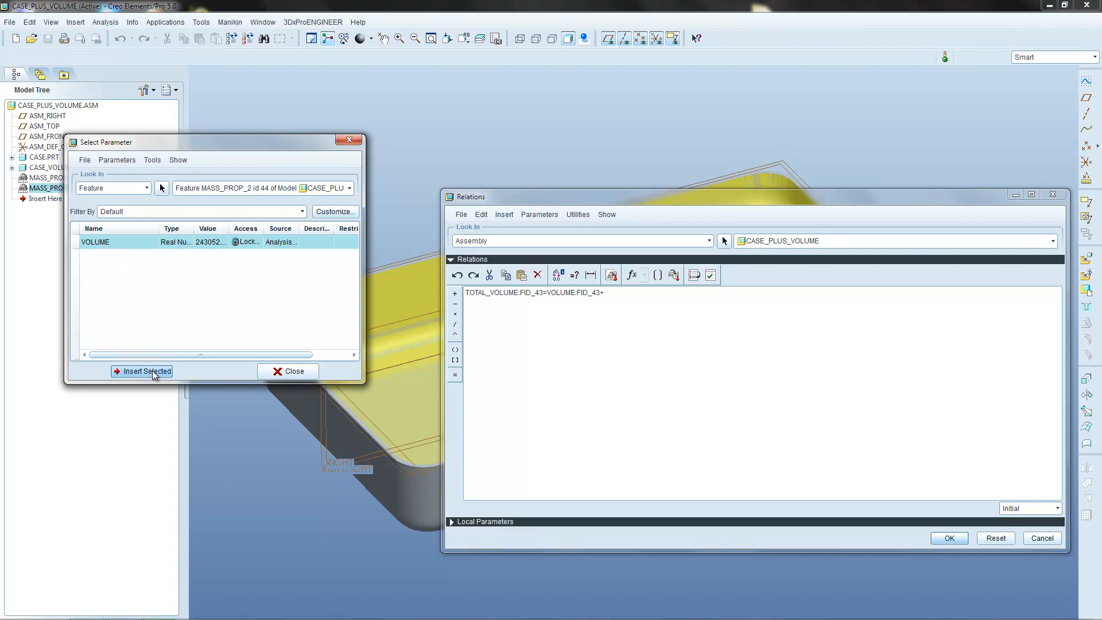
{"action": "left_click", "coordinate": [146, 371]}
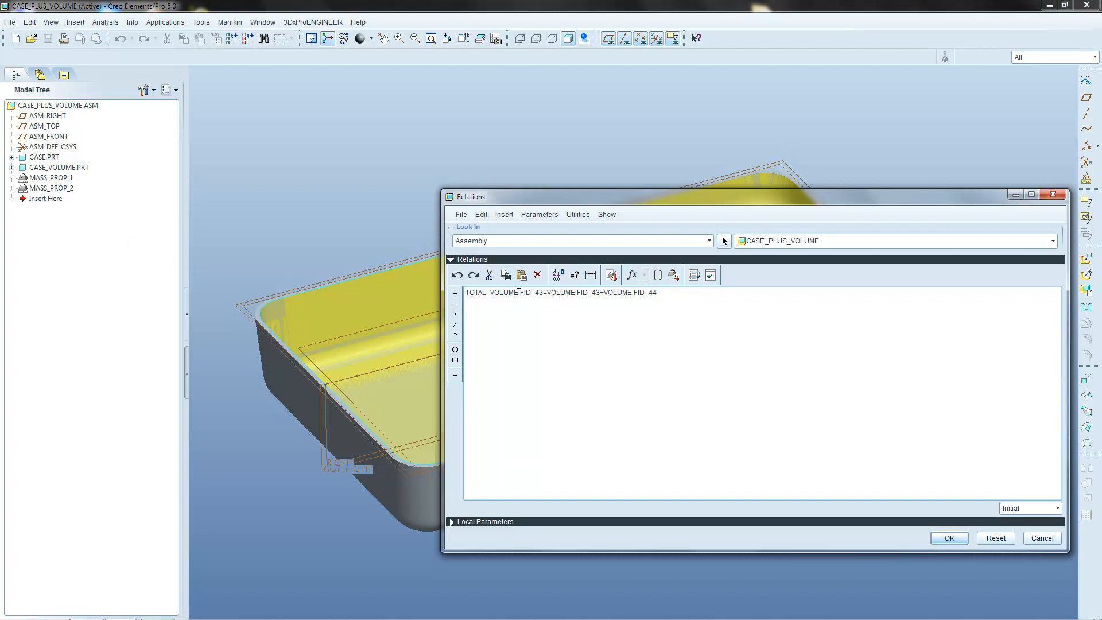
Step: Review the TOTAL_VOLUME, VOLUME:FID_43 and VOLUME:FID_44 terms, then accept the relation and regenerate
{"action": "double_click", "coordinate": [503, 293]}
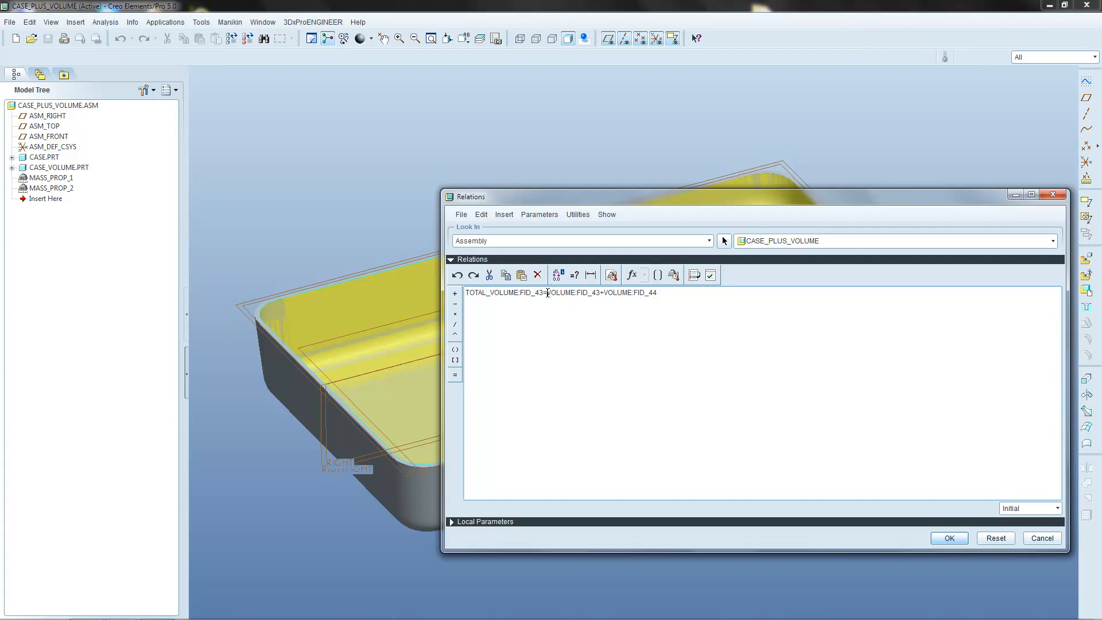
{"action": "double_click", "coordinate": [561, 293]}
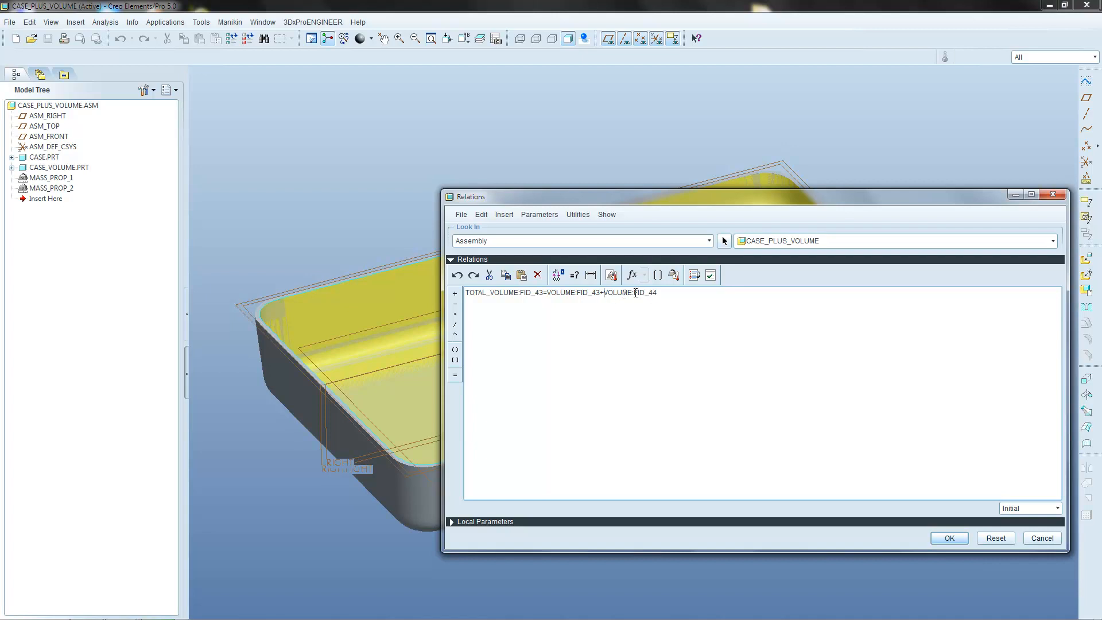
{"action": "double_click", "coordinate": [638, 293]}
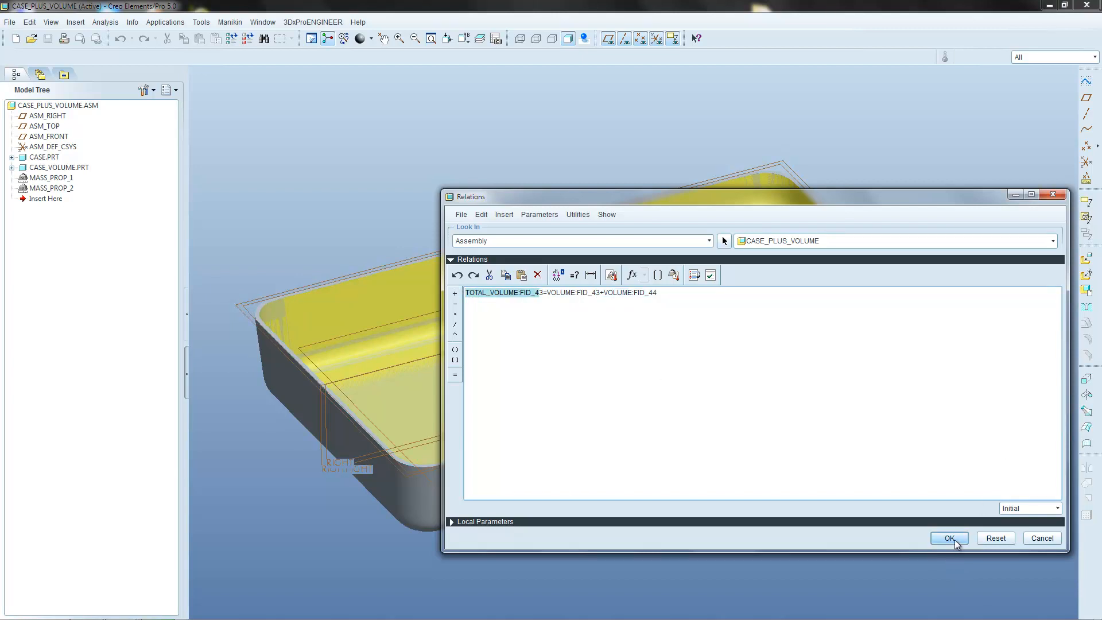
{"action": "left_click", "coordinate": [949, 537]}
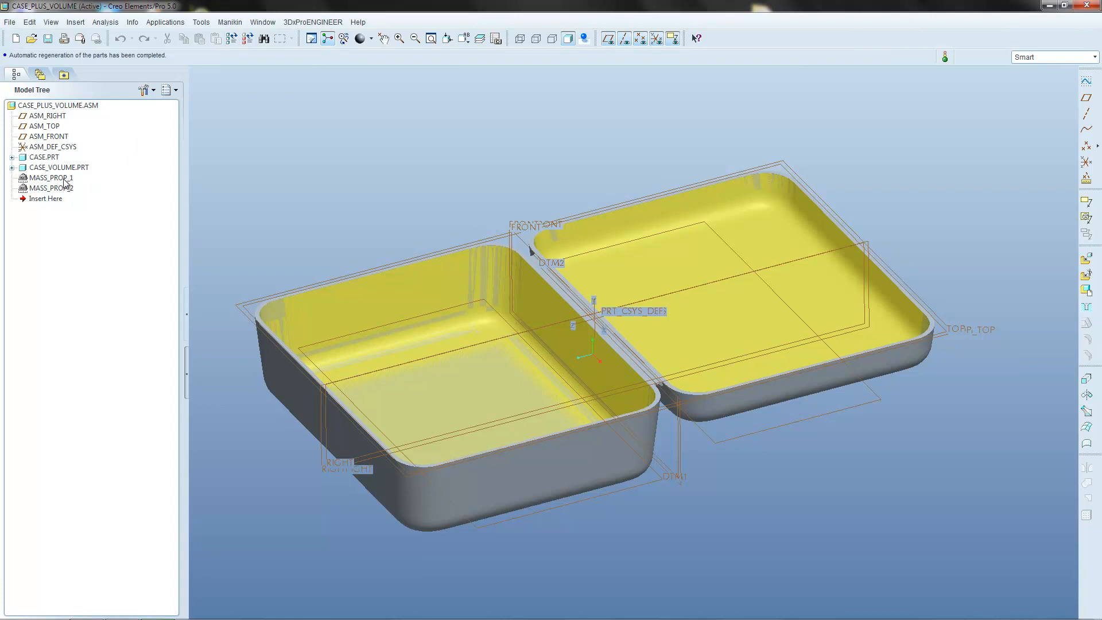
{"action": "right_click", "coordinate": [50, 176]}
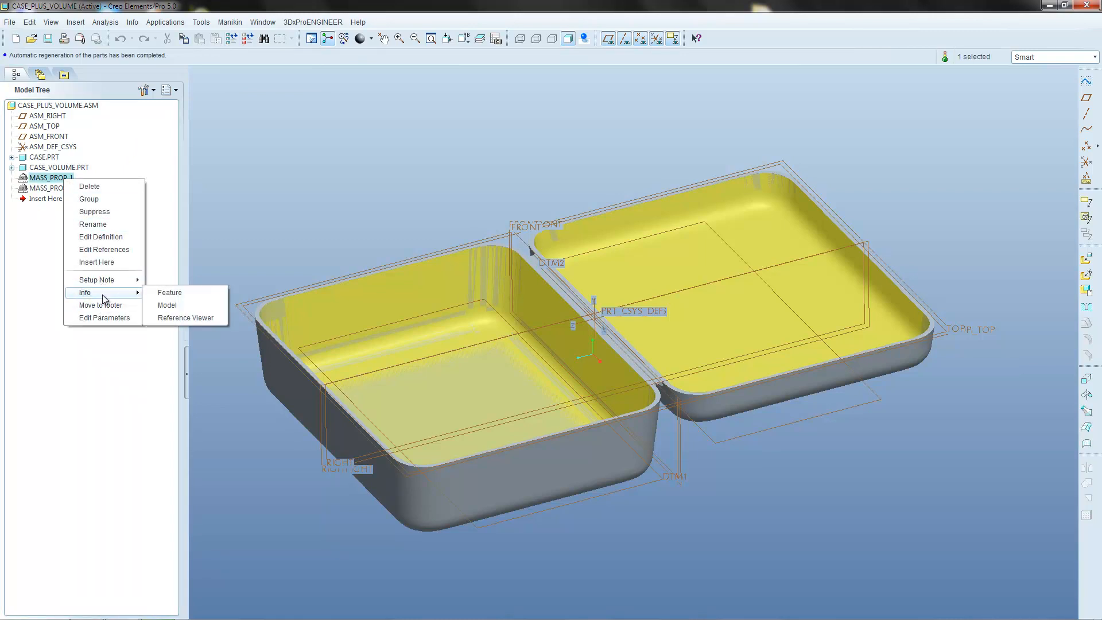
{"action": "left_click", "coordinate": [169, 292]}
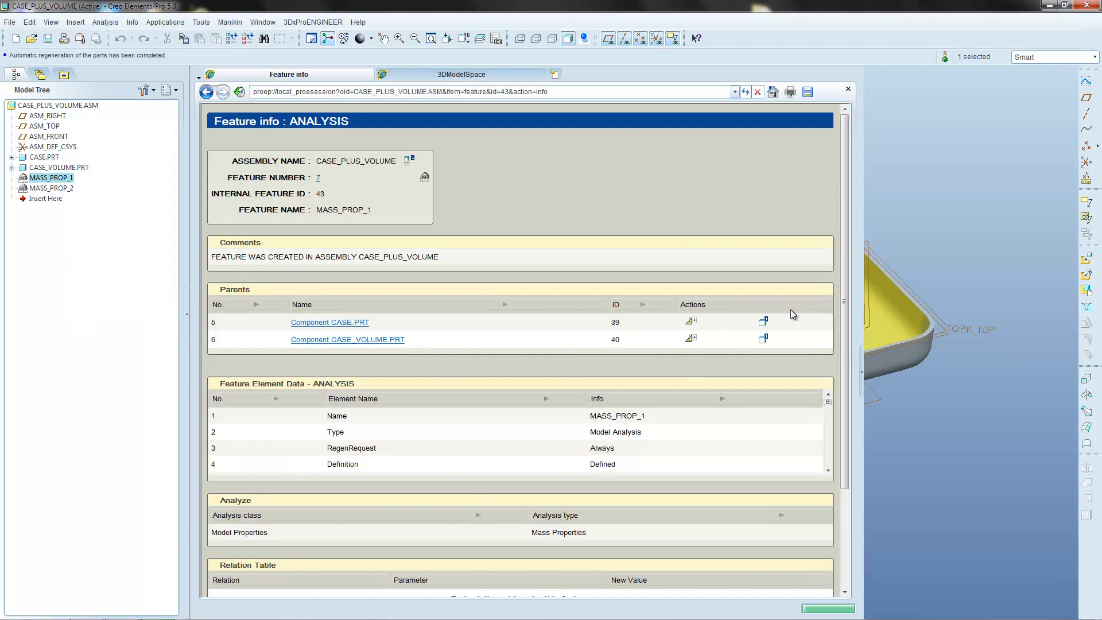
{"action": "scroll", "scroll_direction": "down", "scroll_amount": 3}
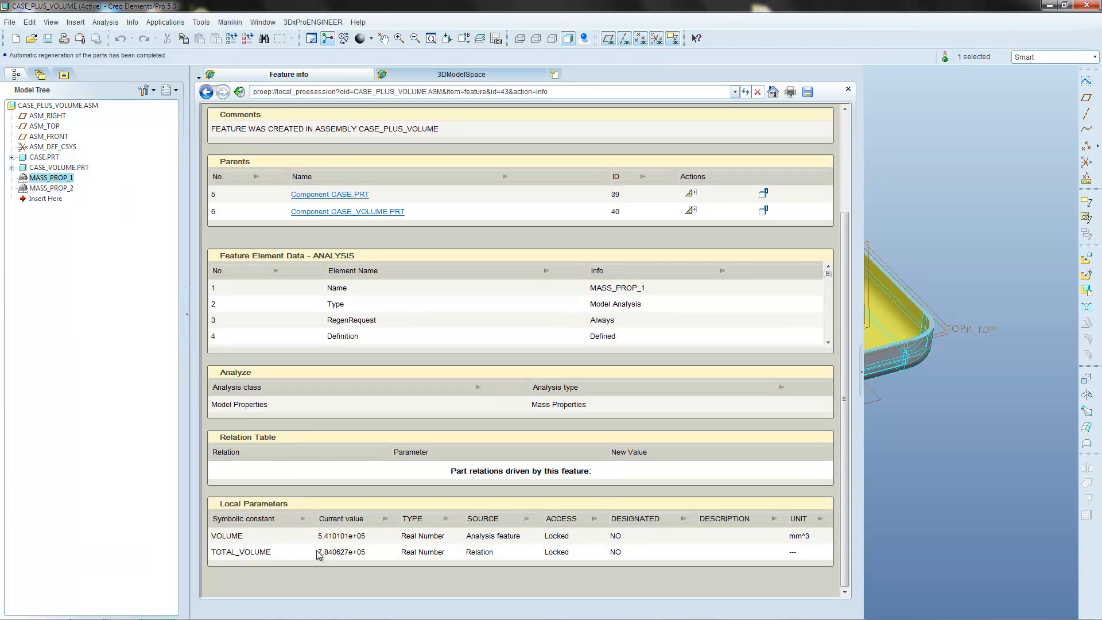
{"action": "double_click", "coordinate": [342, 551]}
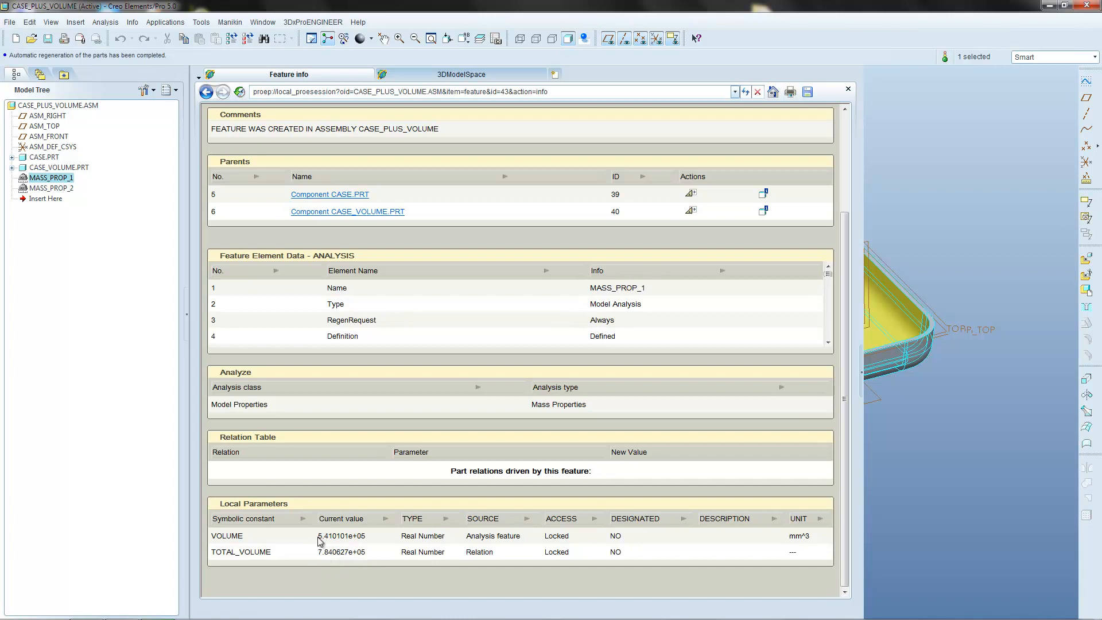
{"action": "double_click", "coordinate": [342, 536]}
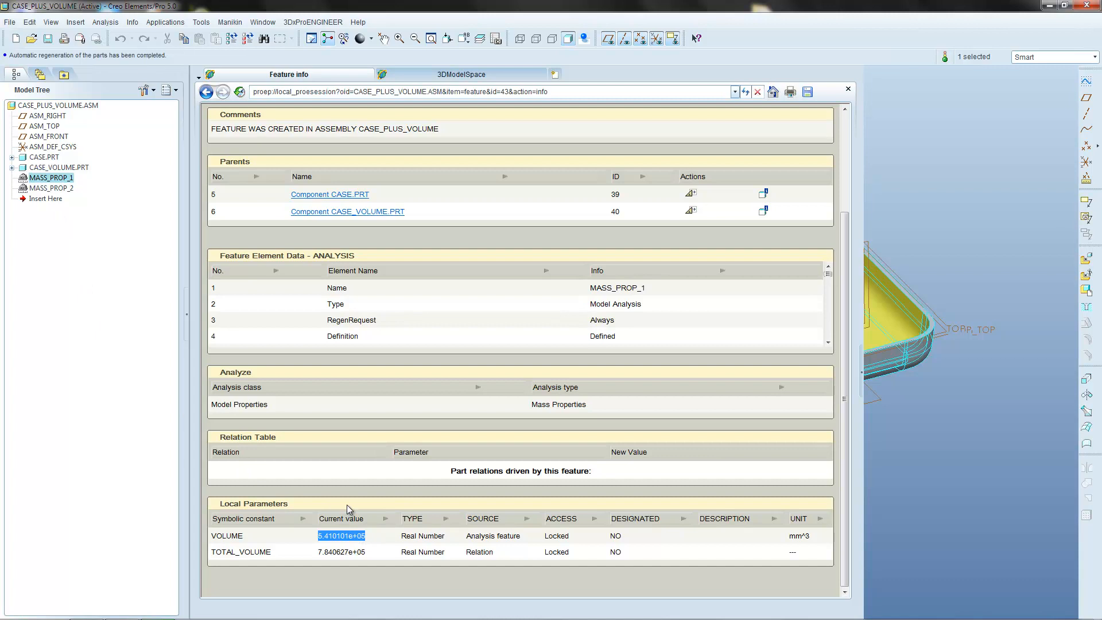
{"action": "mouse_move", "coordinate": [380, 543]}
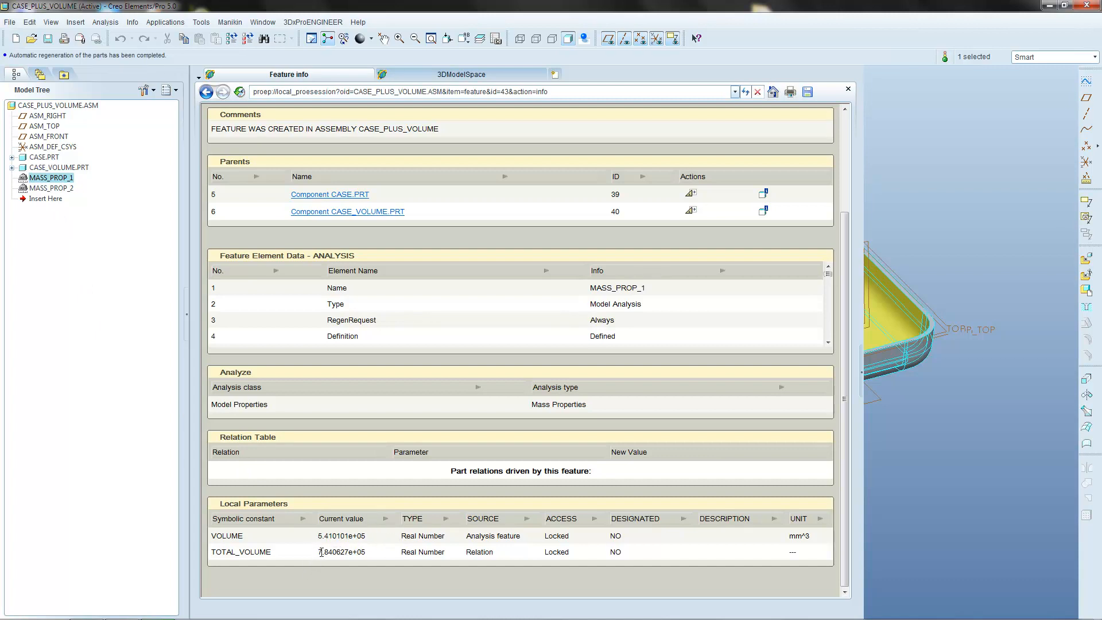
{"action": "double_click", "coordinate": [341, 552]}
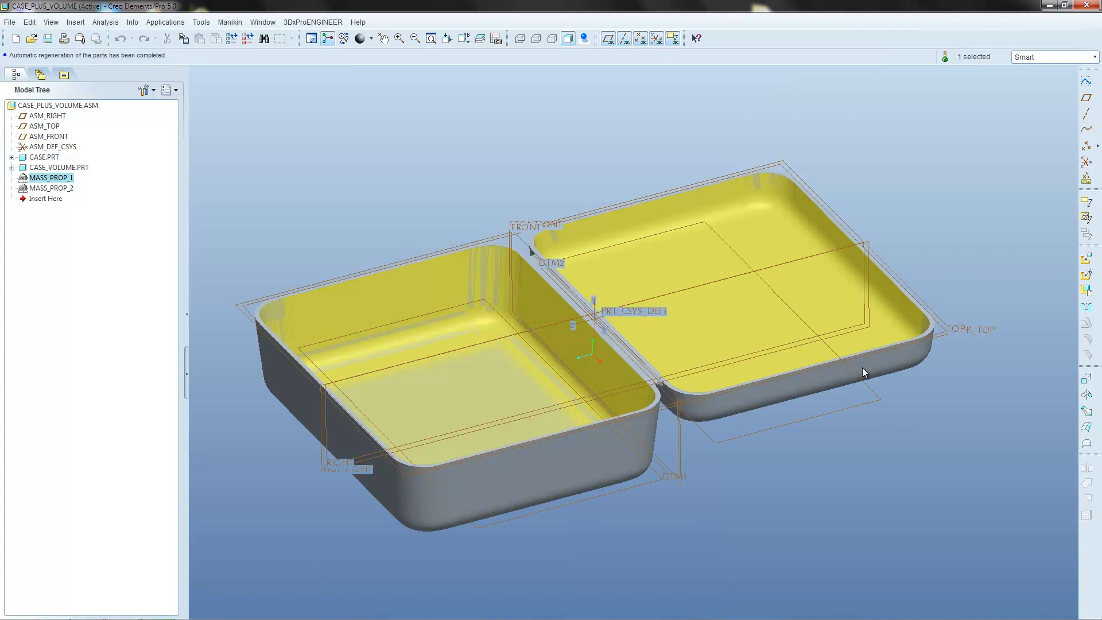
Step: Start a Feasibility/Optimization study from the Analysis menu
{"action": "left_click", "coordinate": [165, 22]}
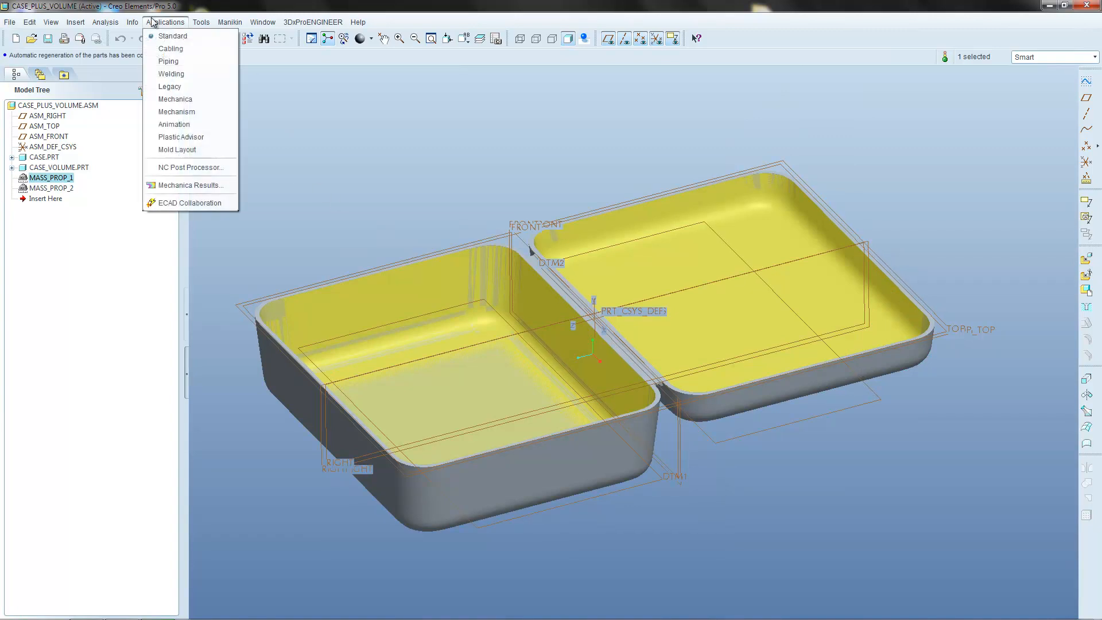
{"action": "left_click", "coordinate": [105, 22]}
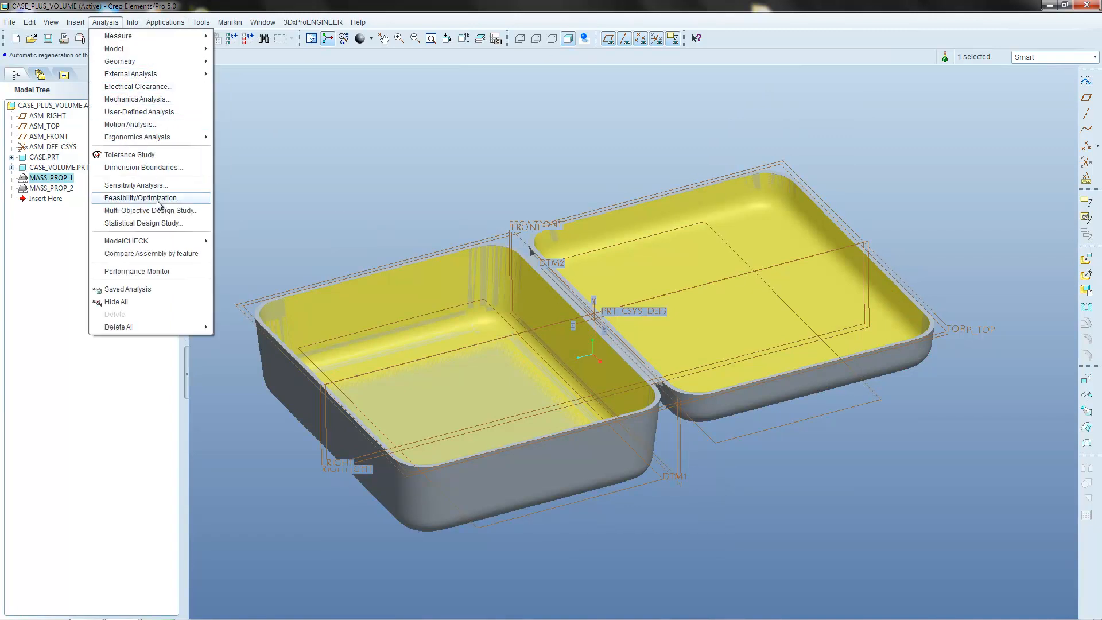
{"action": "left_click", "coordinate": [144, 198]}
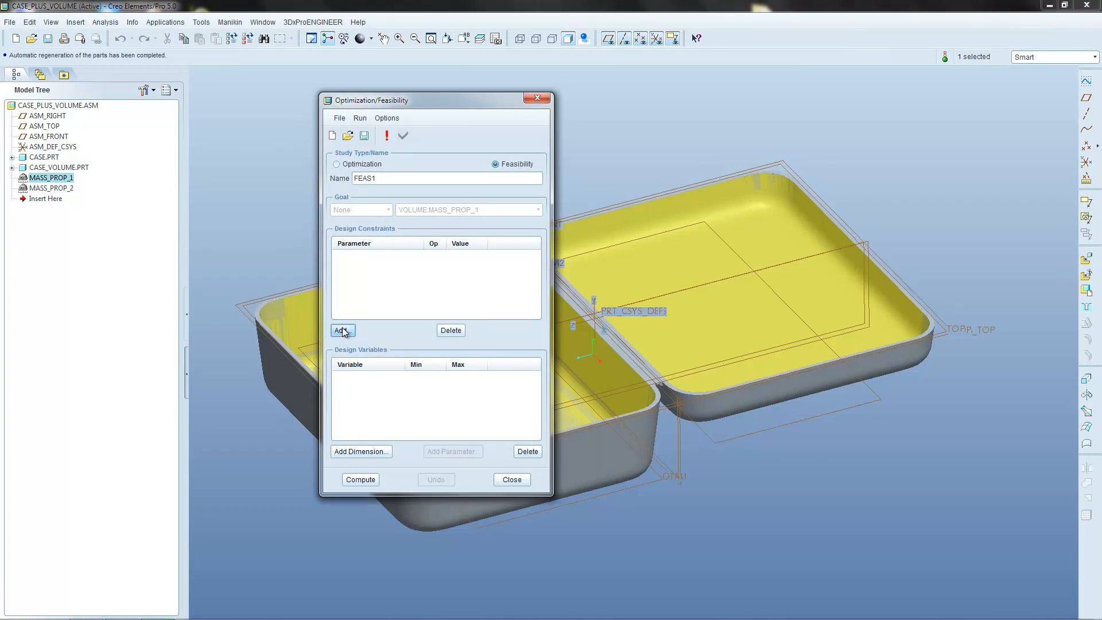
{"action": "mouse_move", "coordinate": [342, 330]}
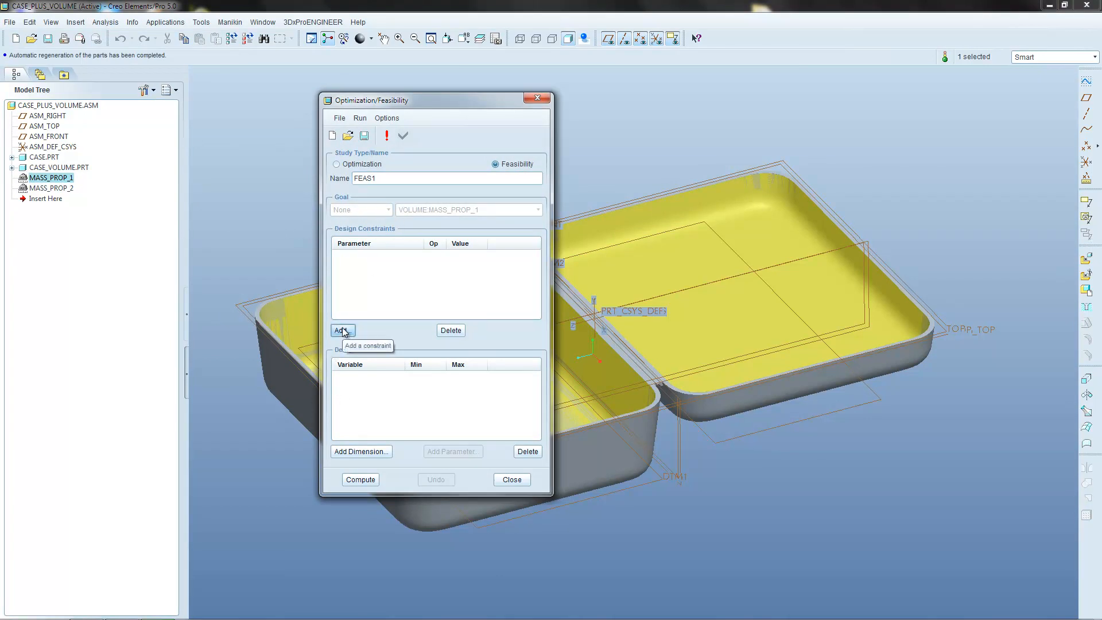
Step: Add a design constraint setting TOTAL_VOLUME equal to 5000 in study FEAS1
{"action": "left_click", "coordinate": [342, 331]}
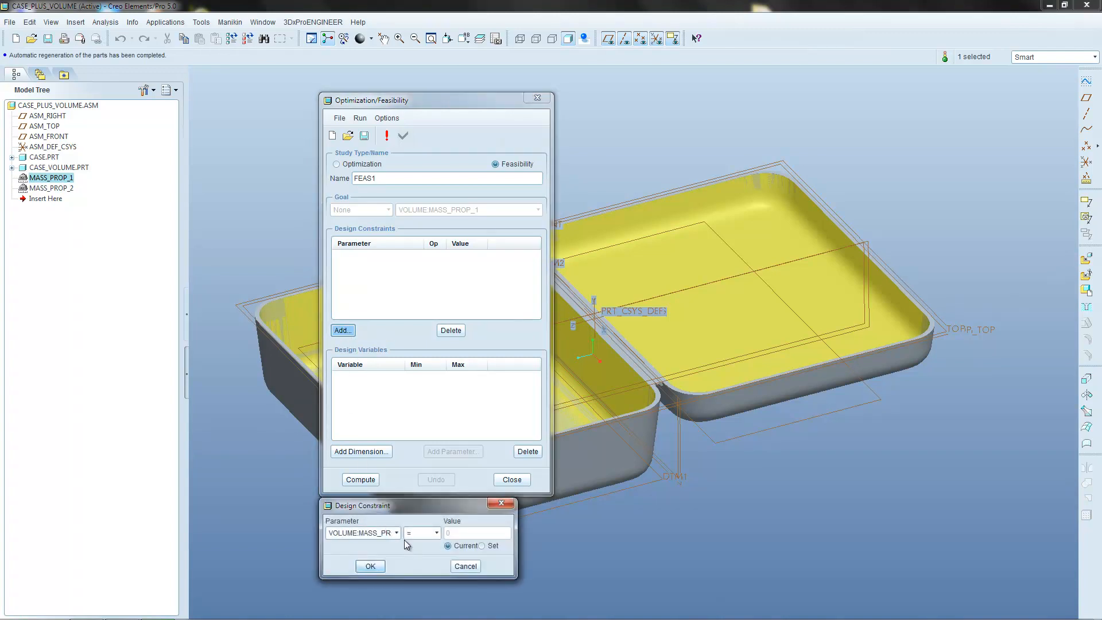
{"action": "left_click", "coordinate": [396, 532]}
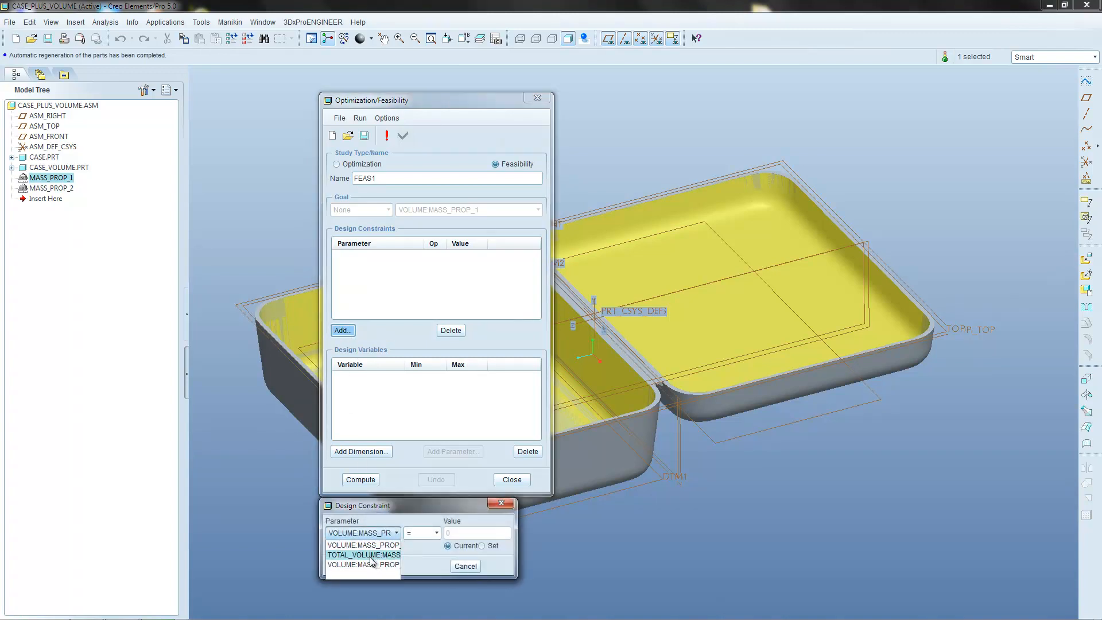
{"action": "left_click", "coordinate": [363, 555]}
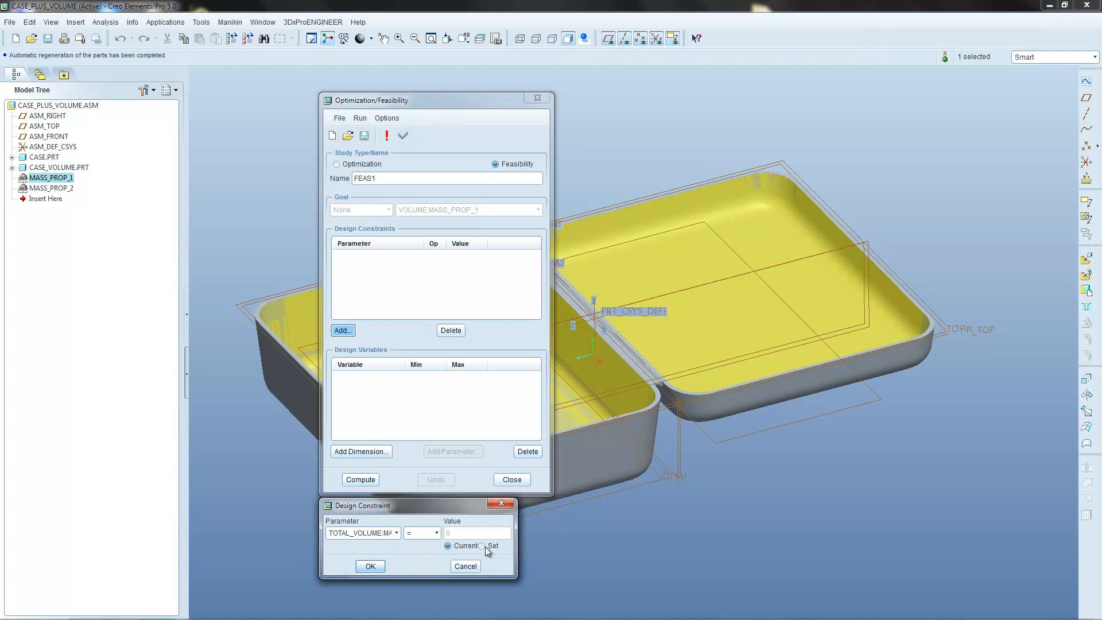
{"action": "left_click", "coordinate": [483, 547]}
{"action": "type", "text": "5000"}
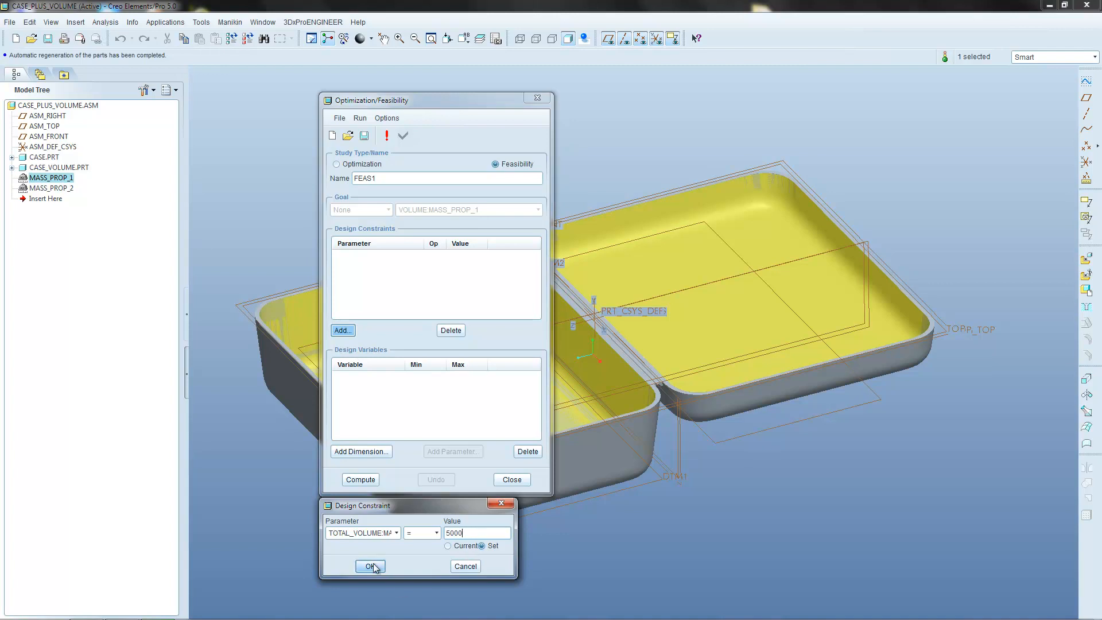
{"action": "left_click", "coordinate": [370, 566]}
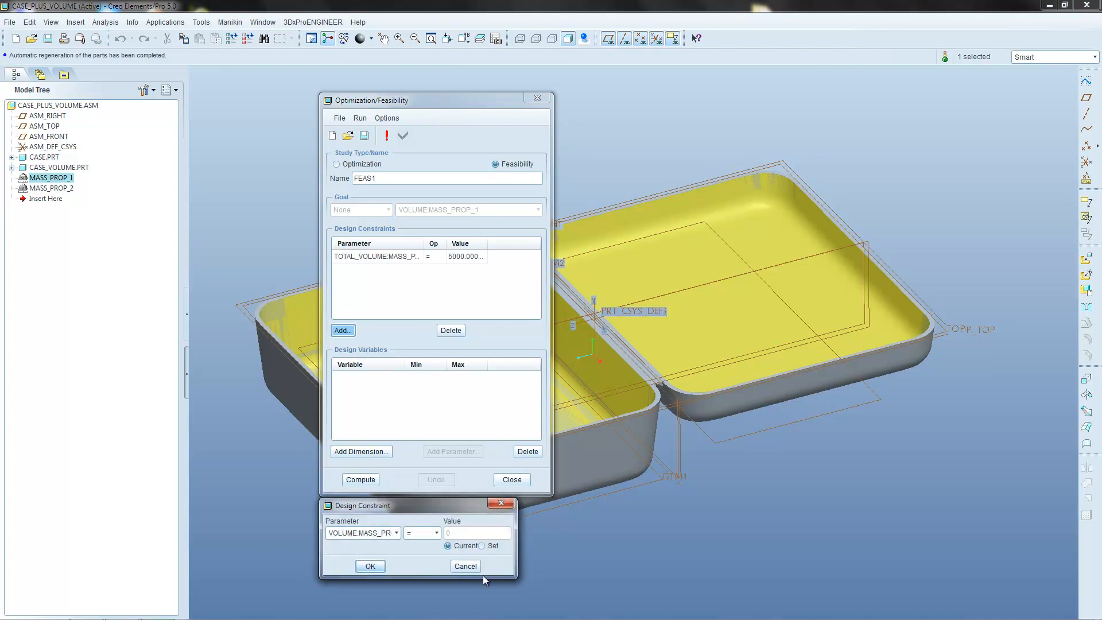
{"action": "left_click", "coordinate": [464, 566]}
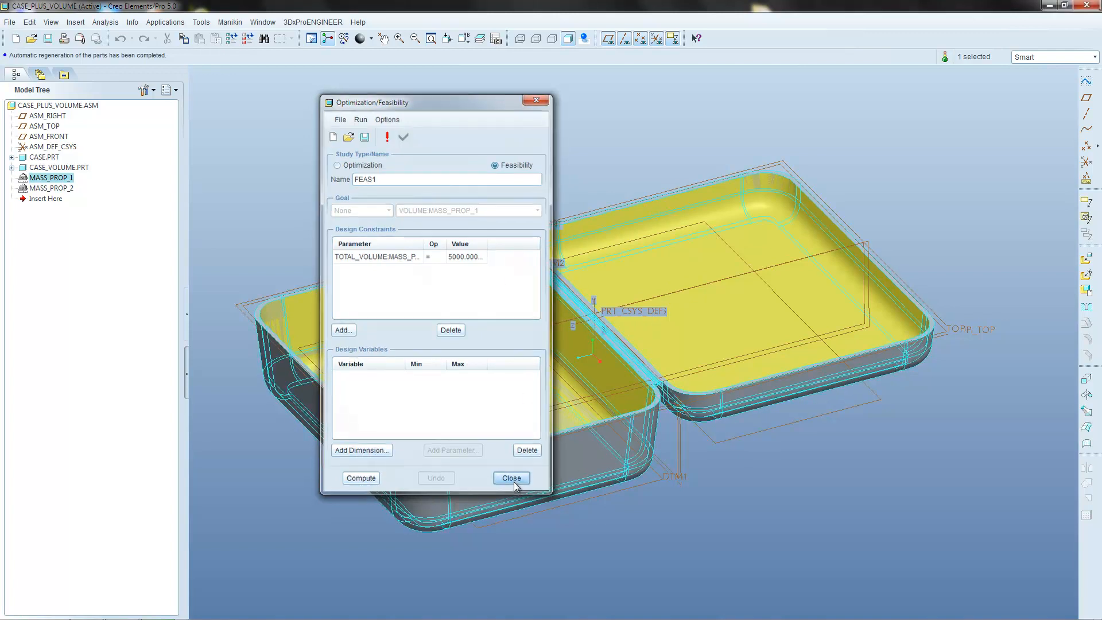
Step: Close the FEAS1 feasibility study window and return to the Analysis menu
{"action": "left_click", "coordinate": [511, 477]}
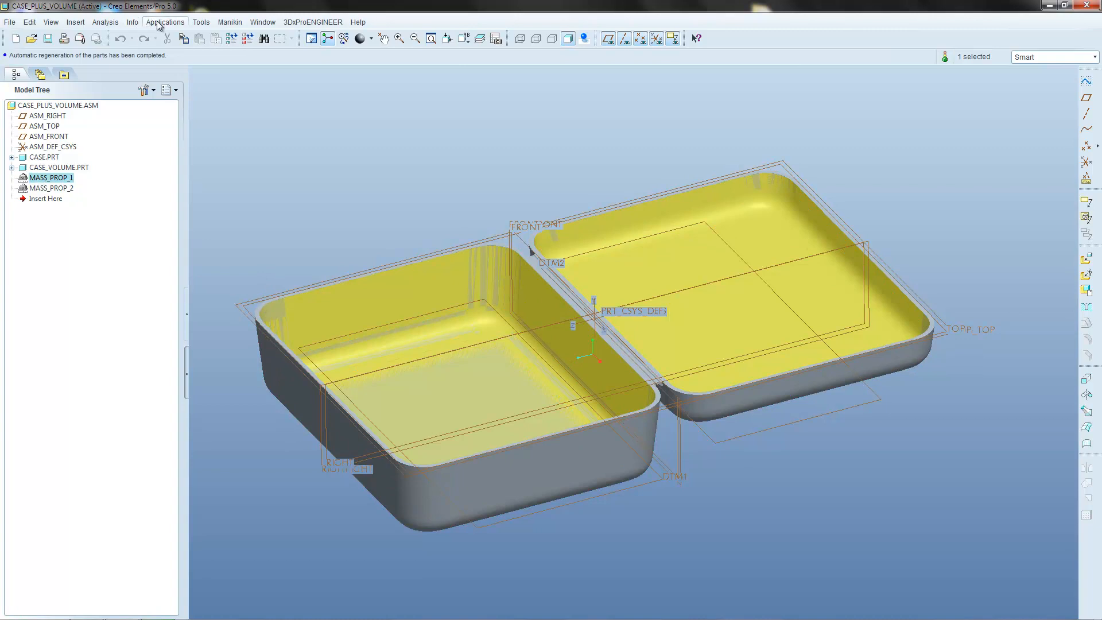
{"action": "left_click", "coordinate": [104, 22]}
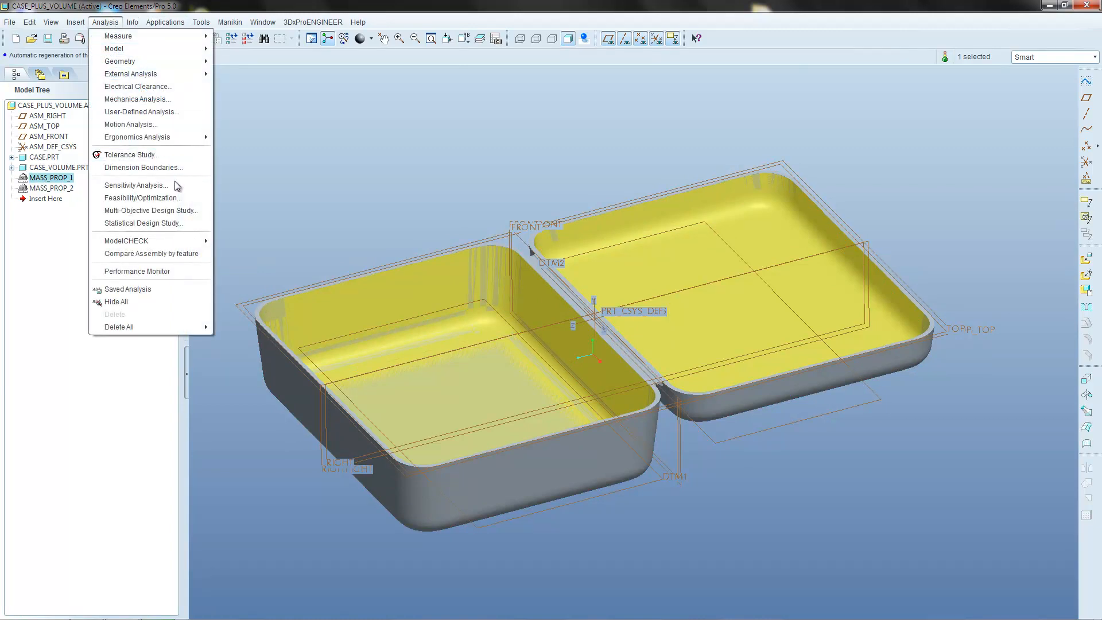
{"action": "mouse_move", "coordinate": [148, 197]}
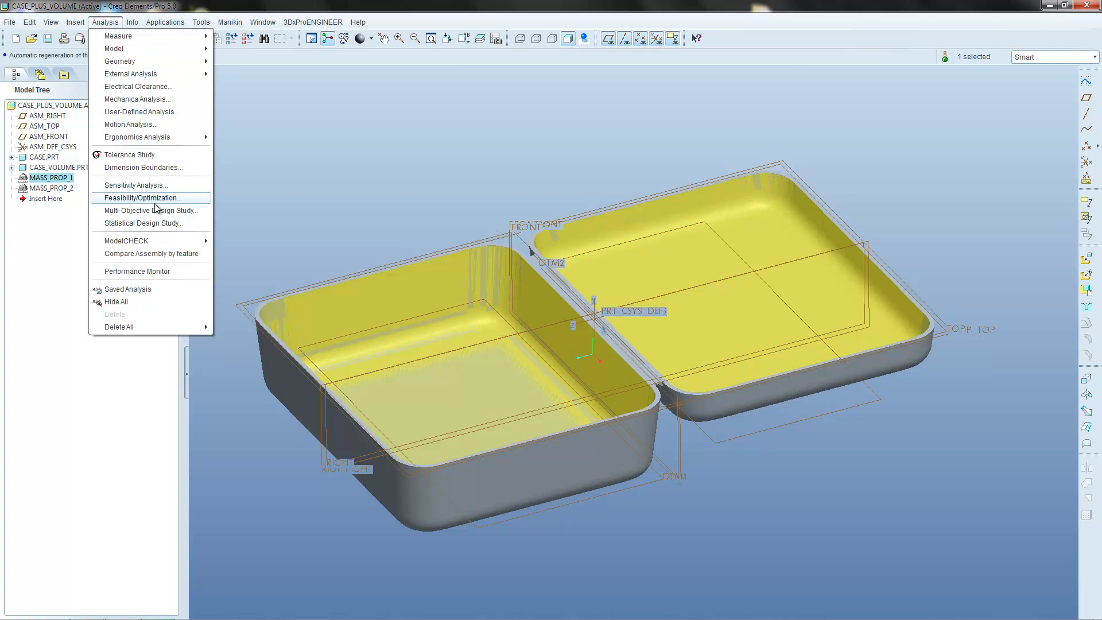
{"action": "mouse_move", "coordinate": [241, 196]}
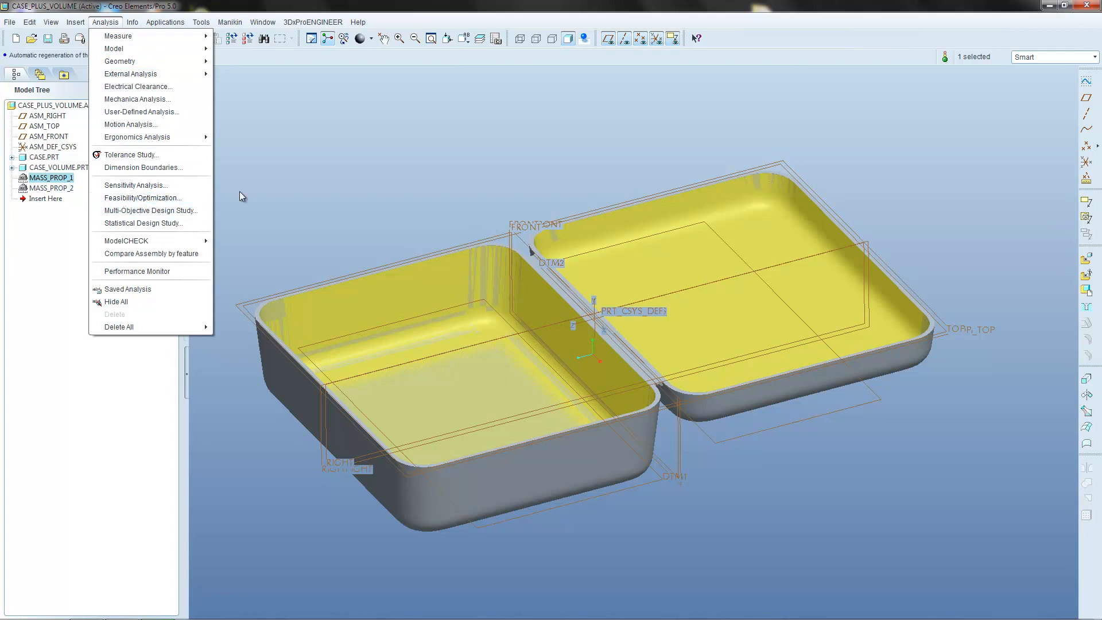